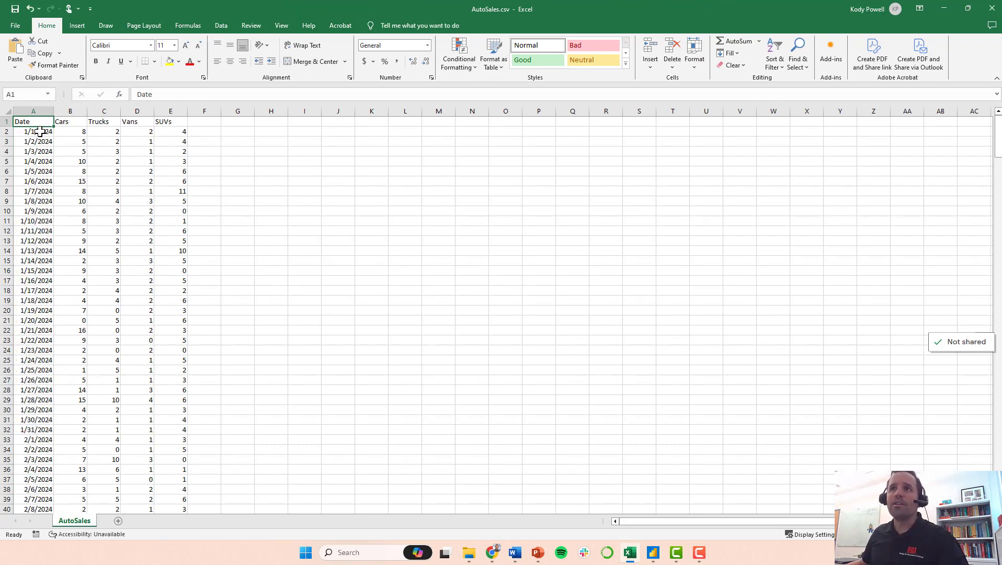
Step: Inspect AutoSales.csv's Date, Cars, SUVs and Vans columns and daily counts in Excel
click(70, 132)
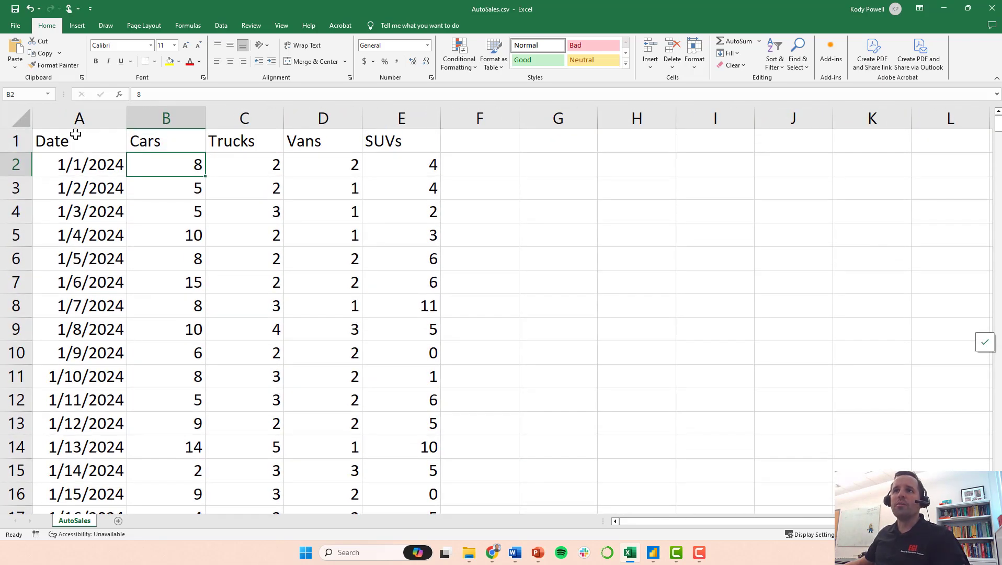
click(80, 141)
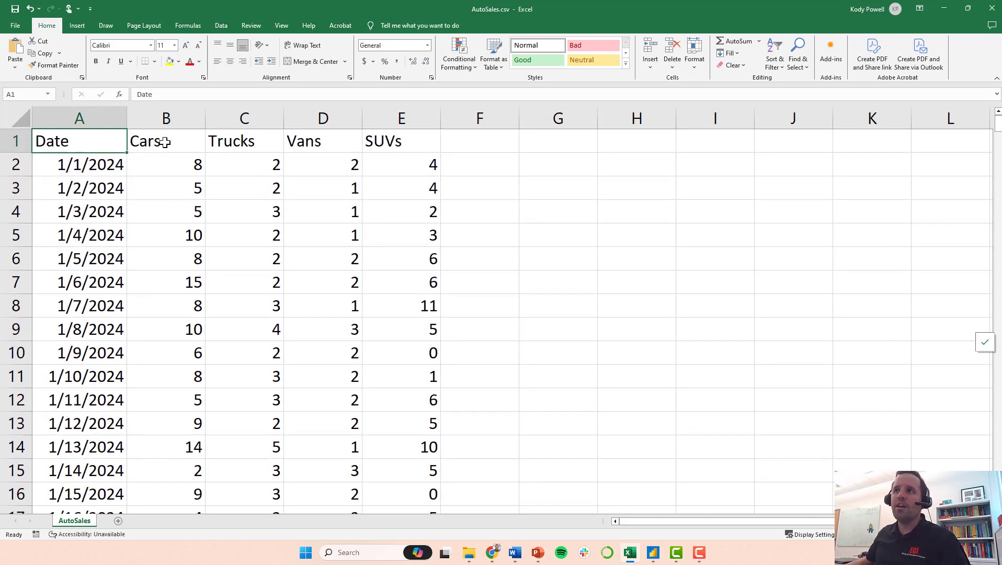
click(166, 141)
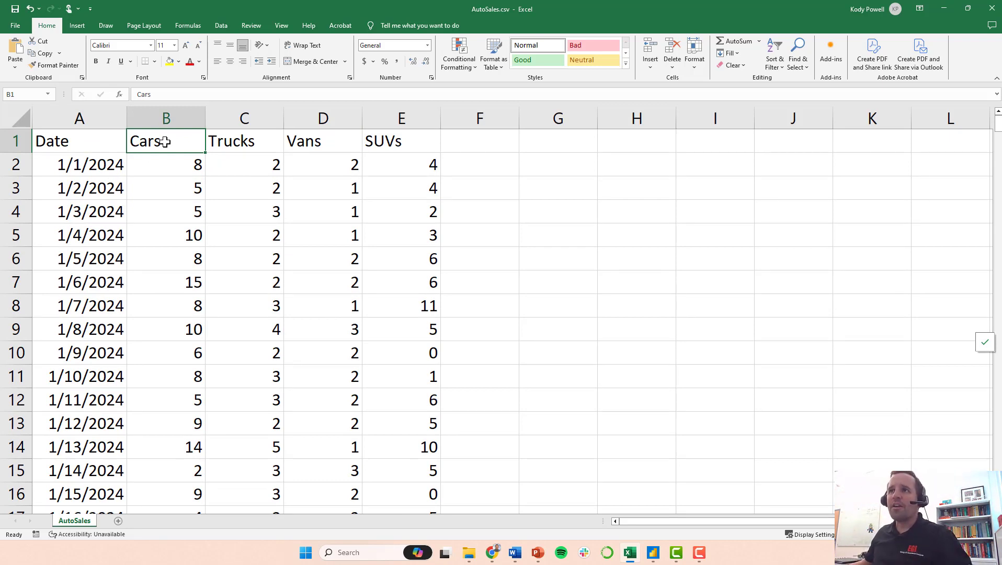
click(322, 140)
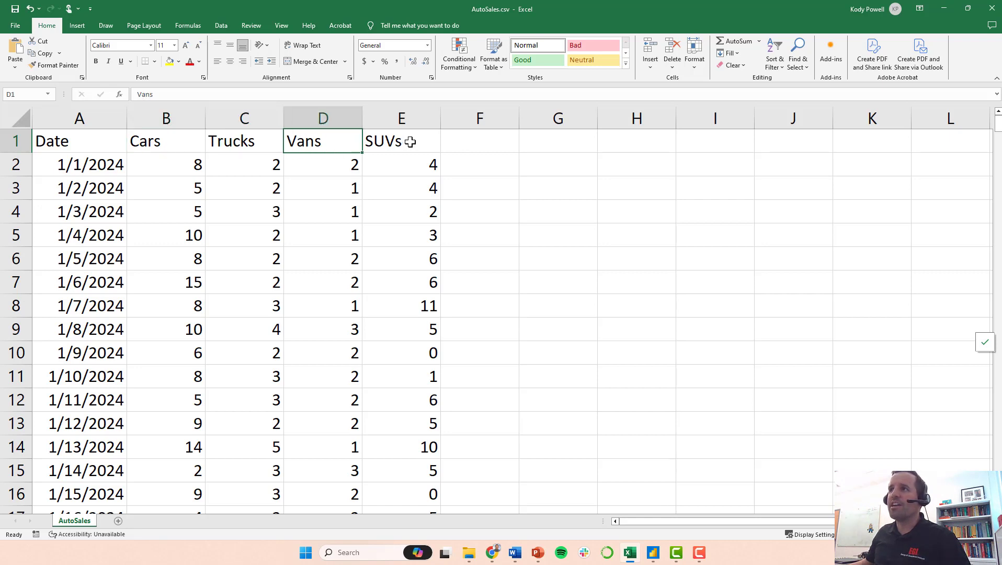
click(166, 165)
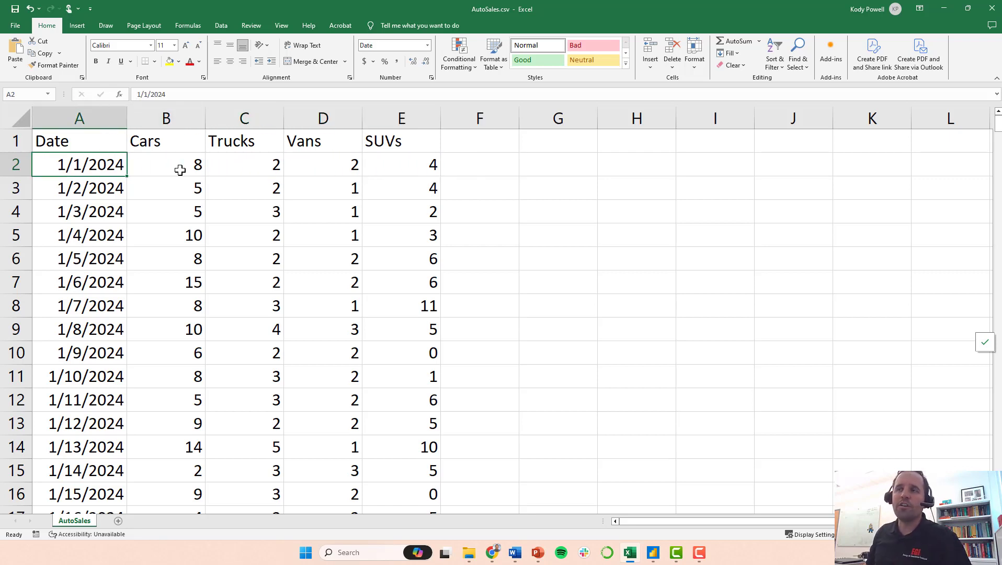
click(166, 165)
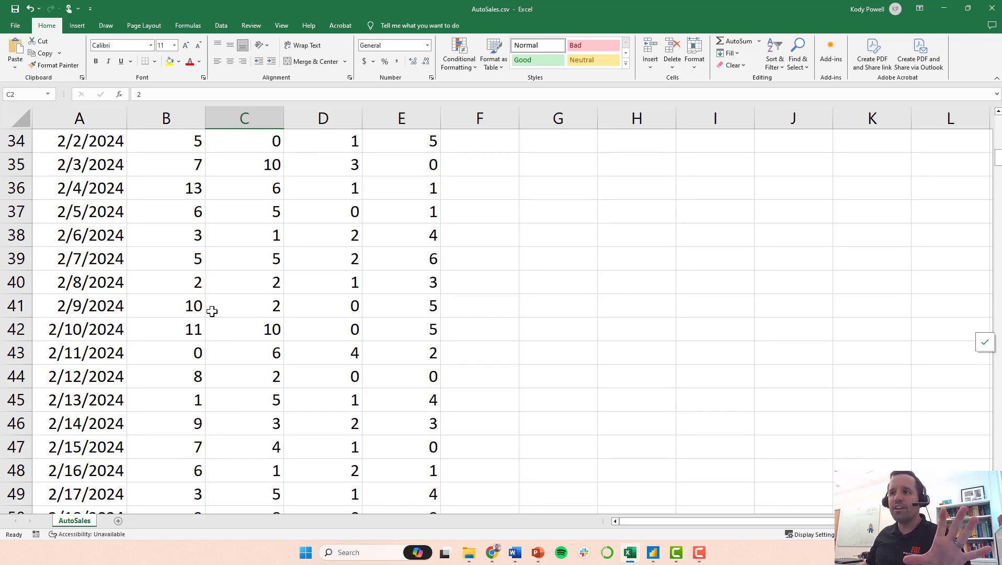
scroll(down, 3)
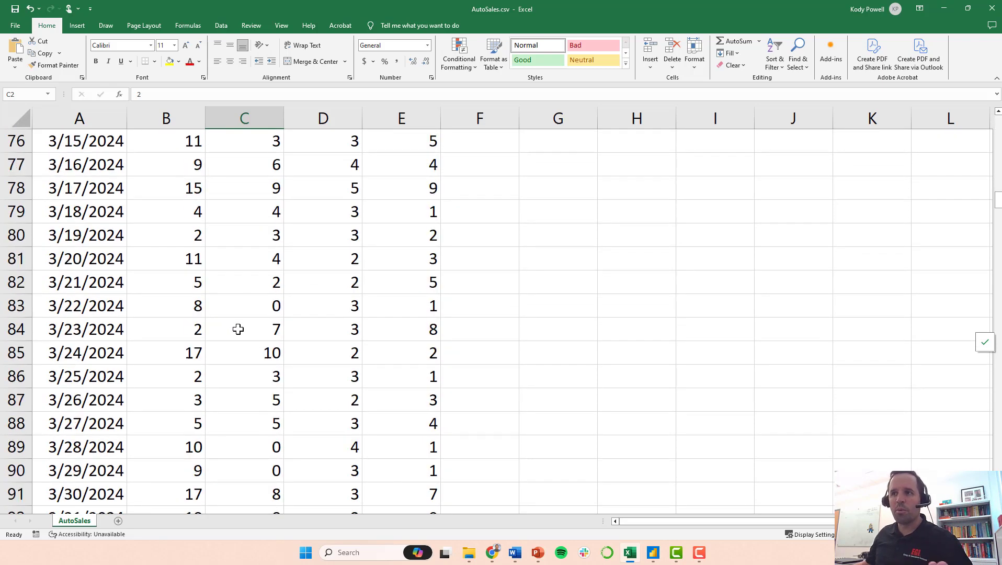
scroll(up, 3)
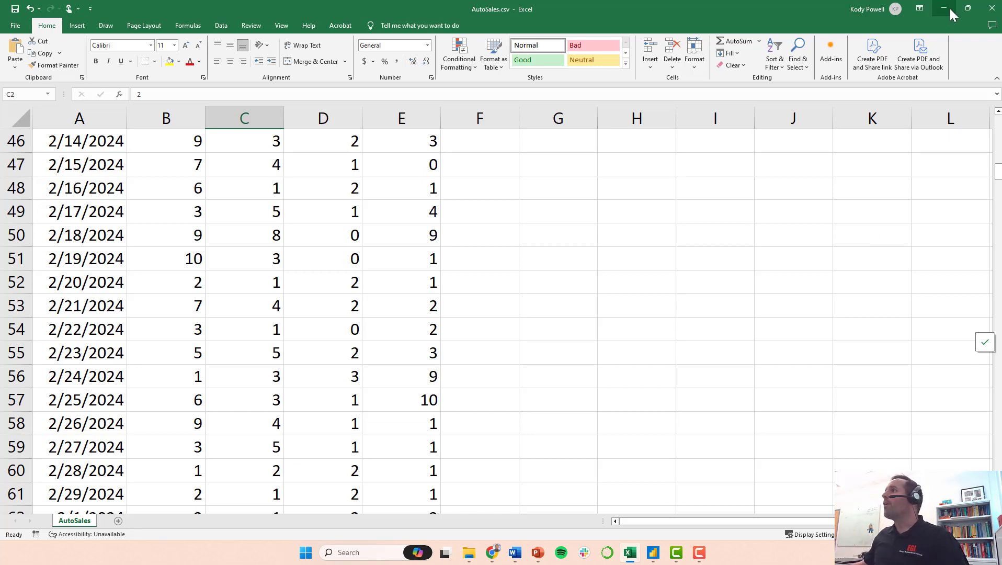
mouse_move(500, 21)
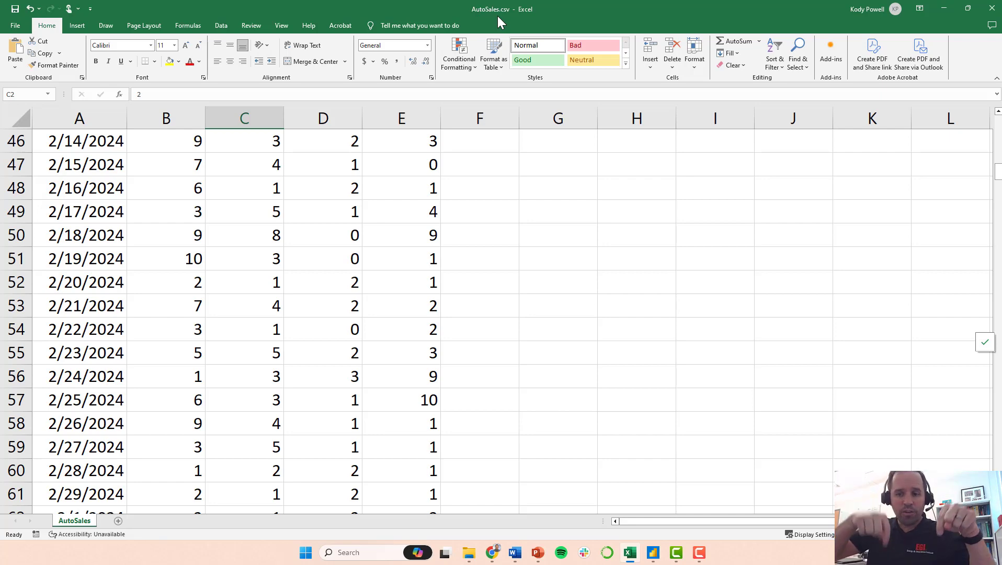
Step: Close the AutoSales.csv workbook without saving changes
click(143, 25)
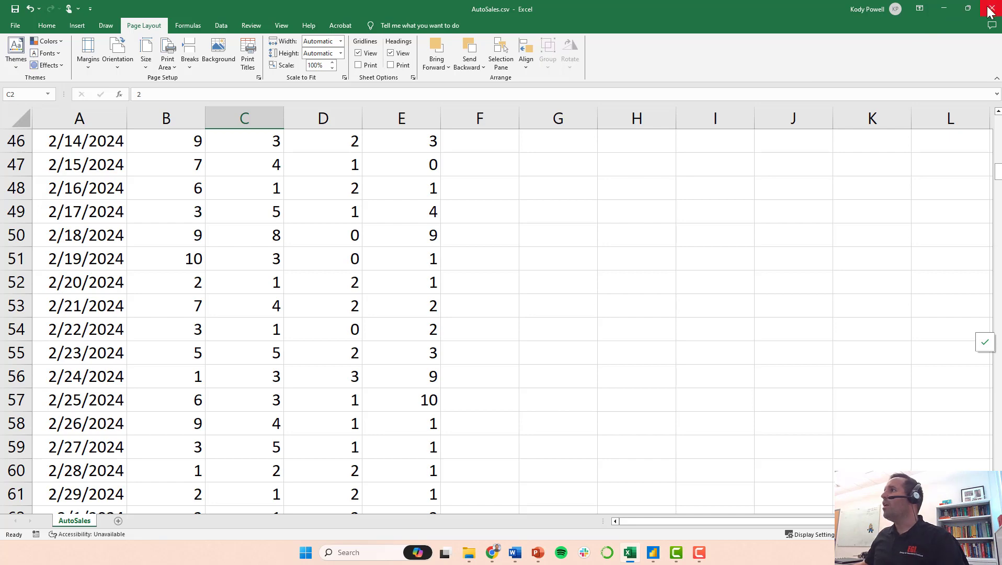
click(989, 9)
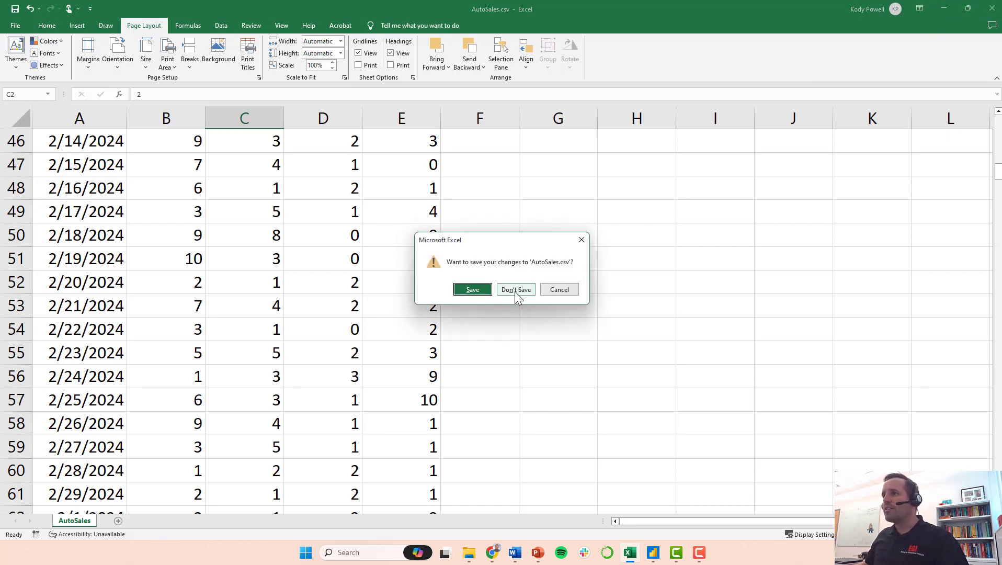
click(515, 289)
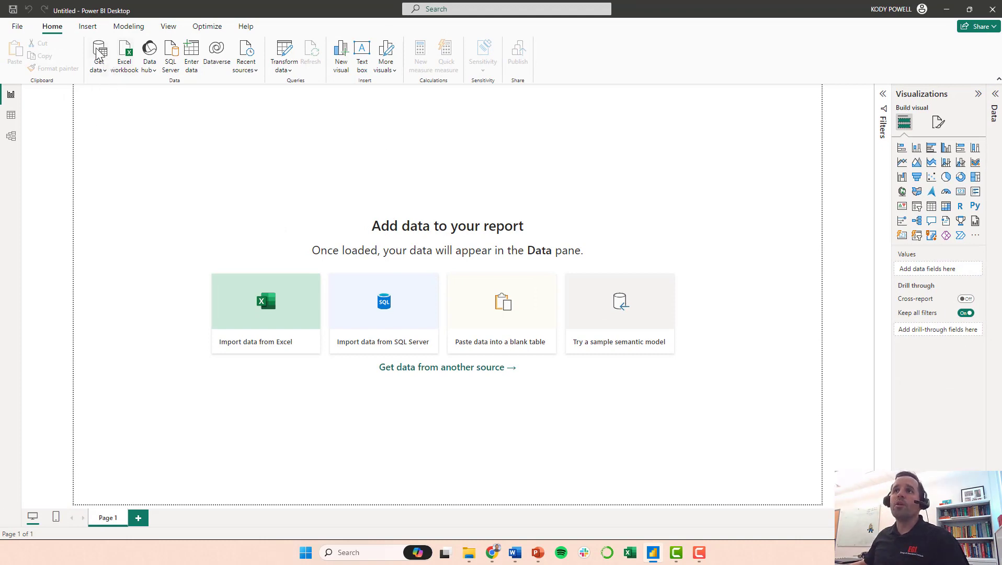
mouse_move(98, 52)
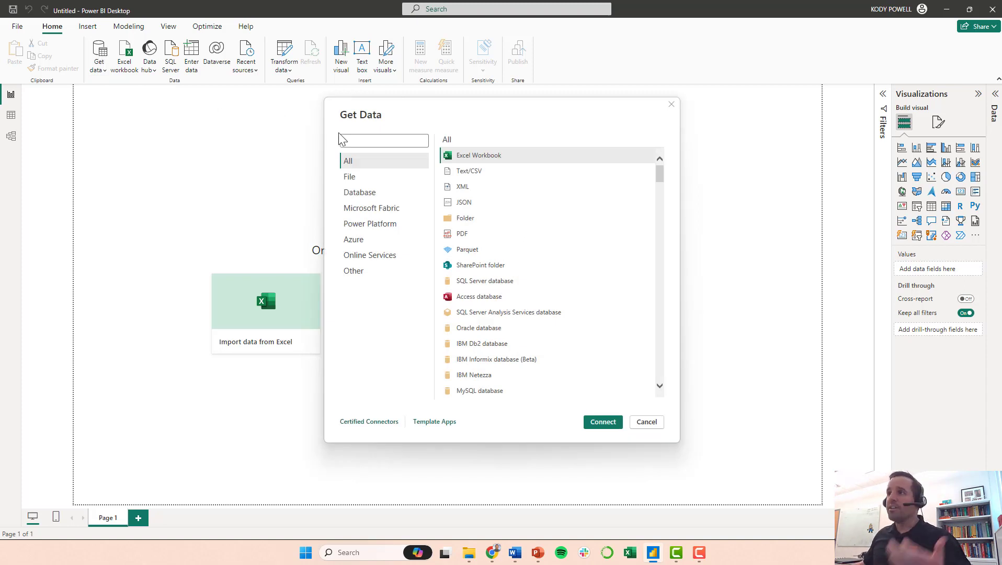
mouse_move(468, 170)
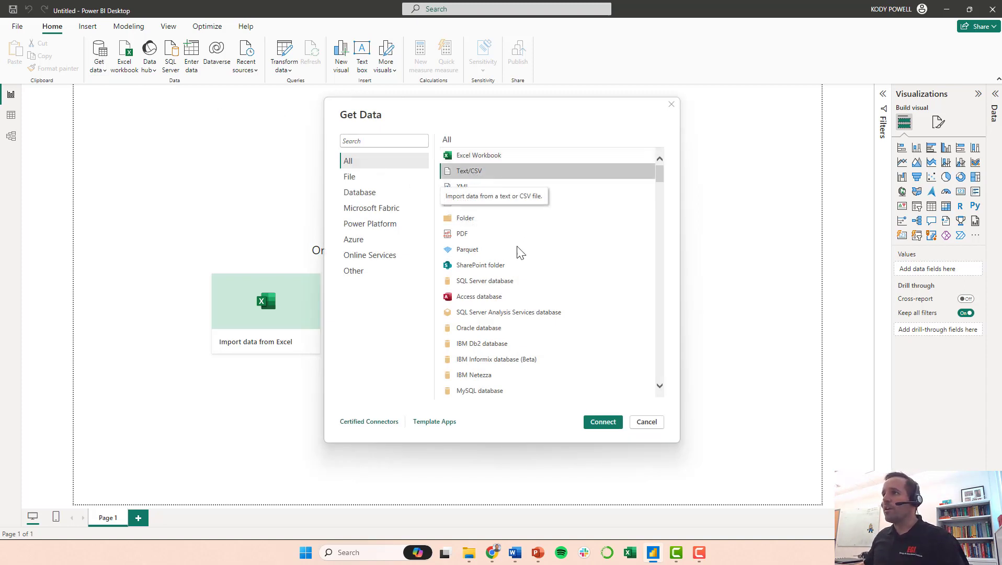
Step: Load AutoSales.csv through the Text/CSV connector after previewing its data
click(645, 422)
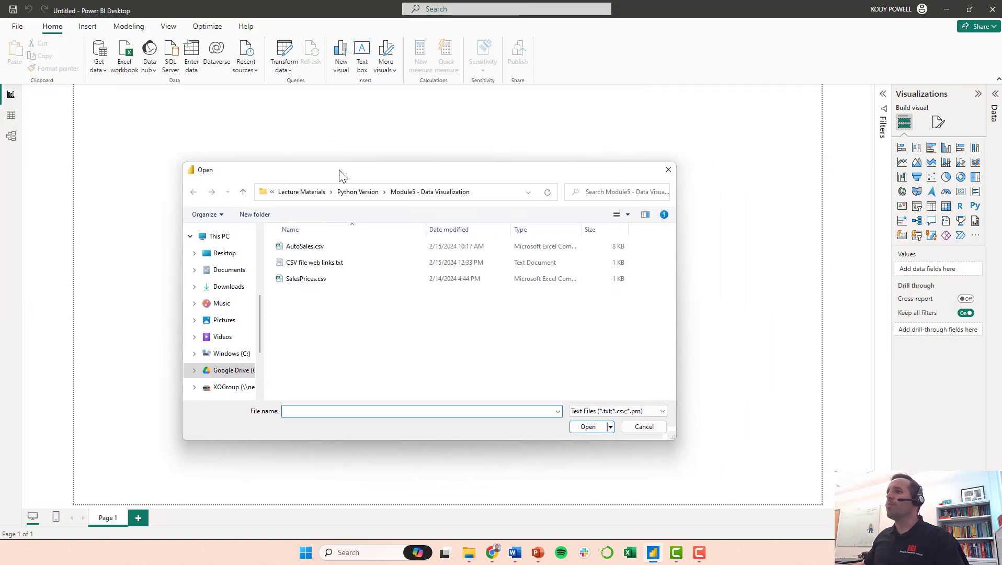
click(304, 246)
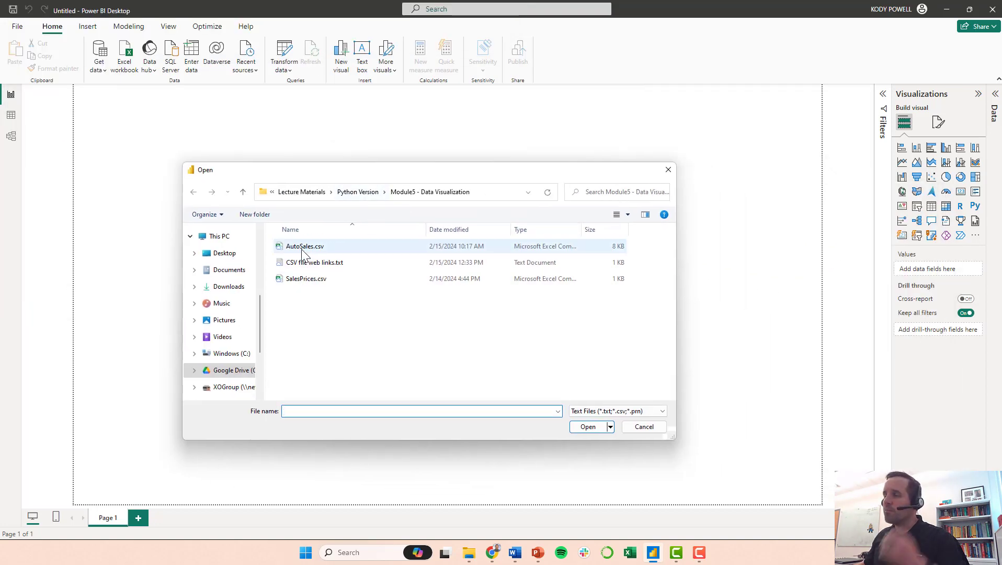
mouse_move(304, 246)
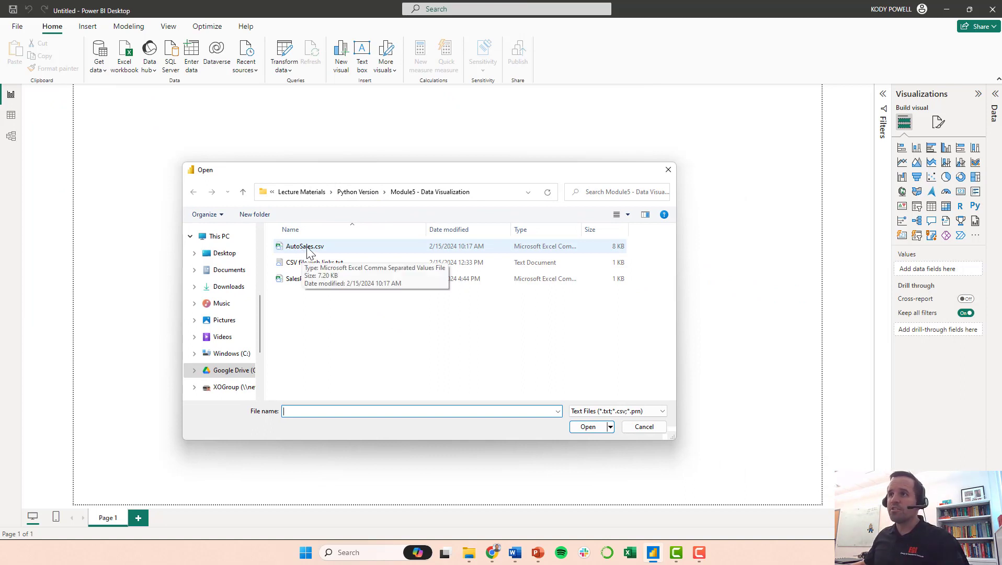
click(643, 427)
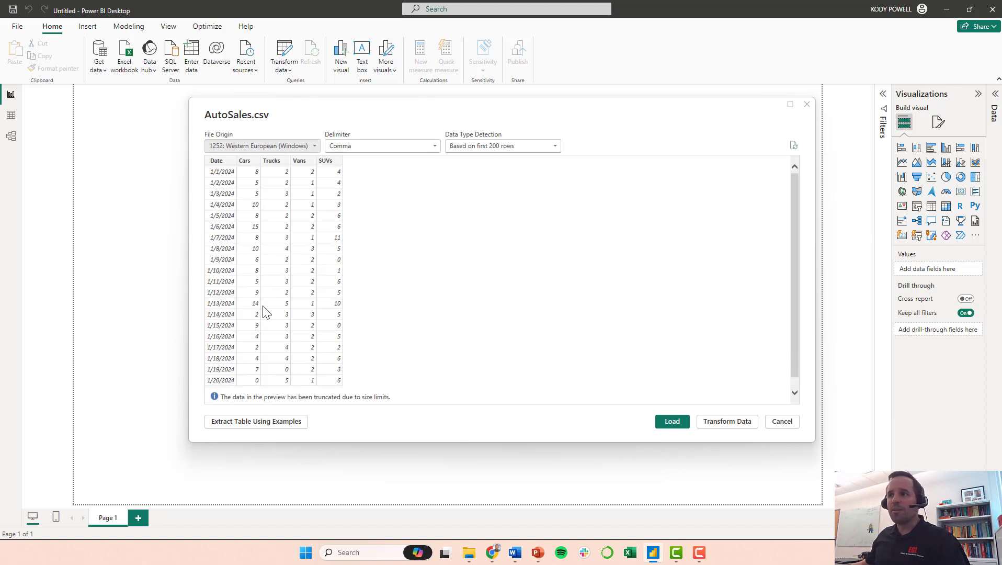
mouse_move(727, 421)
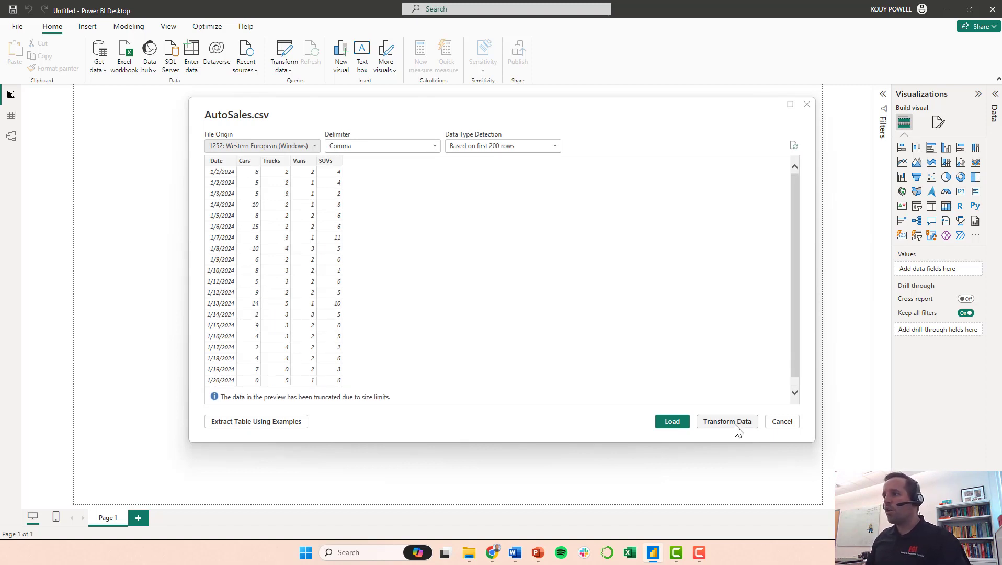
click(781, 421)
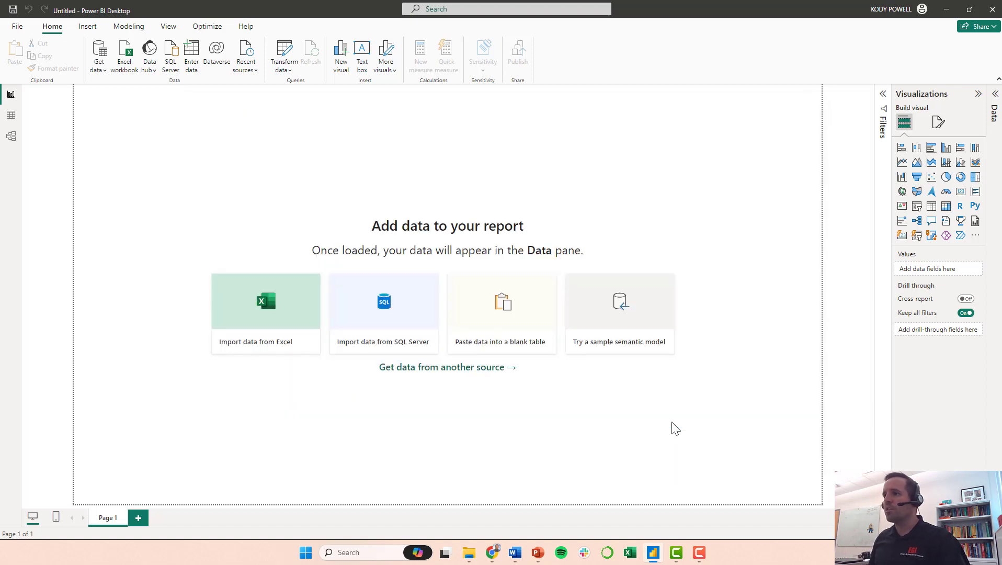
mouse_move(345, 347)
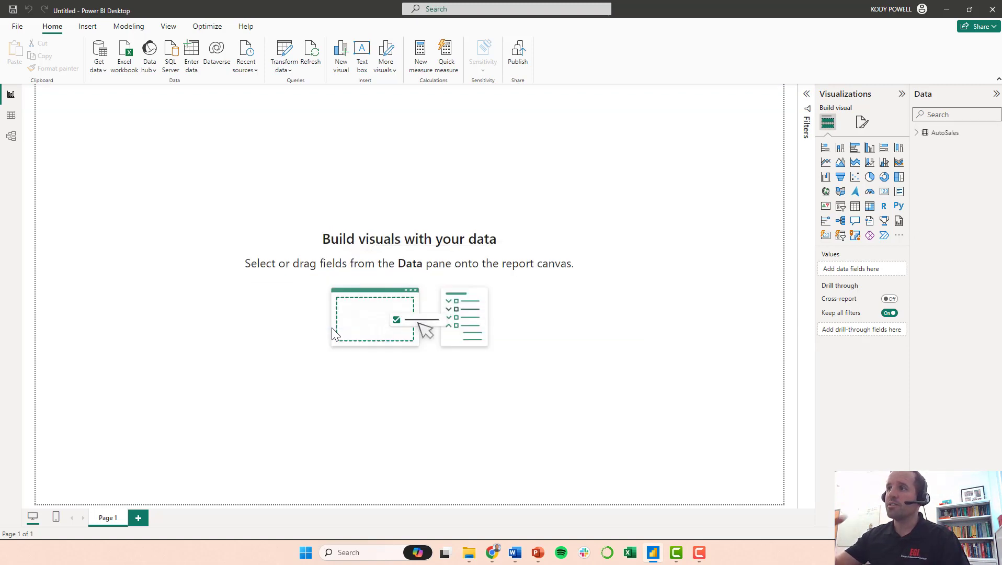
mouse_move(58, 129)
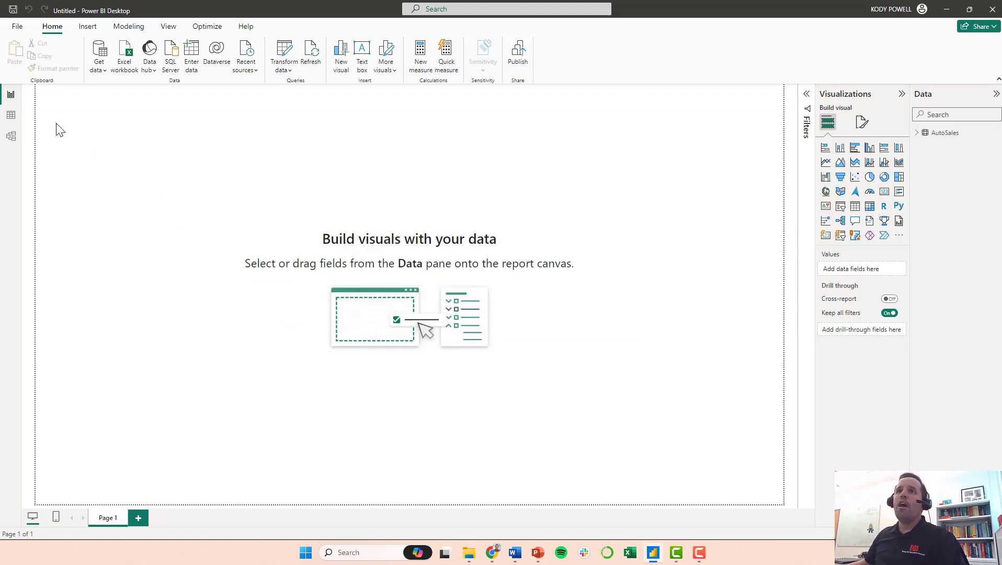
mouse_move(21, 160)
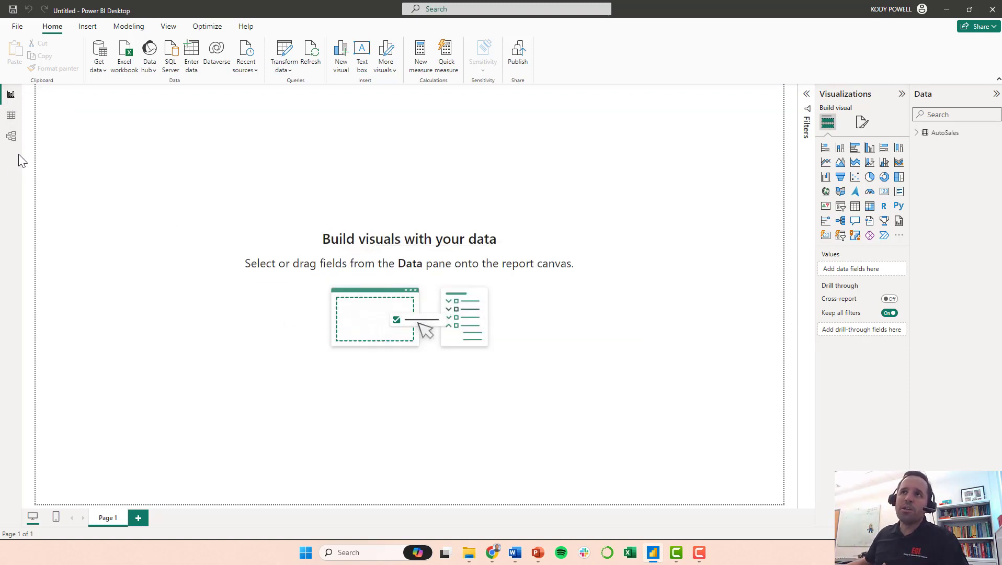
mouse_move(10, 95)
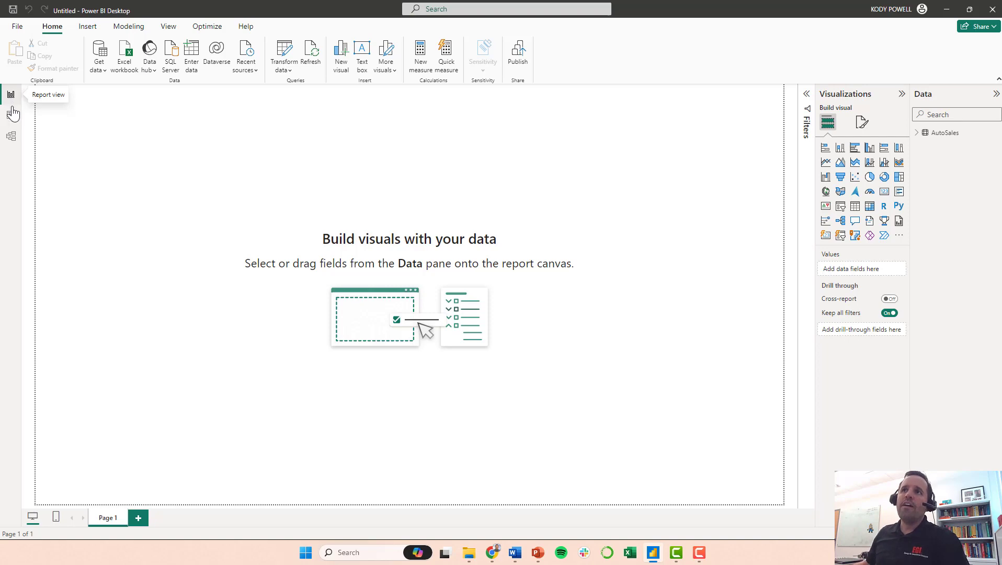
Step: Browse the AutoSales rows of Date, Cars, Trucks, Vans and SUVs in Table view
click(10, 114)
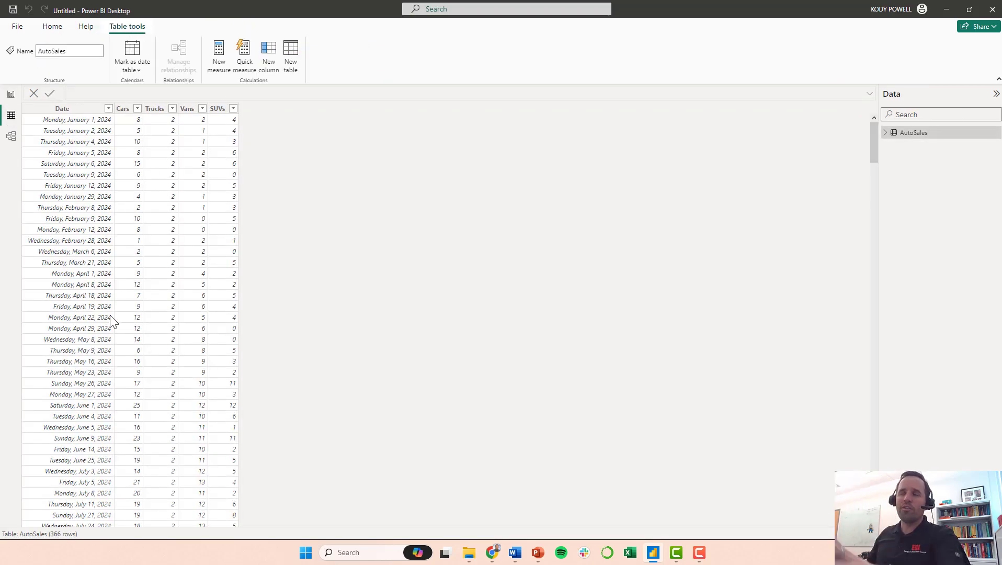
scroll(down, 3)
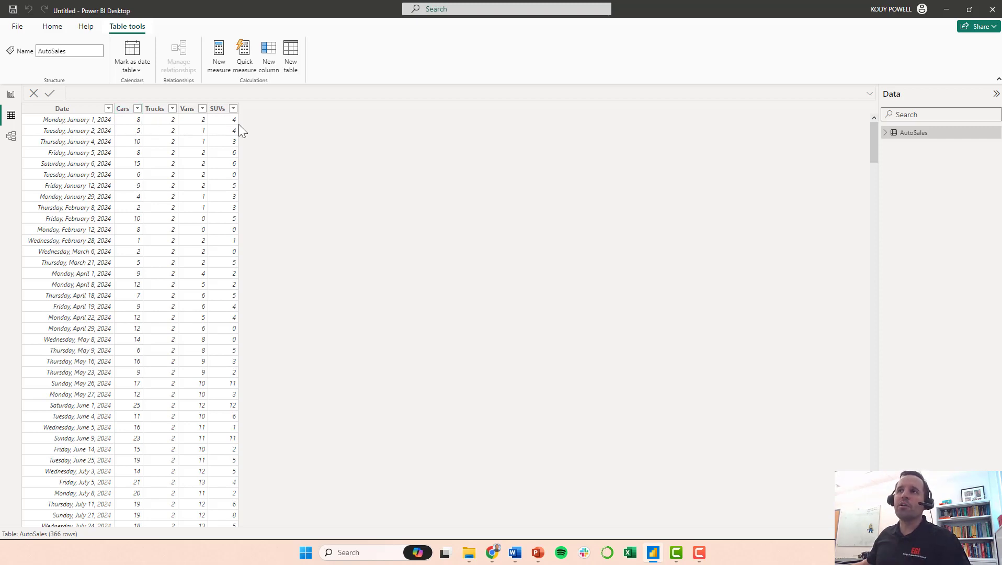
mouse_move(10, 136)
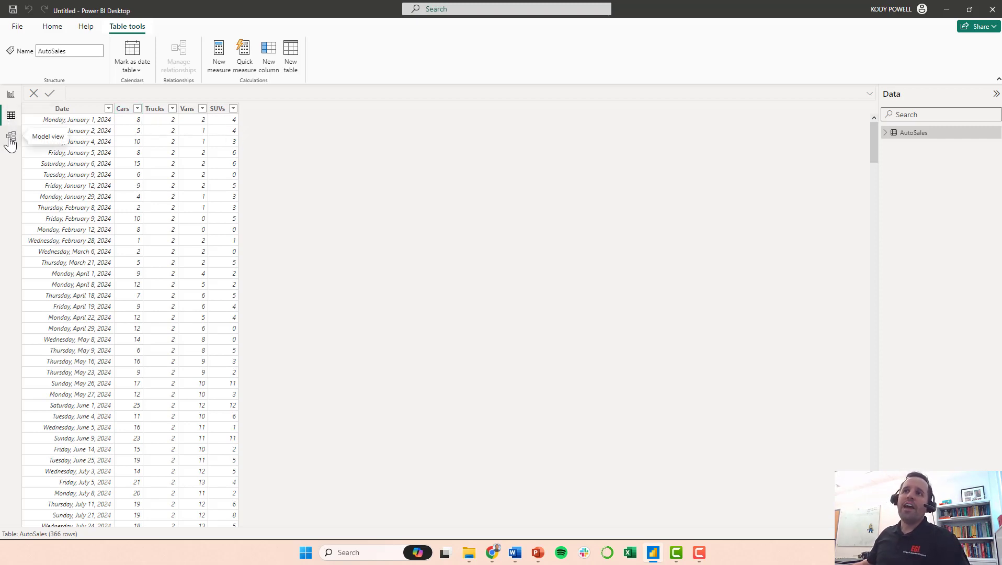
Step: In Model view, drag the AutoSales table card lower on the diagram
click(11, 139)
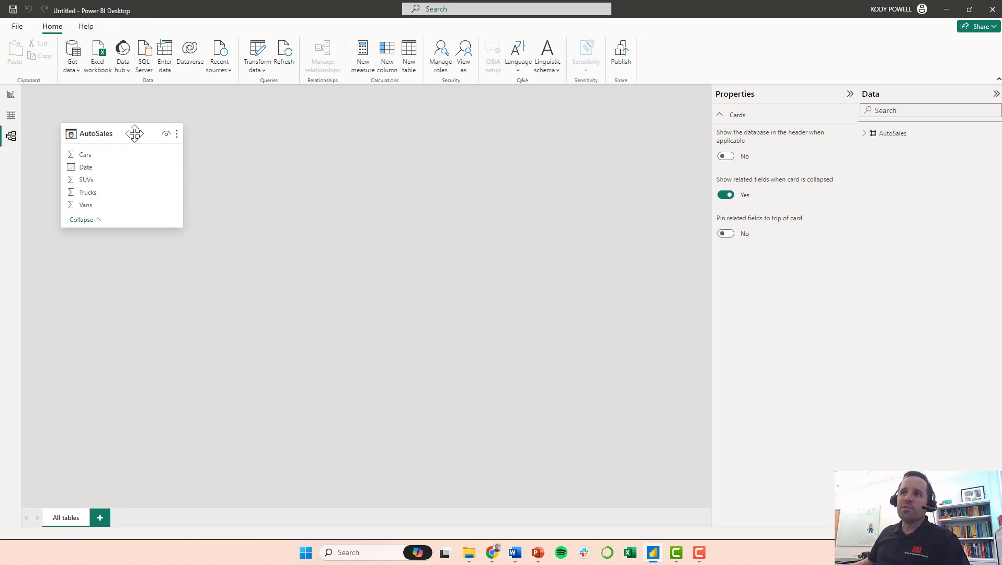
drag(99, 134, 167, 158)
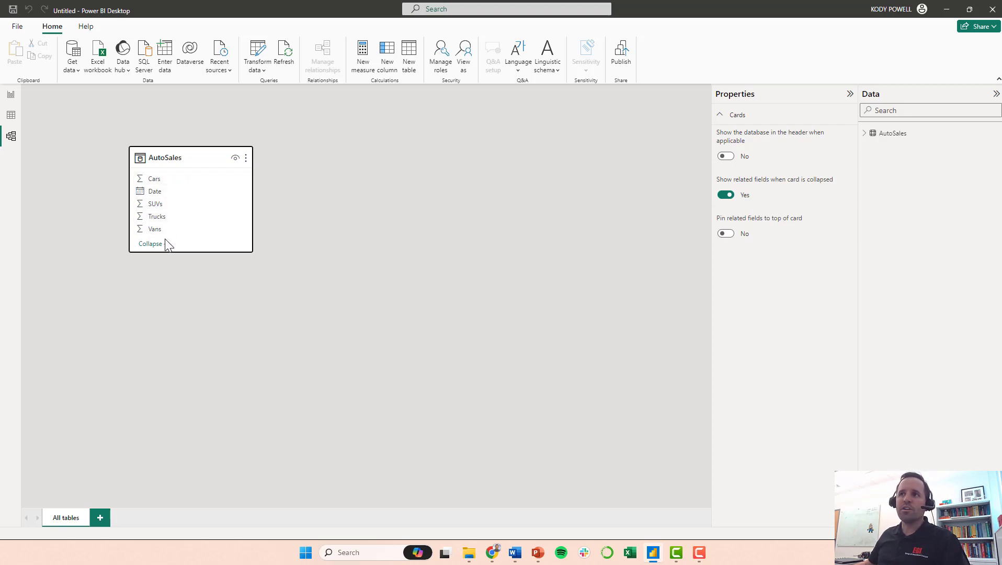
drag(164, 158, 126, 246)
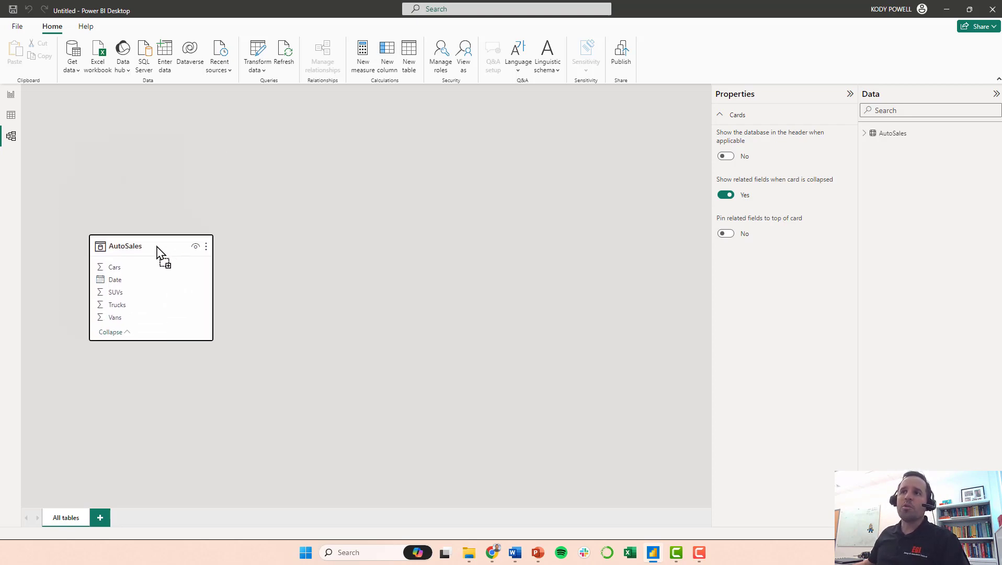
mouse_move(126, 246)
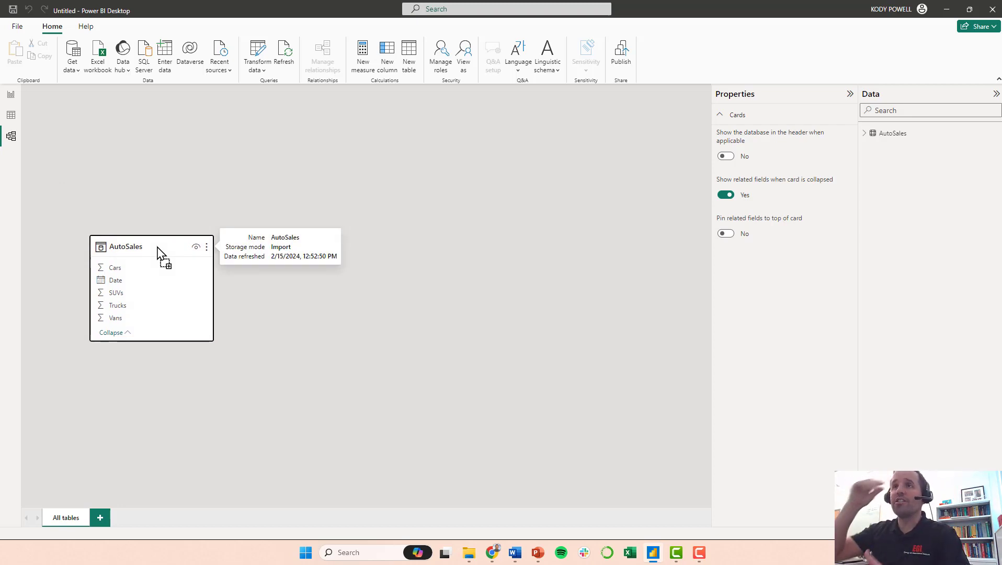
mouse_move(715, 159)
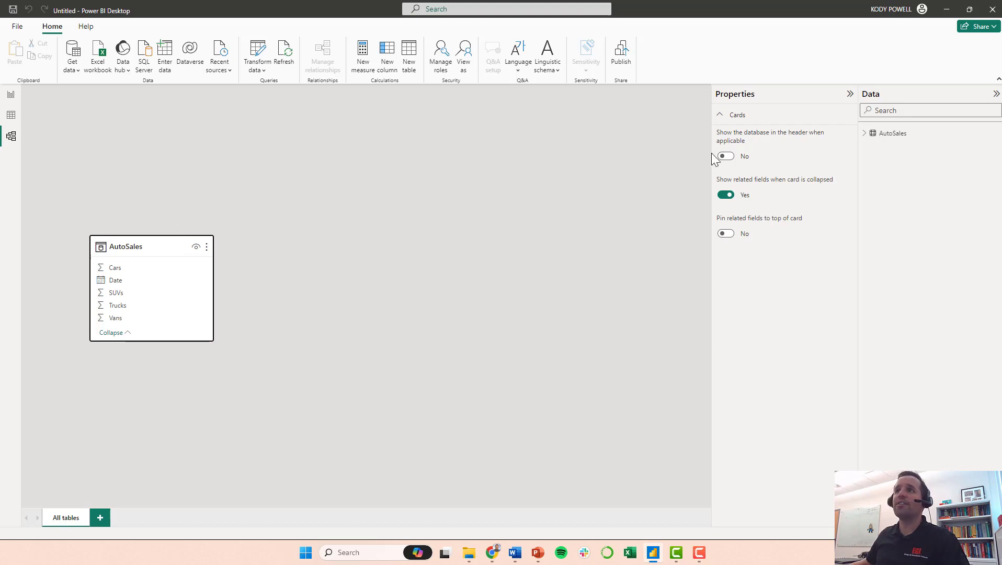
mouse_move(9, 98)
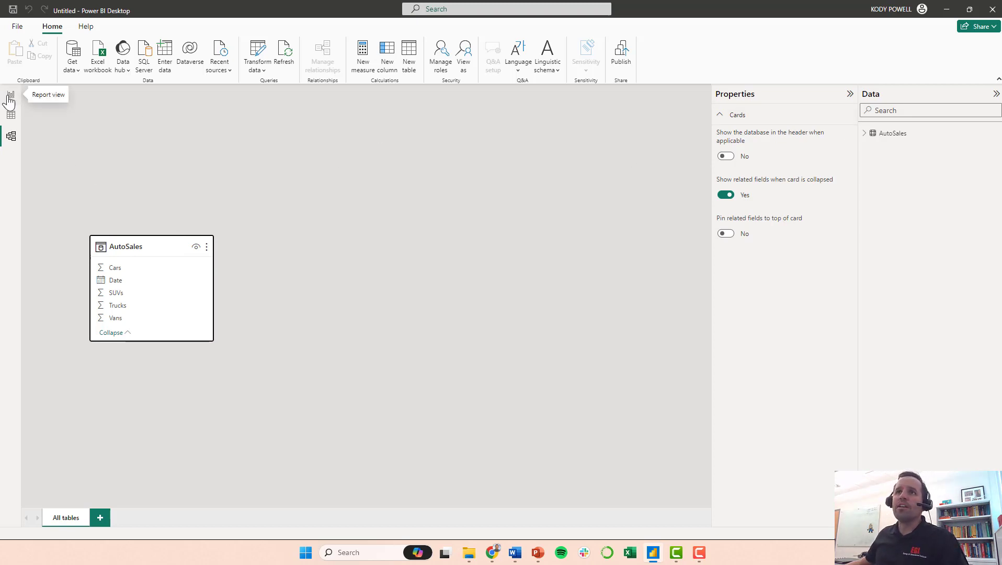
Step: Return to Report view and expand the AutoSales table's fields in the Data pane
click(10, 95)
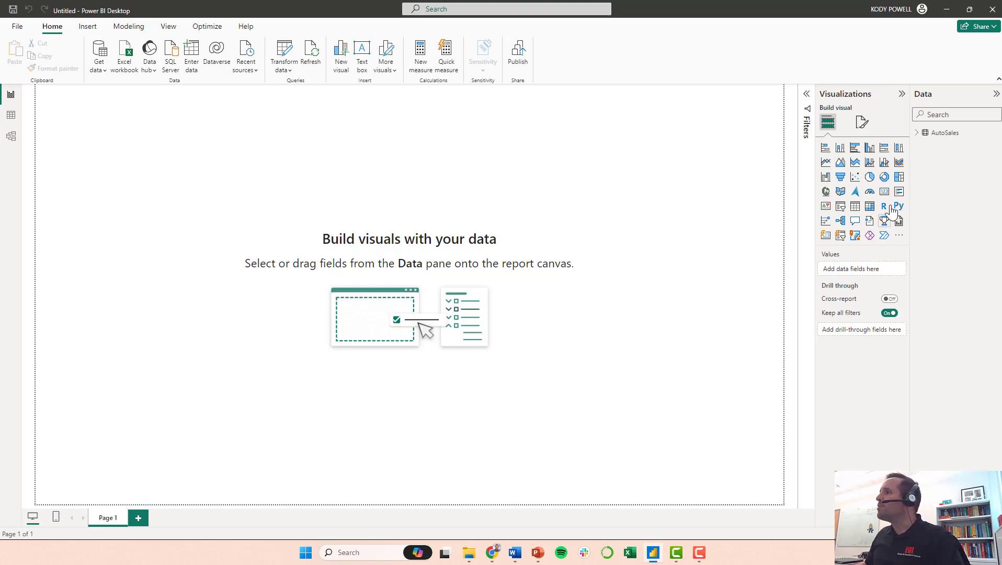
mouse_move(903, 97)
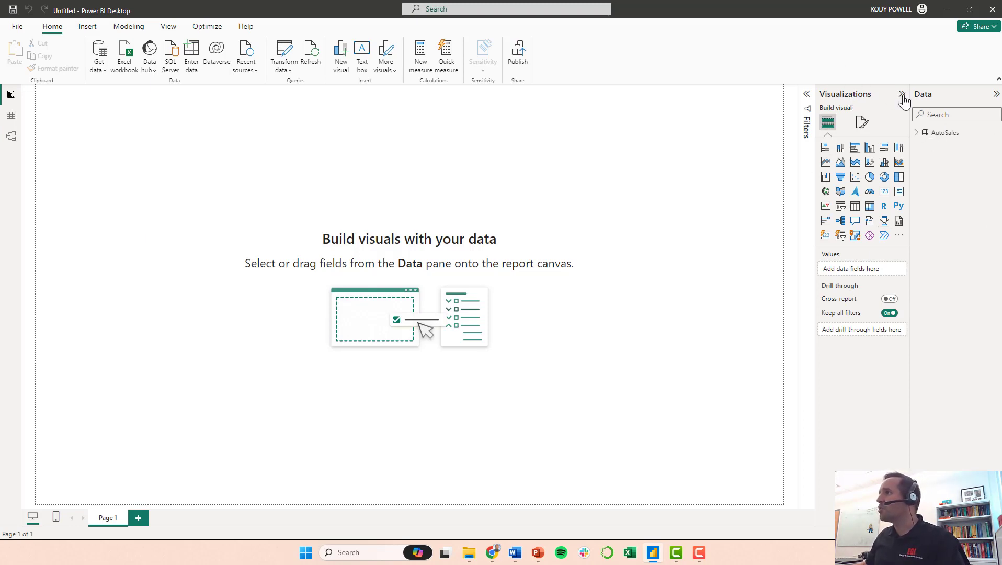
mouse_move(847, 202)
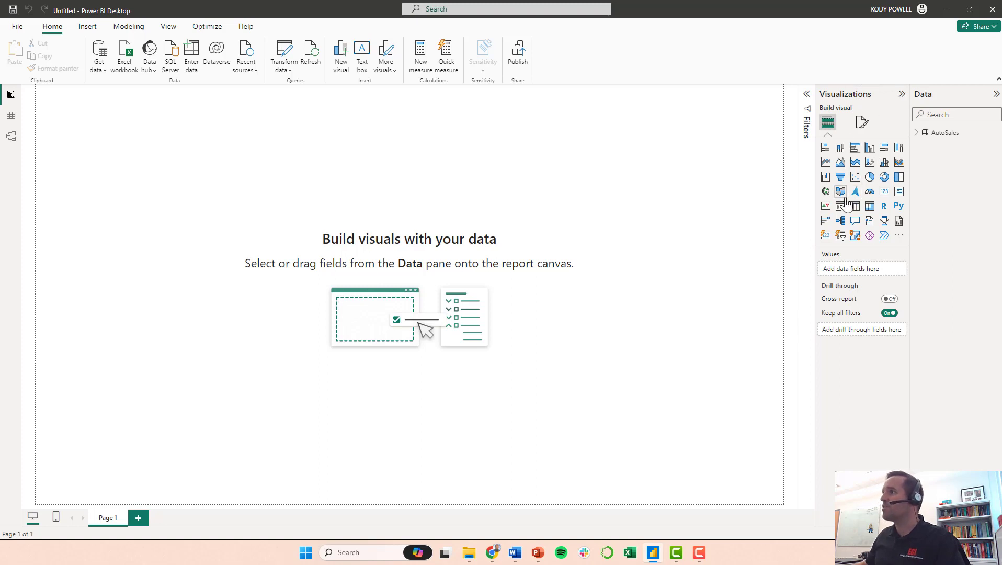
mouse_move(855, 148)
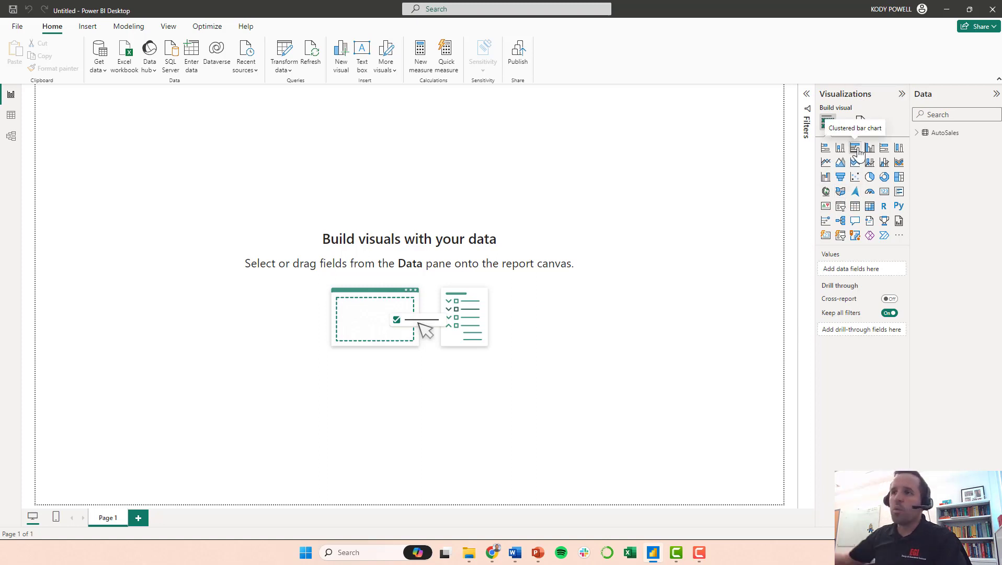
mouse_move(884, 184)
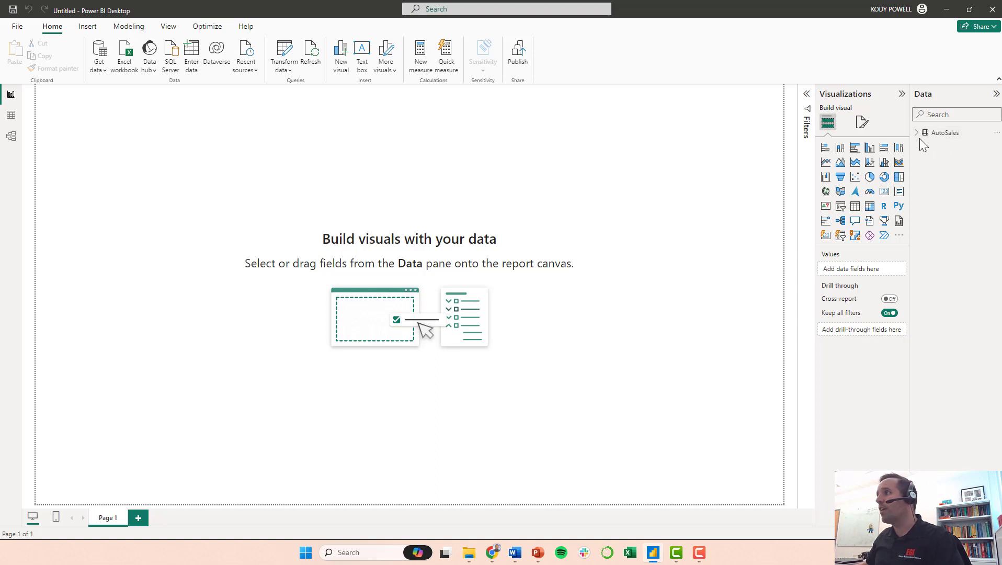
click(917, 133)
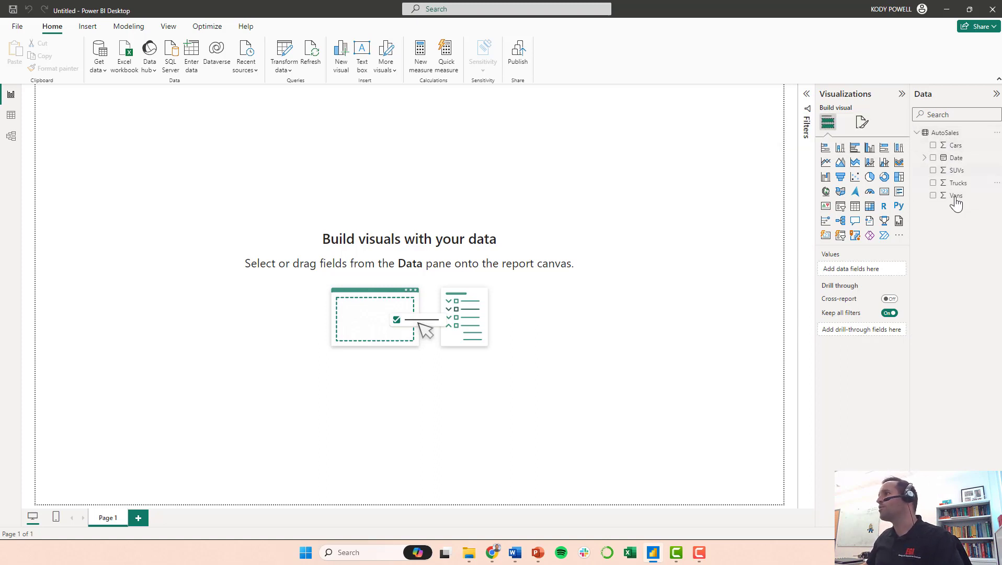
mouse_move(957, 145)
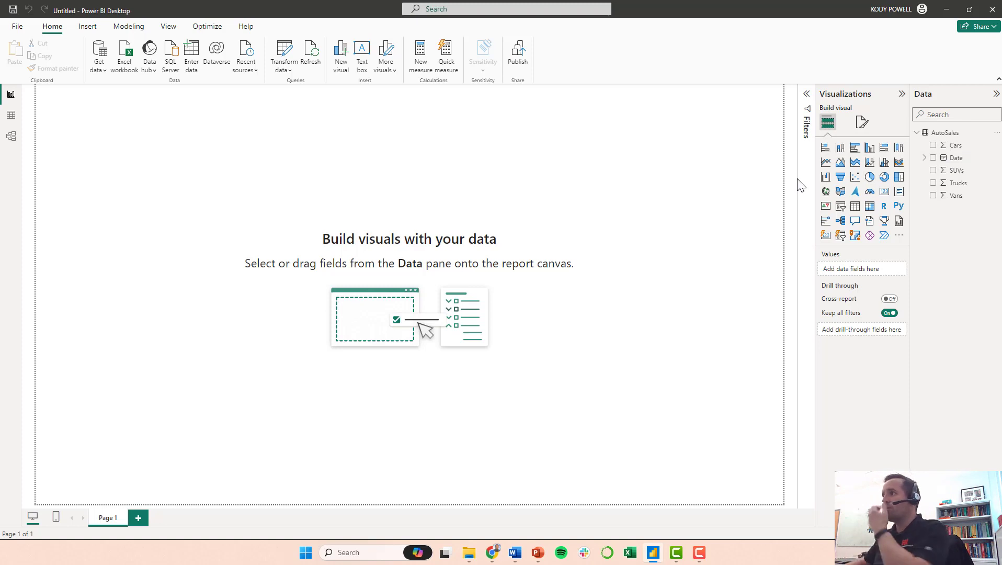
mouse_move(820, 191)
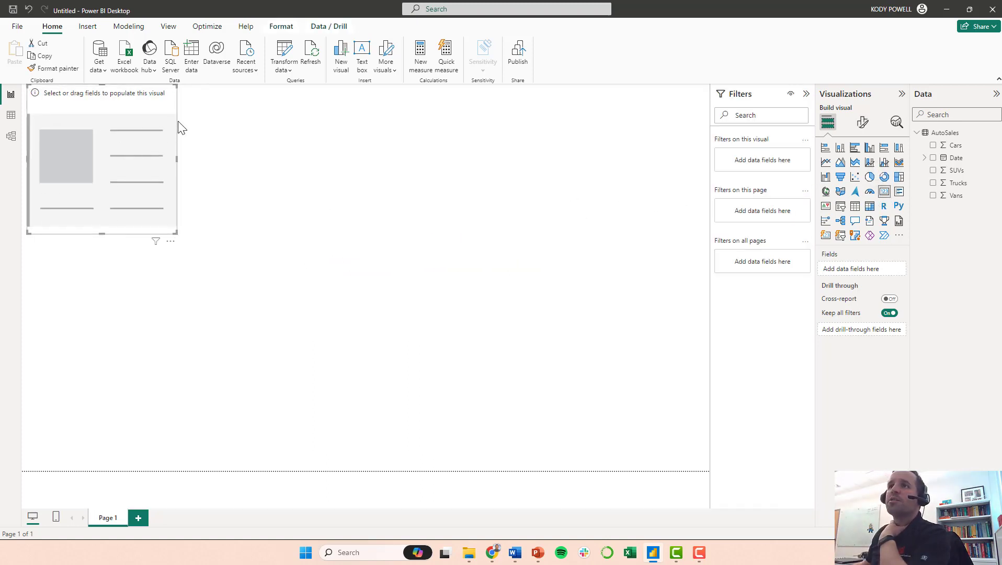
mouse_move(339, 144)
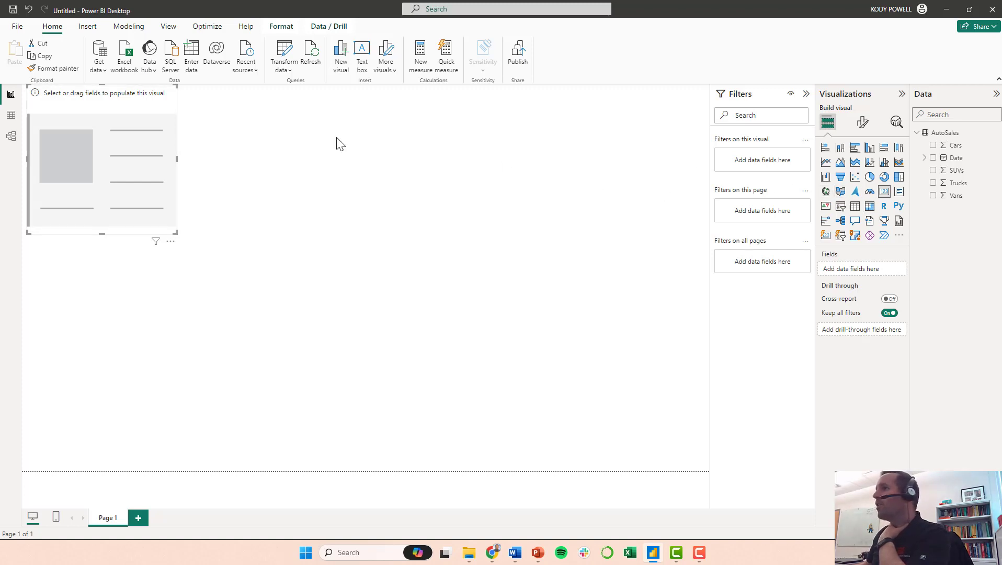
mouse_move(180, 111)
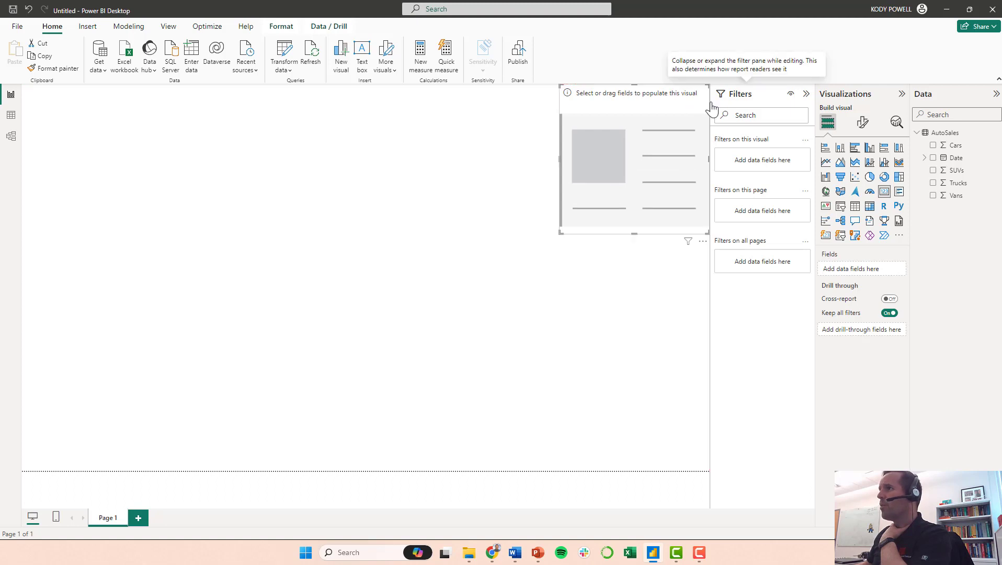
mouse_move(805, 242)
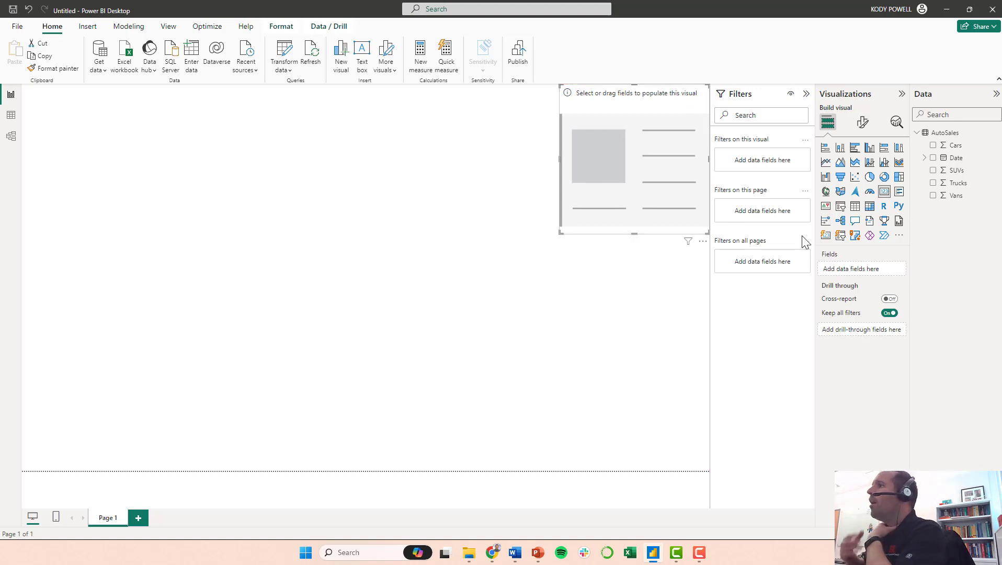
mouse_move(934, 181)
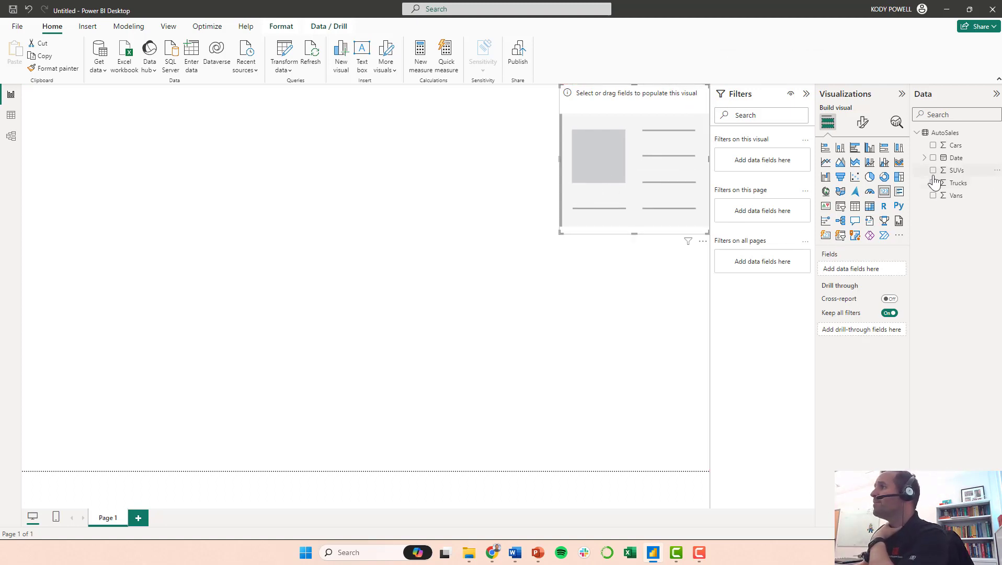
Step: Add the Cars field to the card so it shows Sum of Cars 4547
click(957, 145)
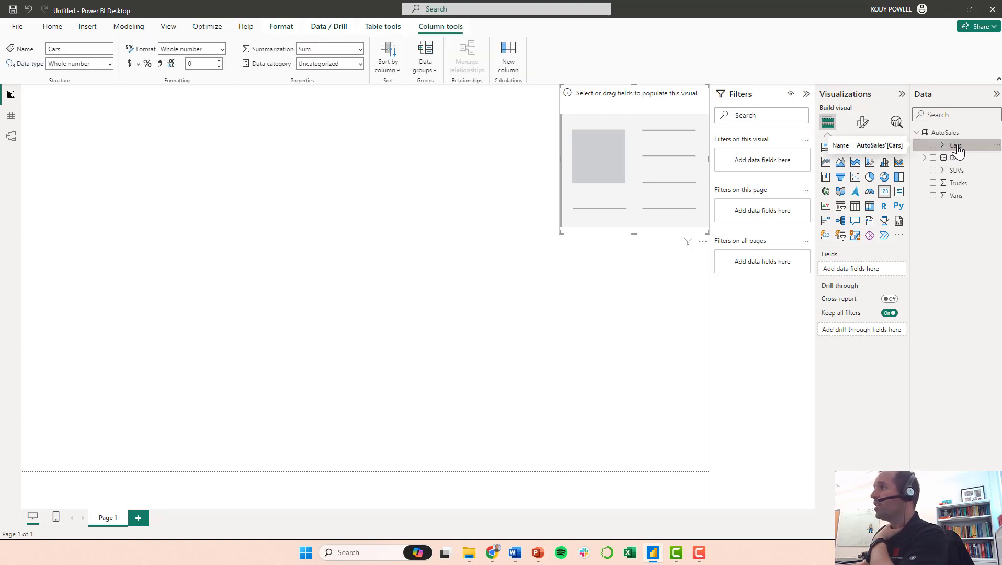
click(934, 145)
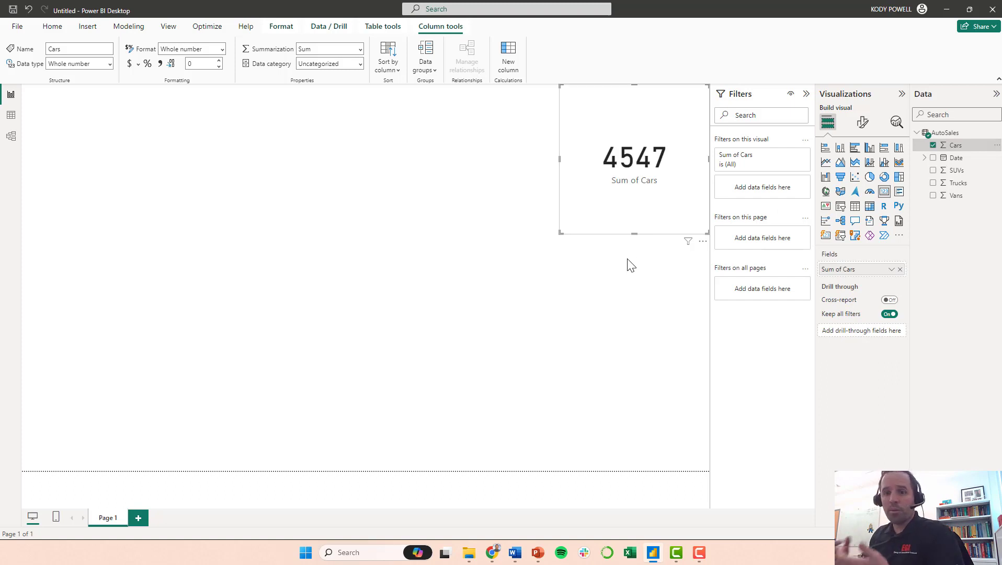
mouse_move(633, 232)
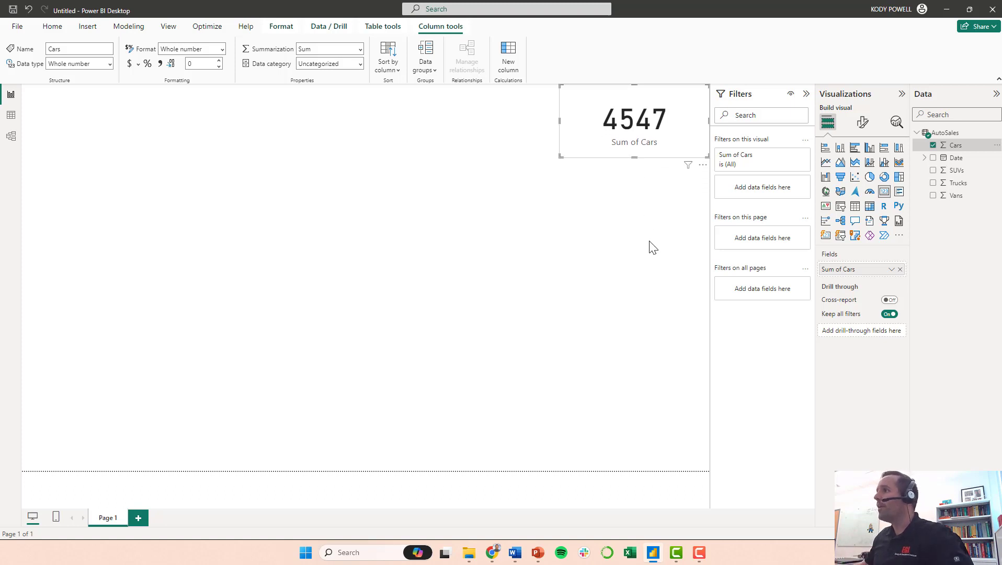
mouse_move(827, 122)
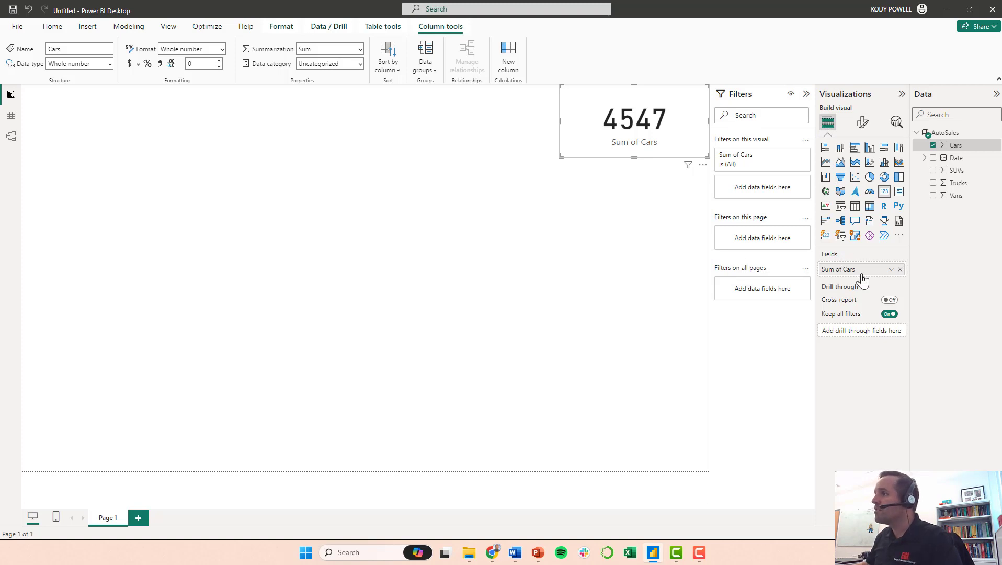
mouse_move(860, 269)
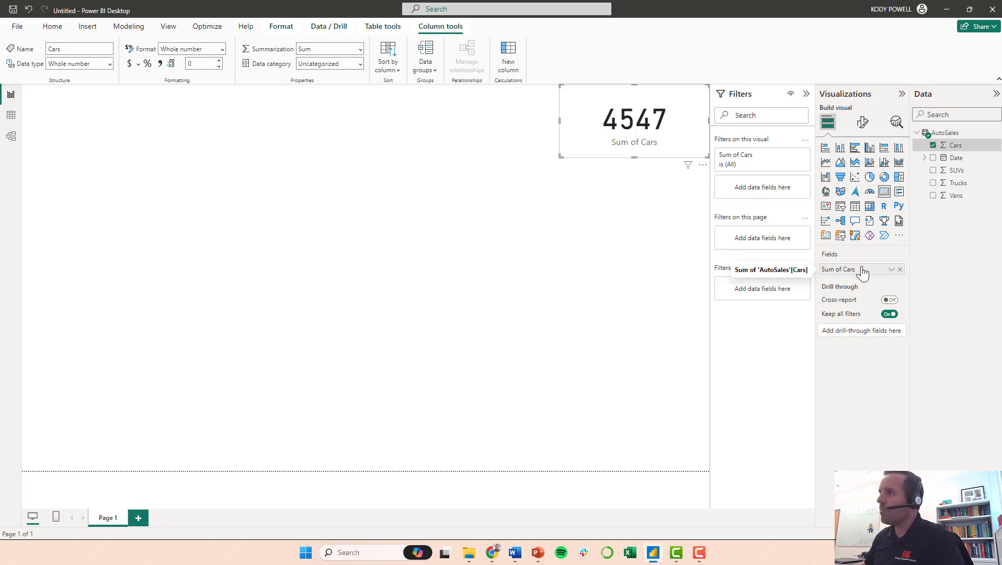
mouse_move(844, 273)
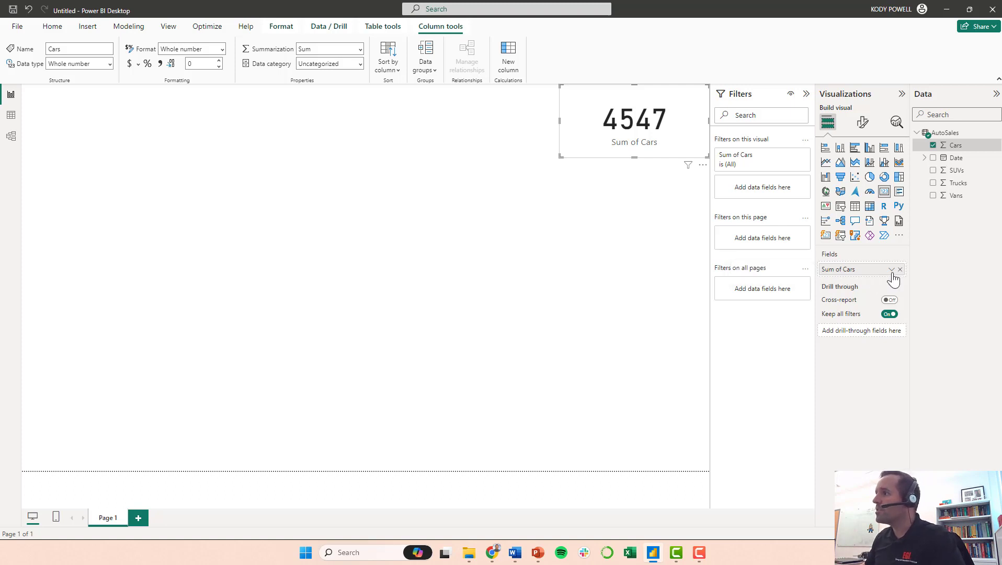
Step: Switch the card's Cars summarization through Average and Minimum, ending on Maximum (32)
click(899, 269)
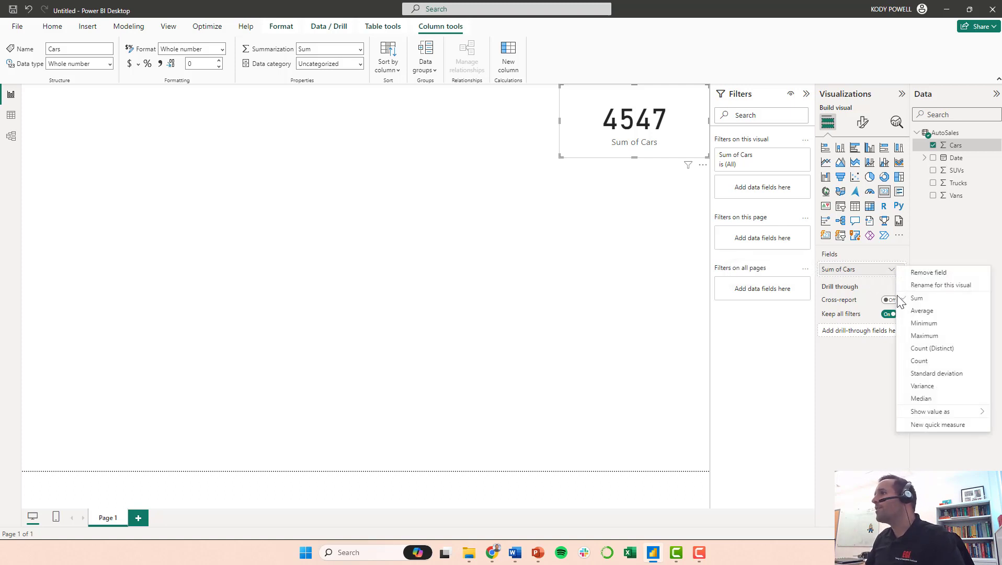
click(923, 311)
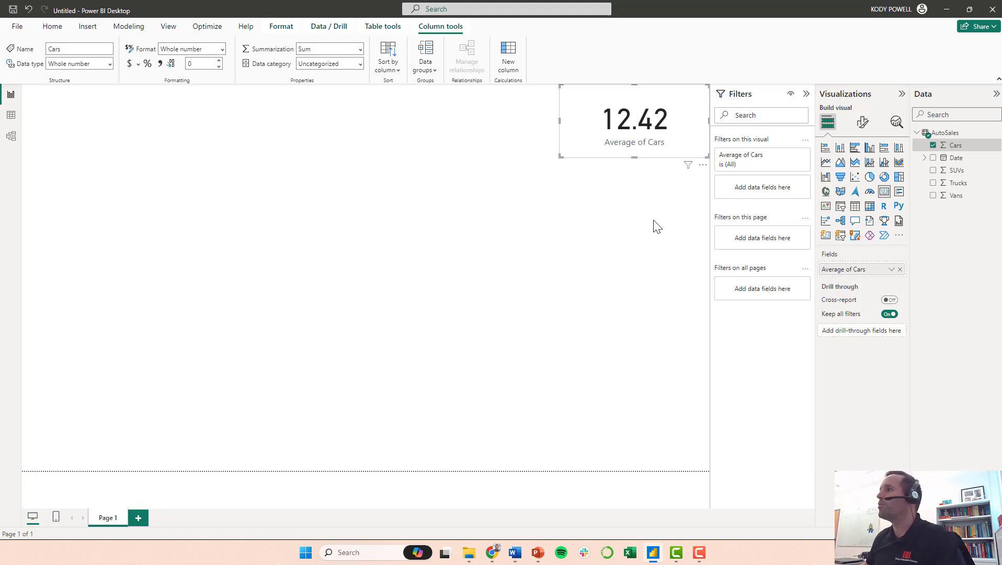
mouse_move(792, 260)
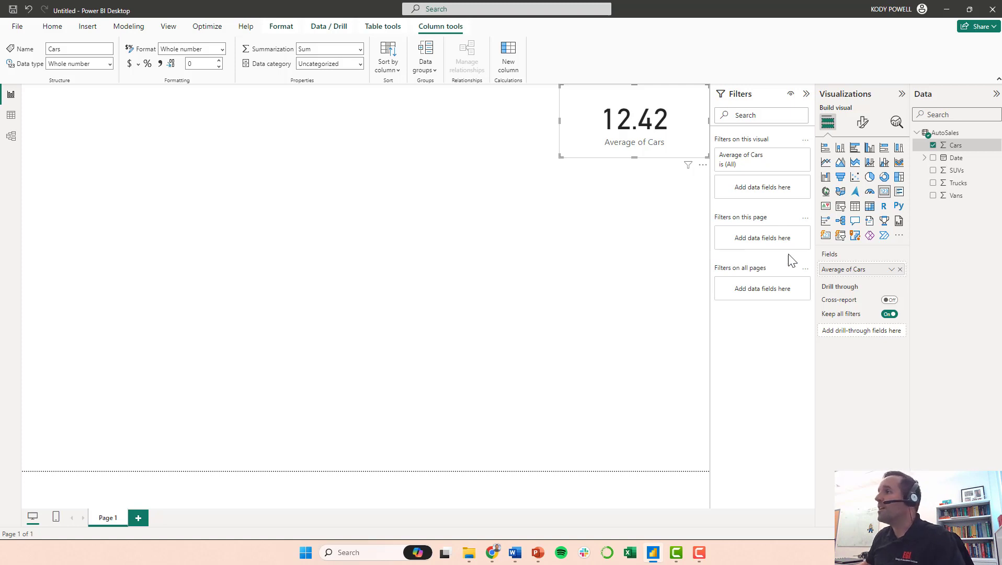
click(890, 269)
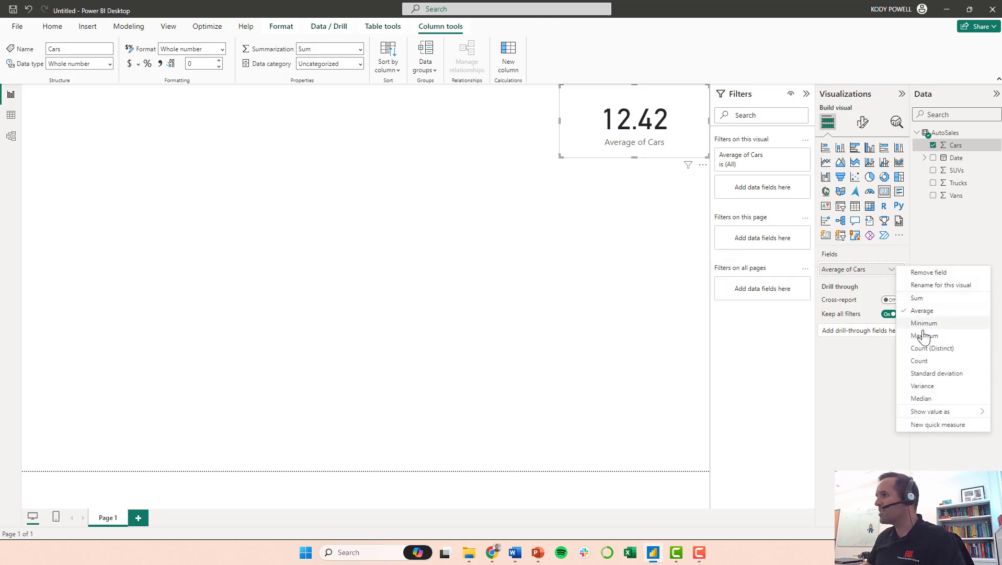
click(924, 323)
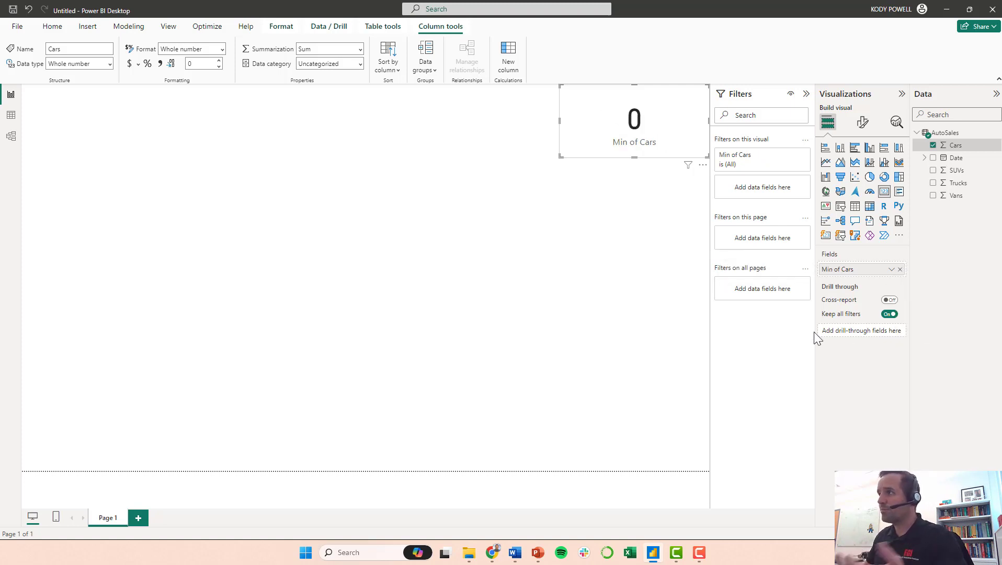
mouse_move(893, 269)
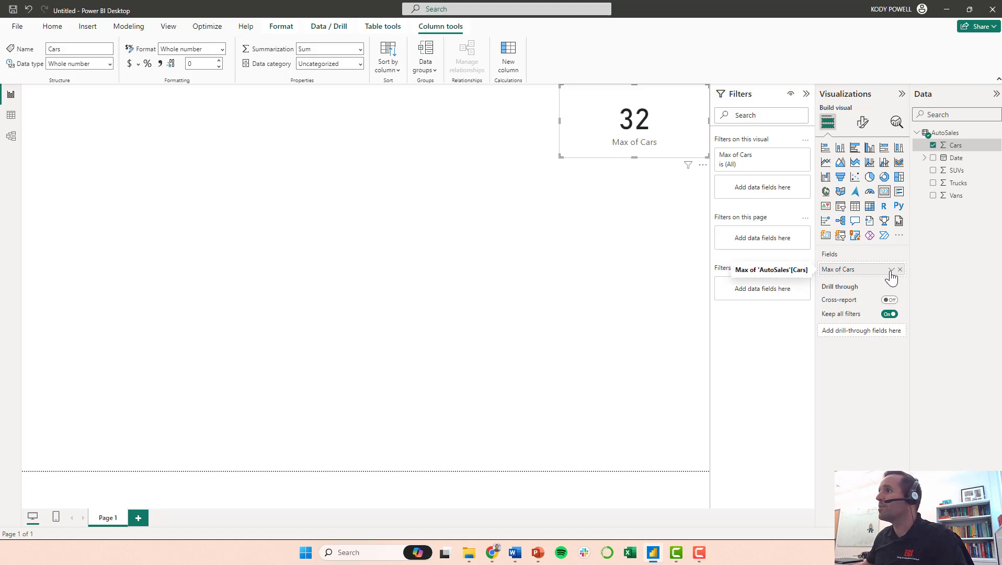
click(891, 269)
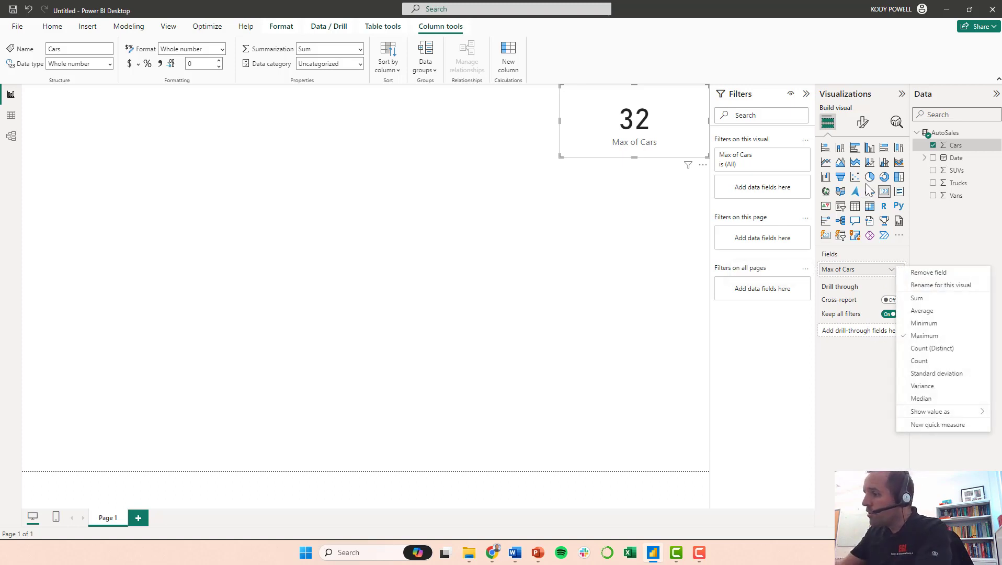
mouse_move(799, 204)
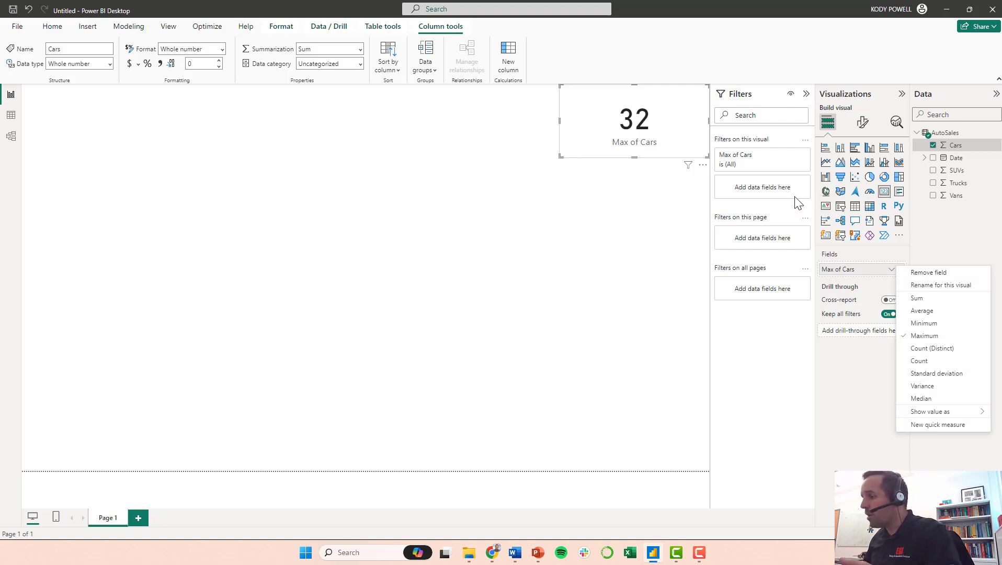
mouse_move(861, 193)
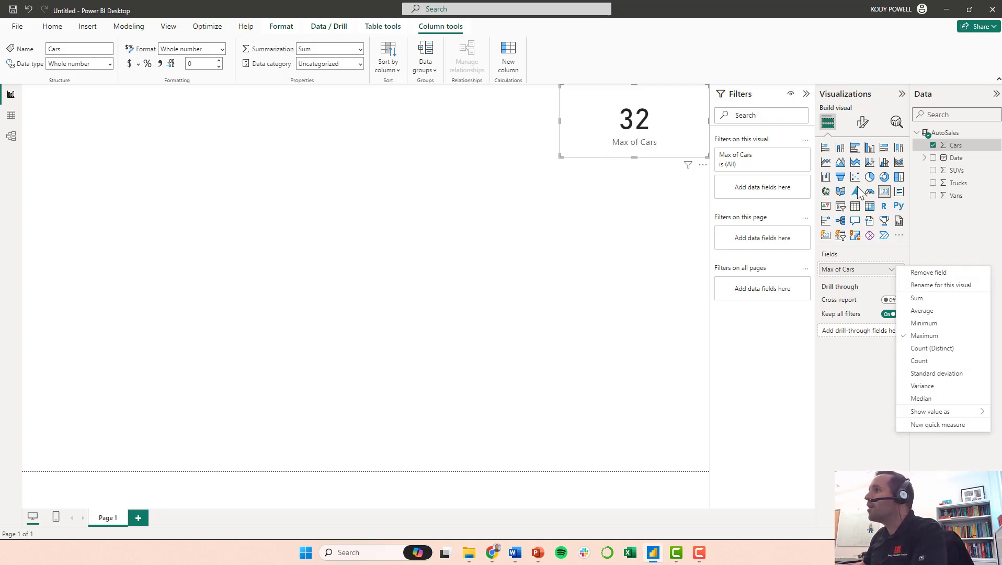
Step: Add Cars cards below the first: Sum of Cars 4547 and Average of Cars 12.42
click(564, 214)
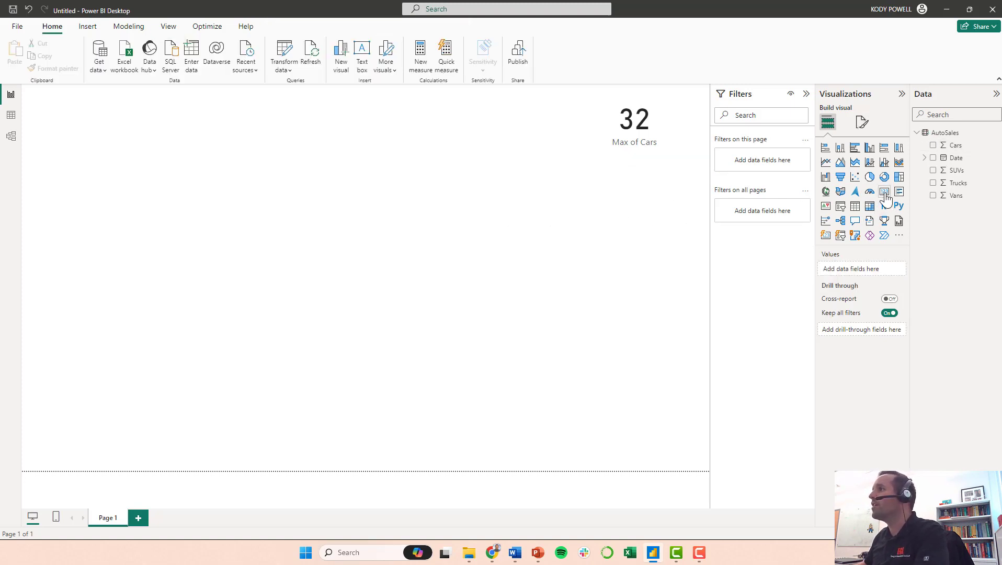
click(885, 192)
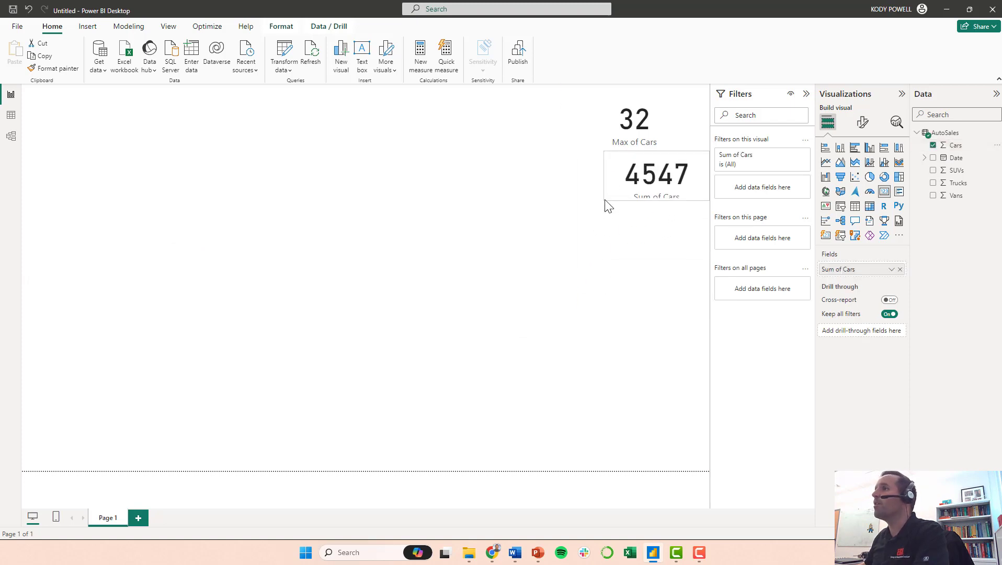
click(637, 187)
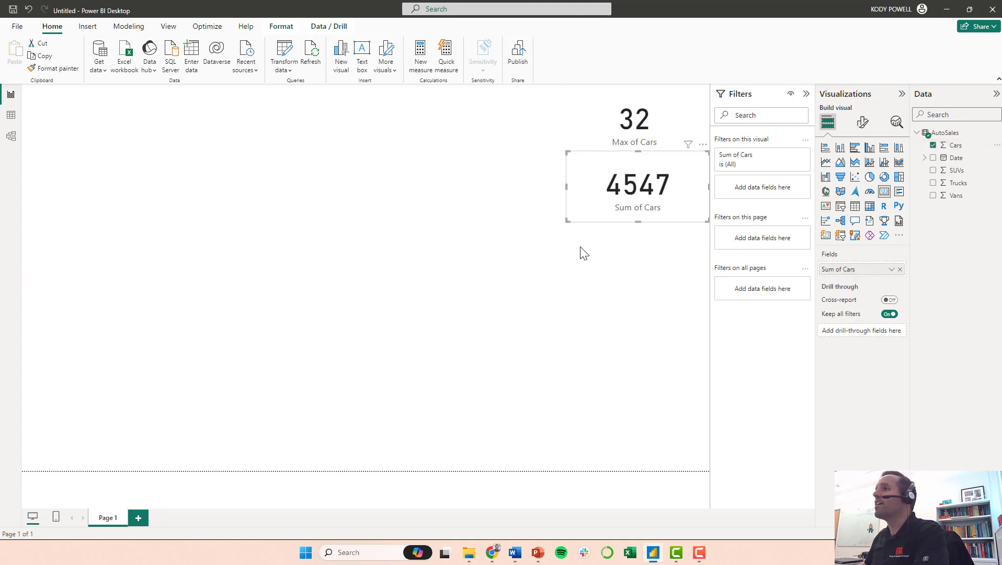
mouse_move(600, 262)
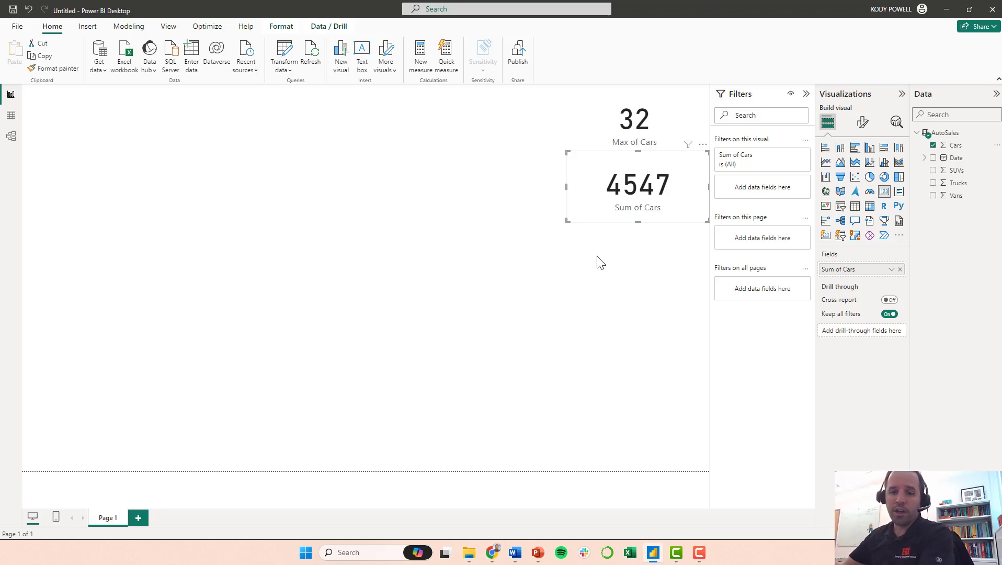
mouse_move(625, 301)
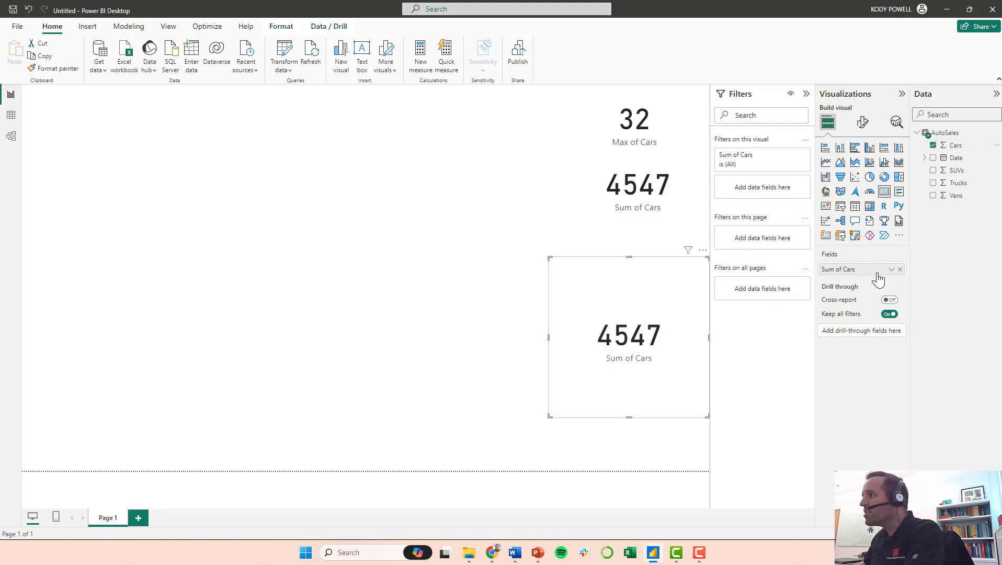
click(871, 269)
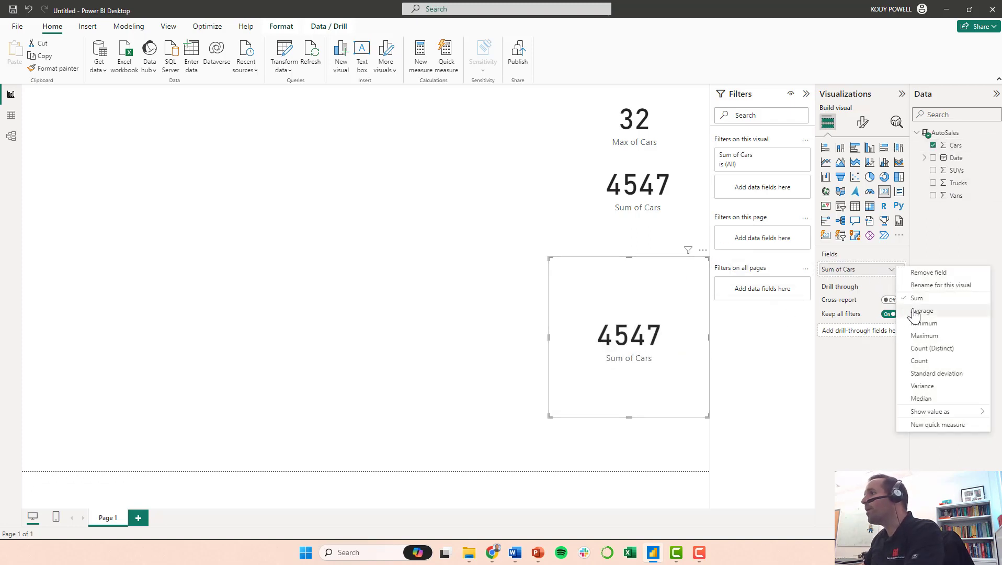
click(922, 311)
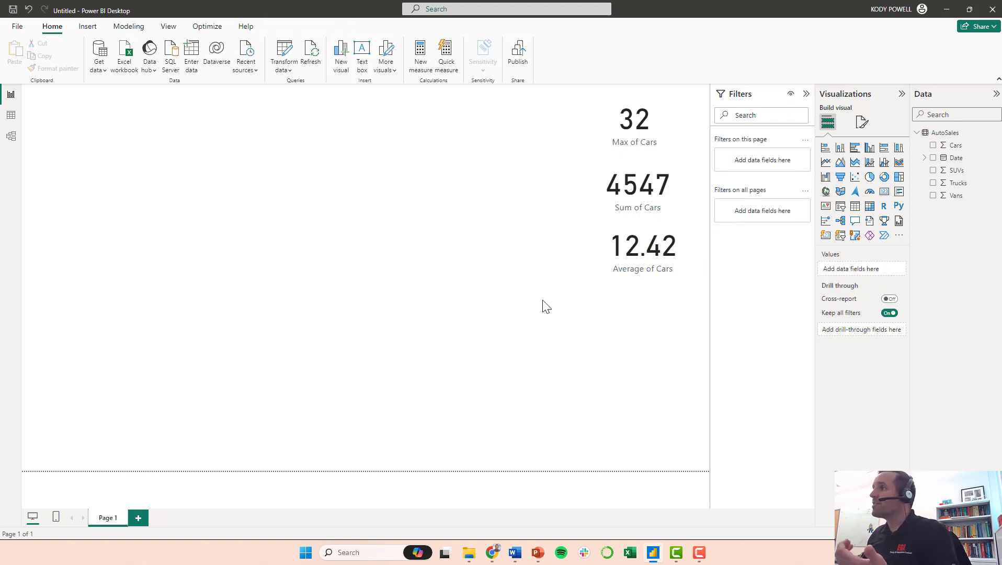
mouse_move(546, 320)
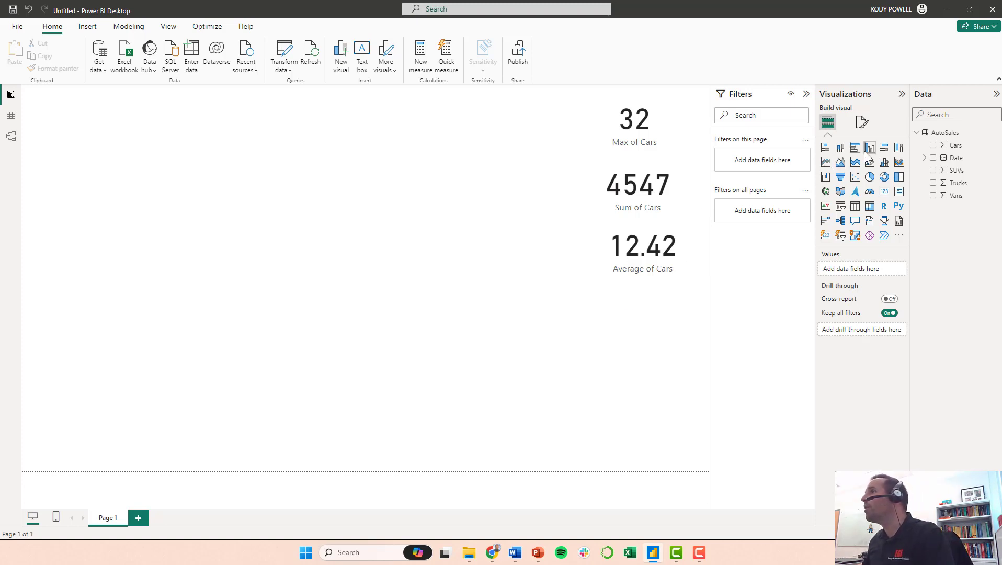
mouse_move(841, 147)
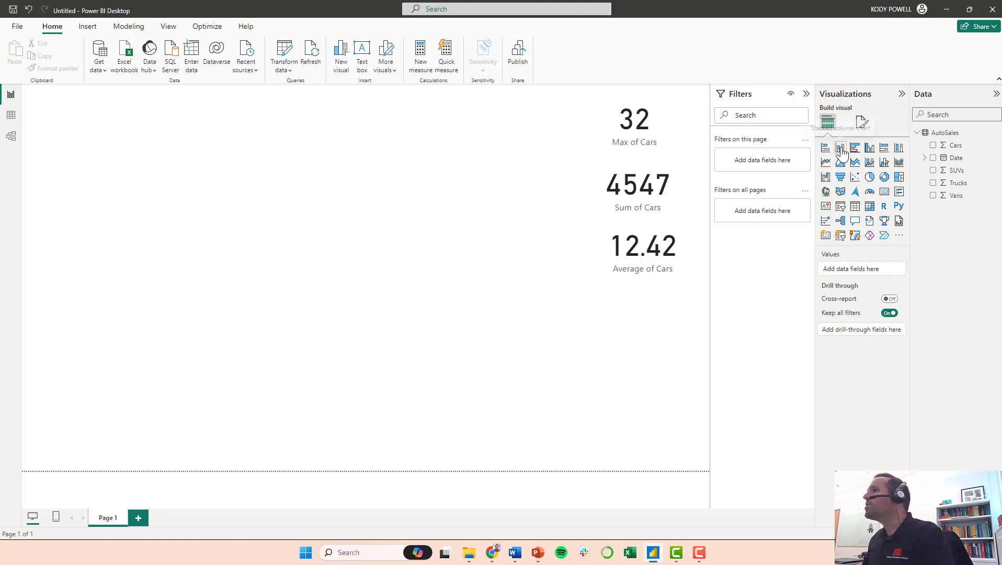
Step: Insert a stacked column chart at the top left and drag its corner wider
click(842, 147)
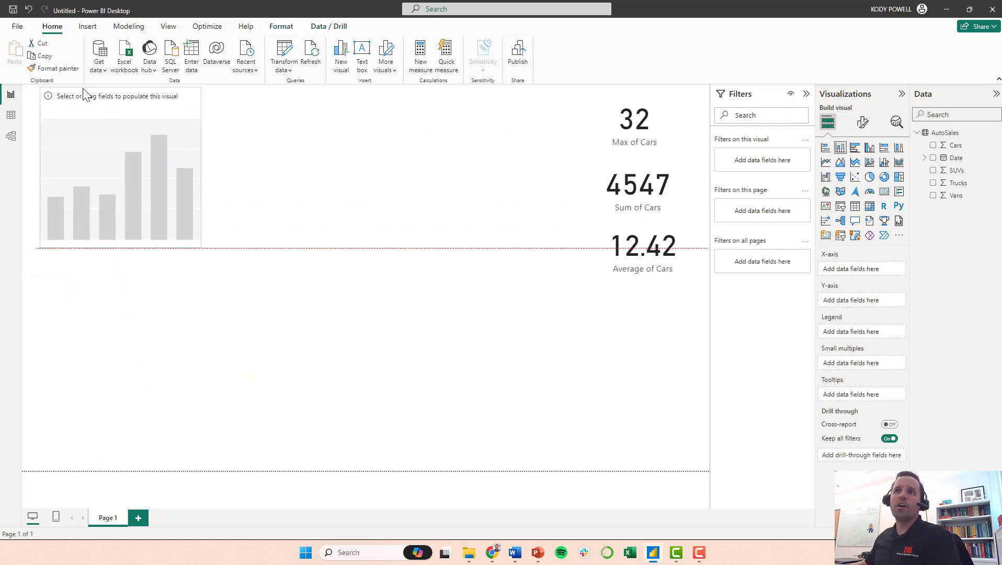
click(120, 168)
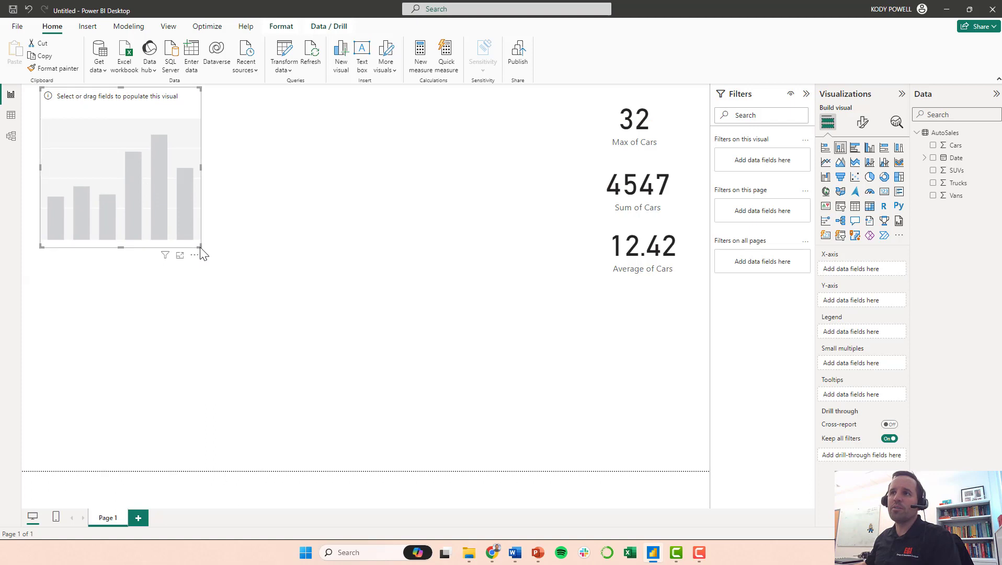
drag(202, 248, 357, 267)
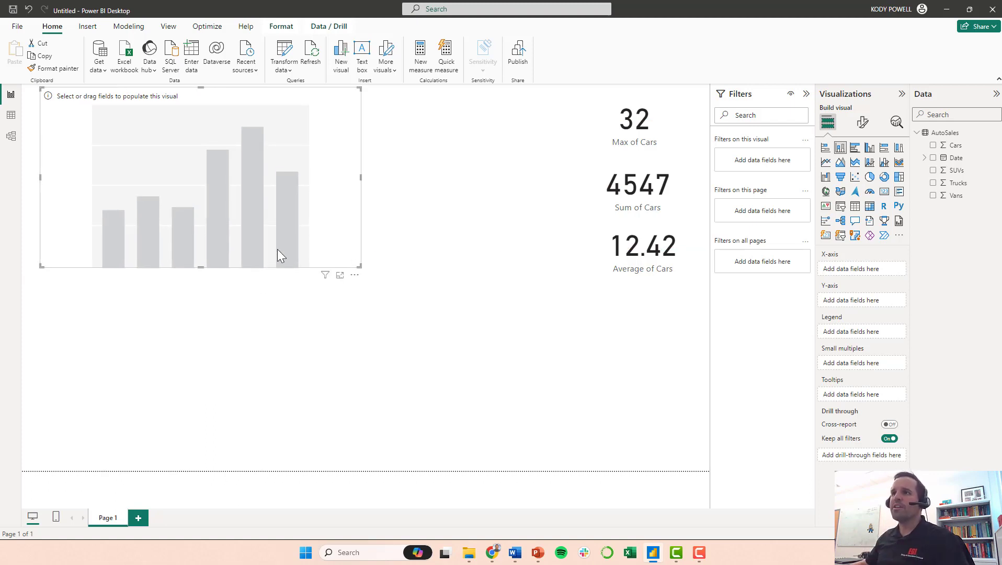
mouse_move(152, 168)
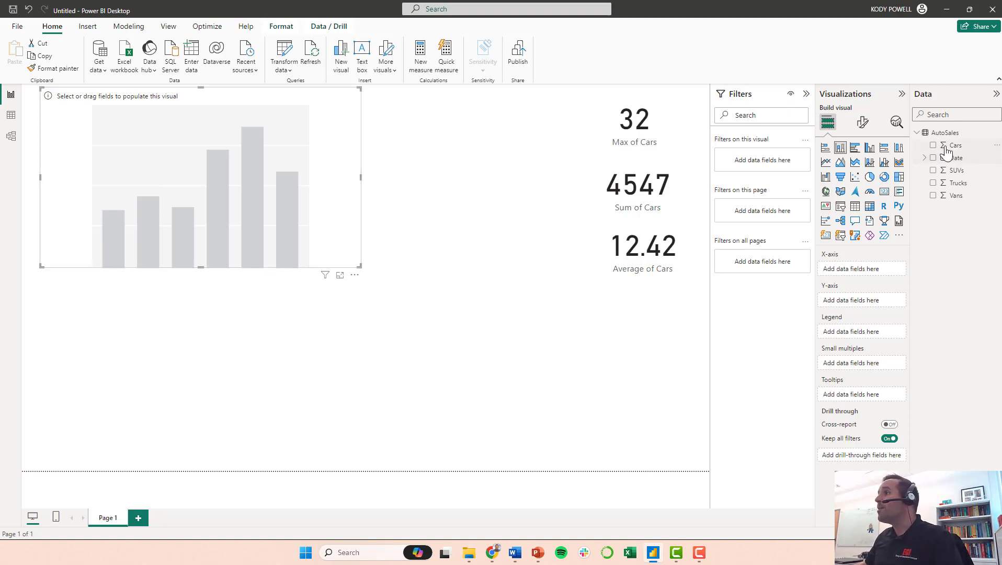
Step: Plot Cars in the column chart and summarize it as Average of Cars
click(957, 145)
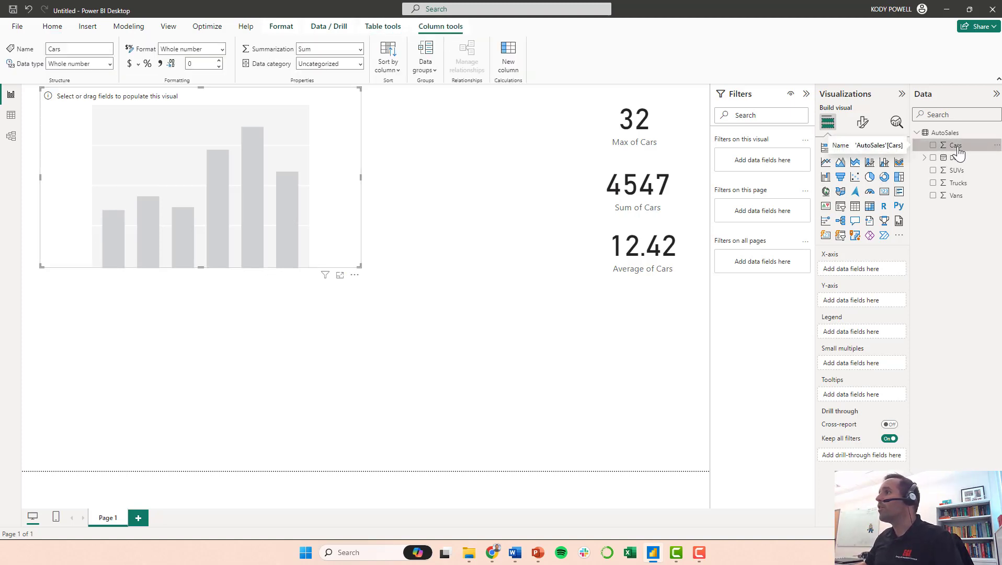
click(933, 145)
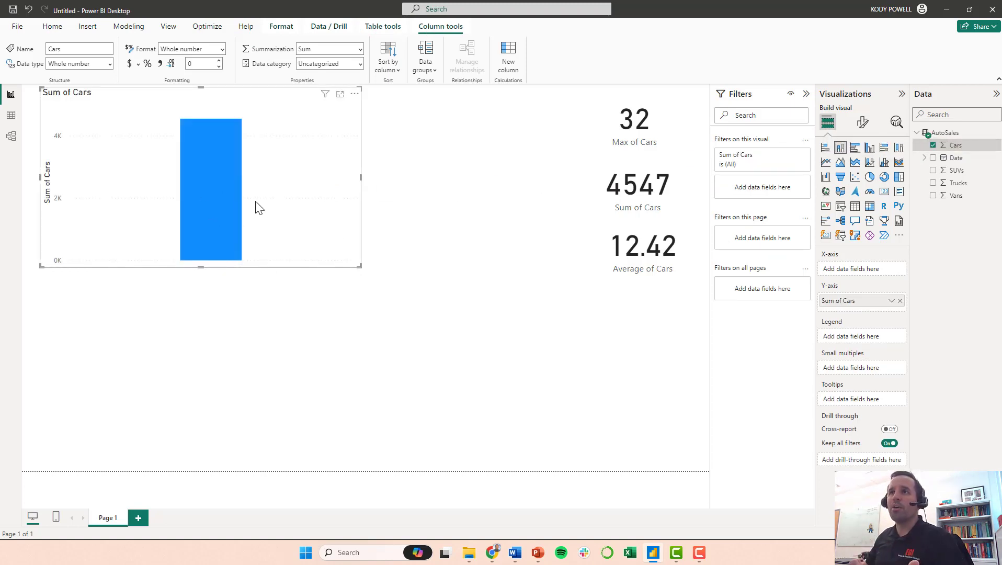
click(893, 300)
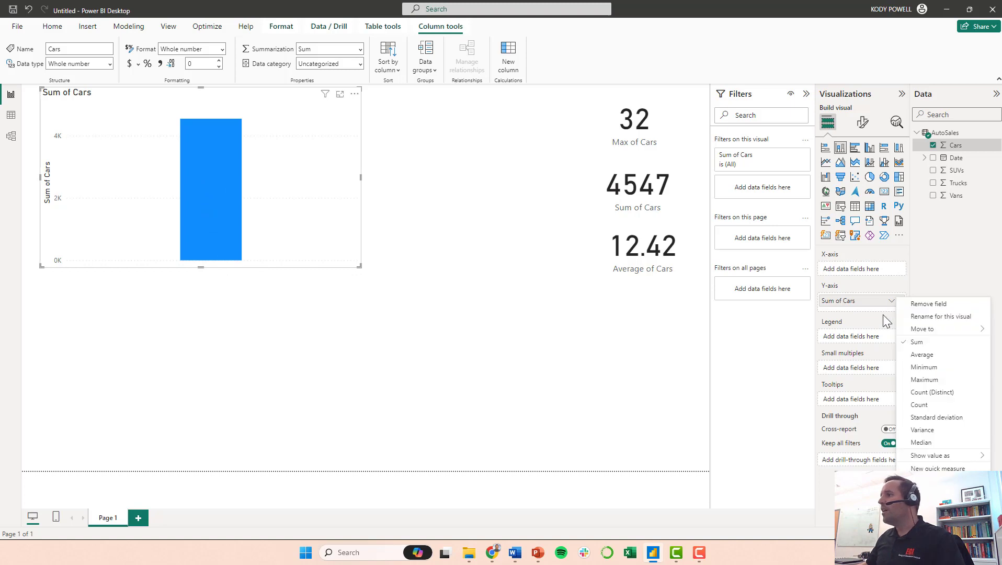
click(922, 355)
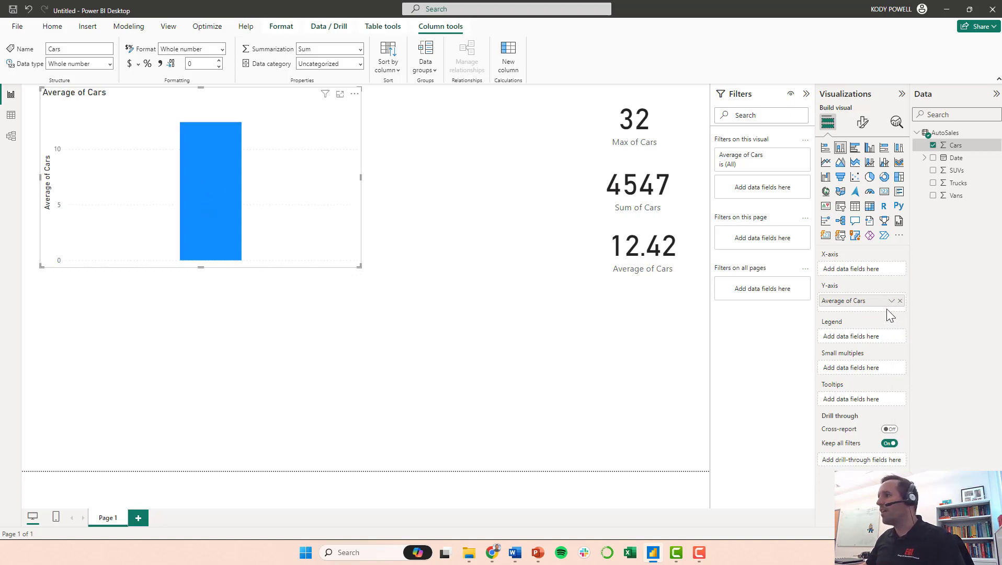
click(889, 300)
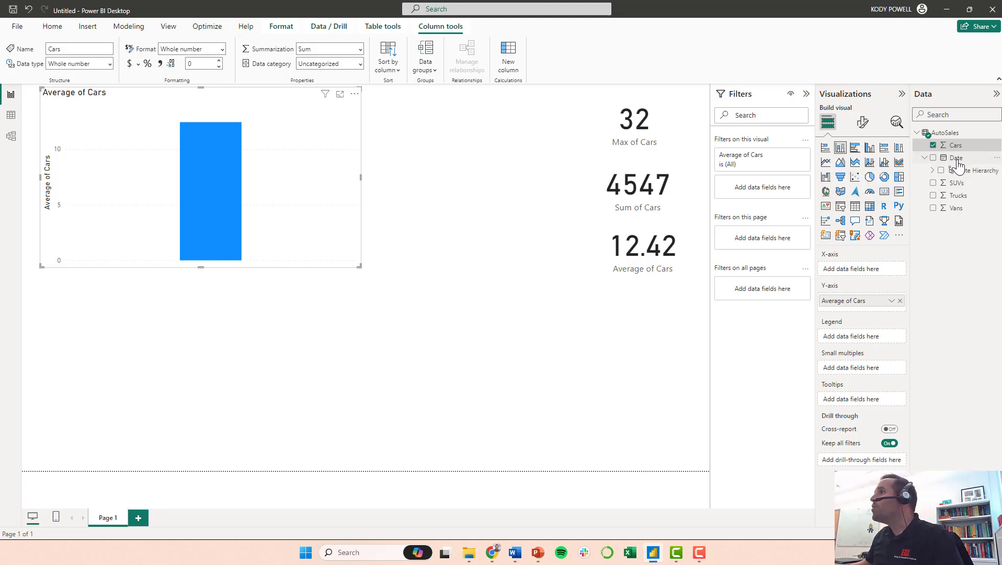
Step: Add the Date hierarchy, drill down to days, and filter cards to day 1 (Max 25, Sum 154)
click(957, 158)
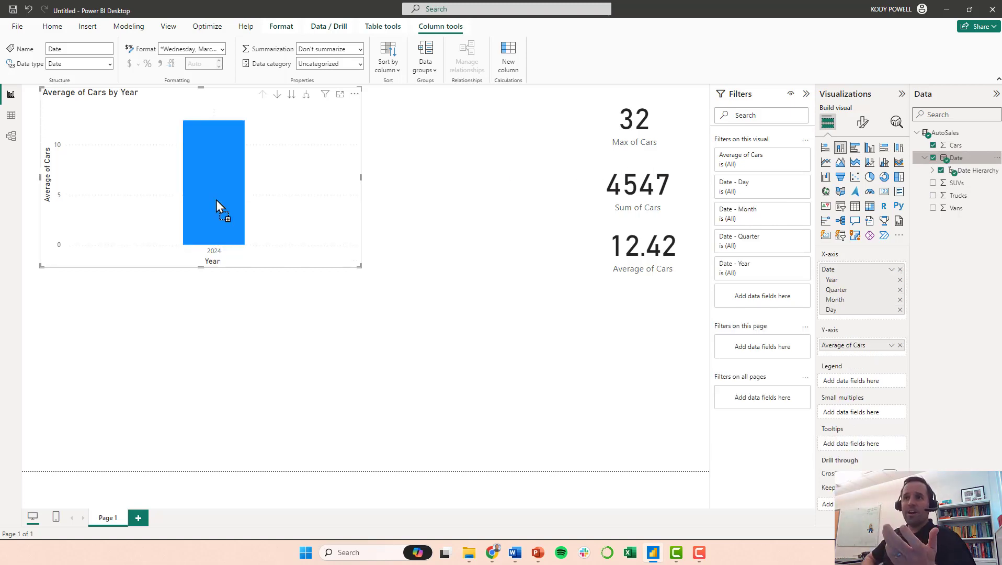
mouse_move(216, 248)
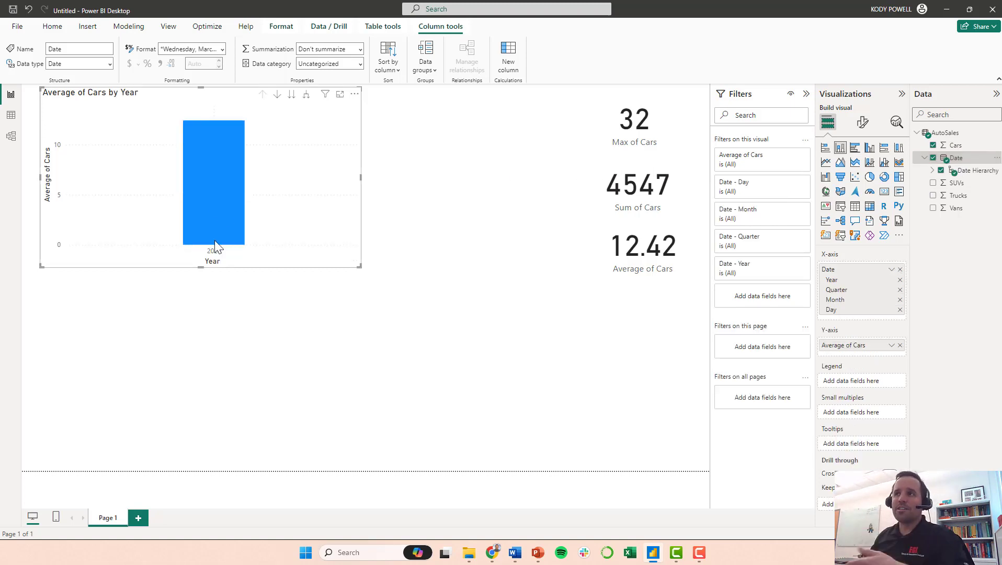
mouse_move(231, 230)
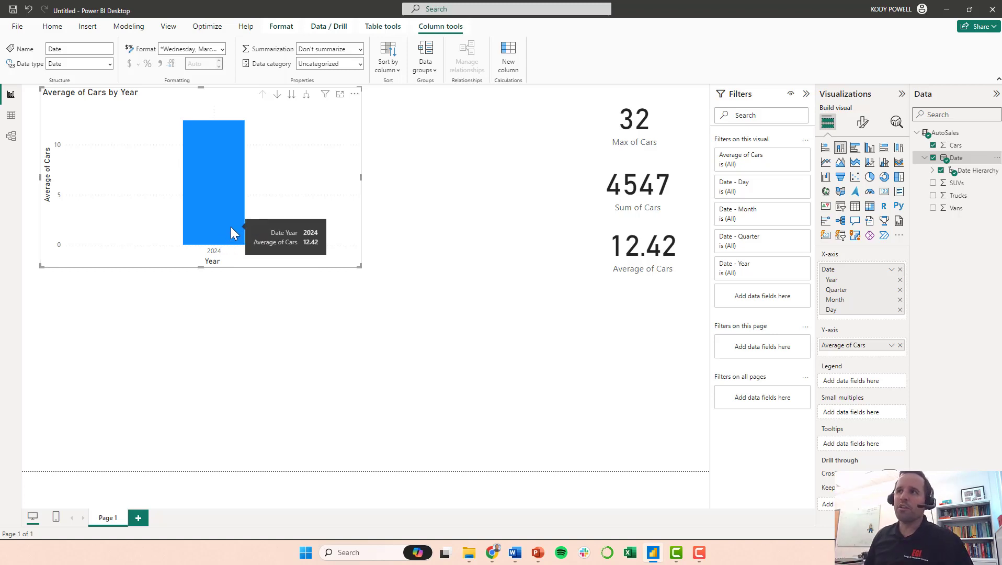
mouse_move(168, 187)
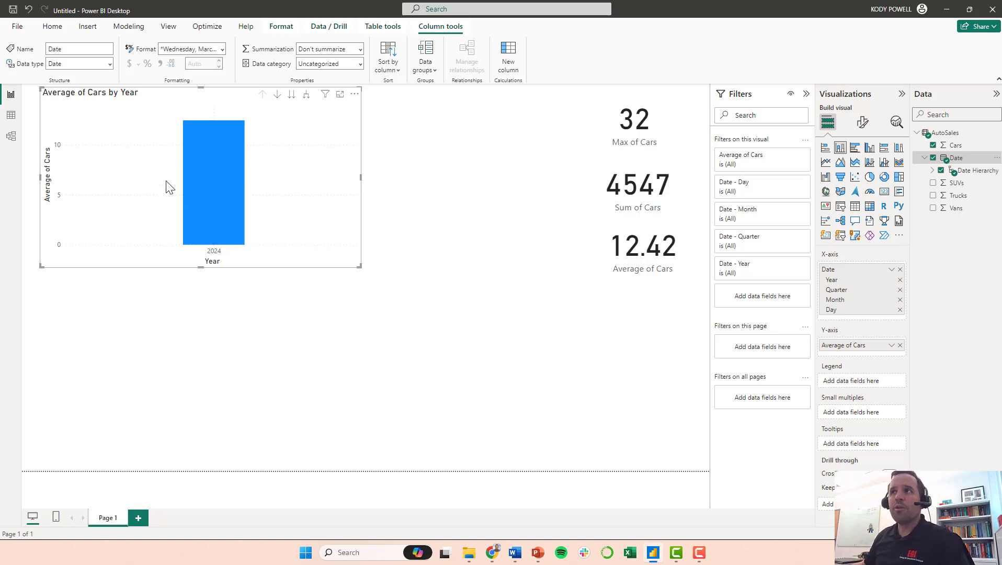
mouse_move(285, 106)
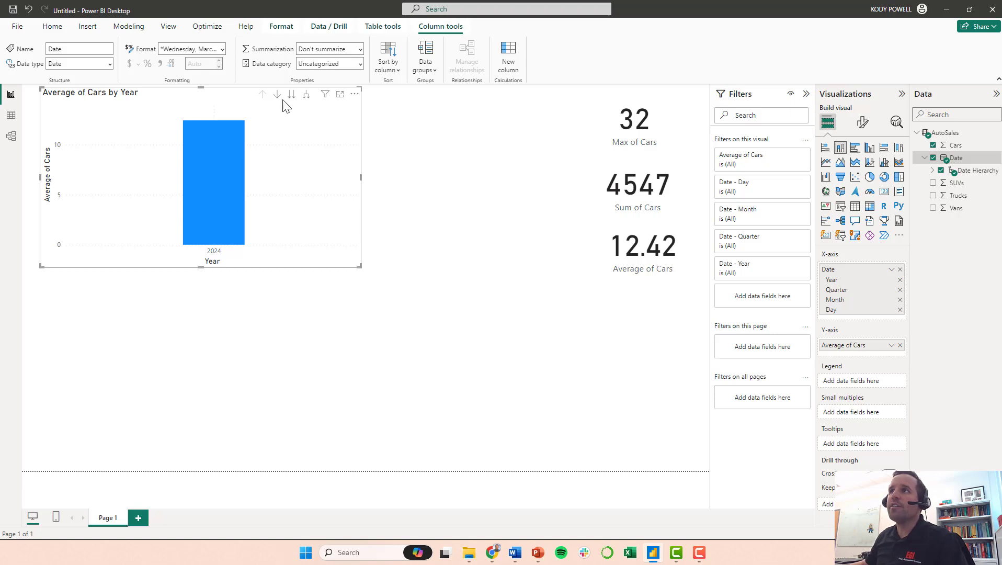
mouse_move(291, 94)
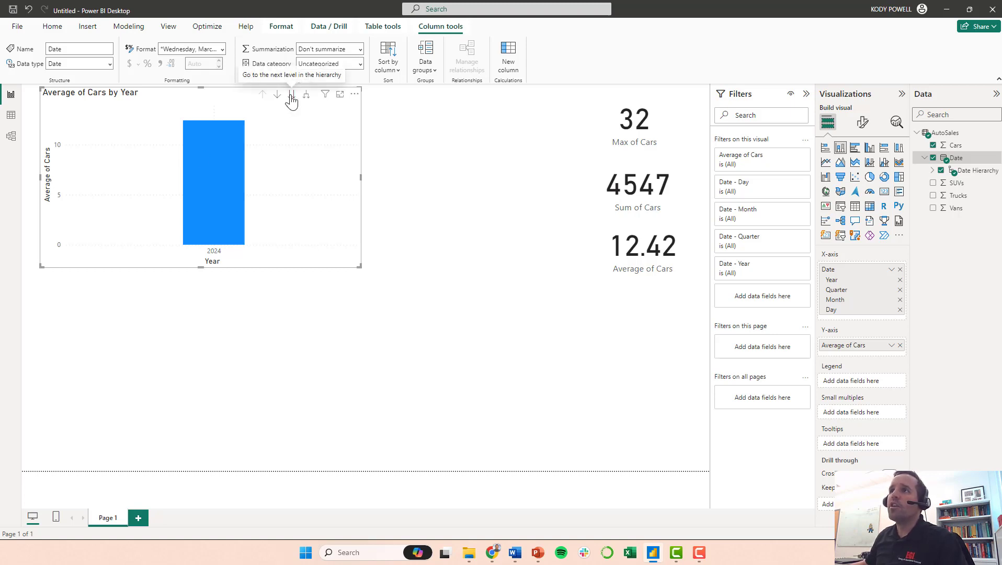
click(290, 94)
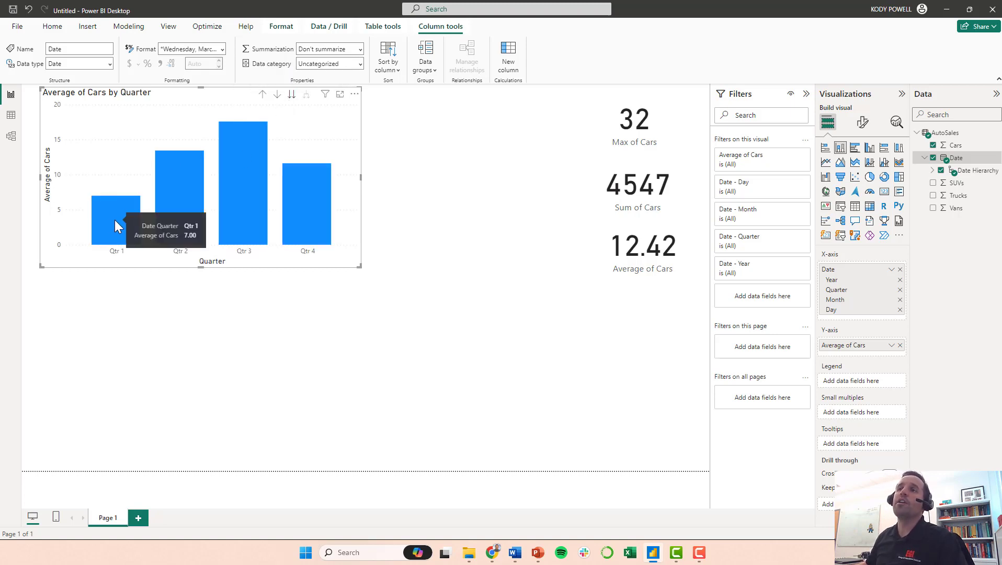
mouse_move(295, 213)
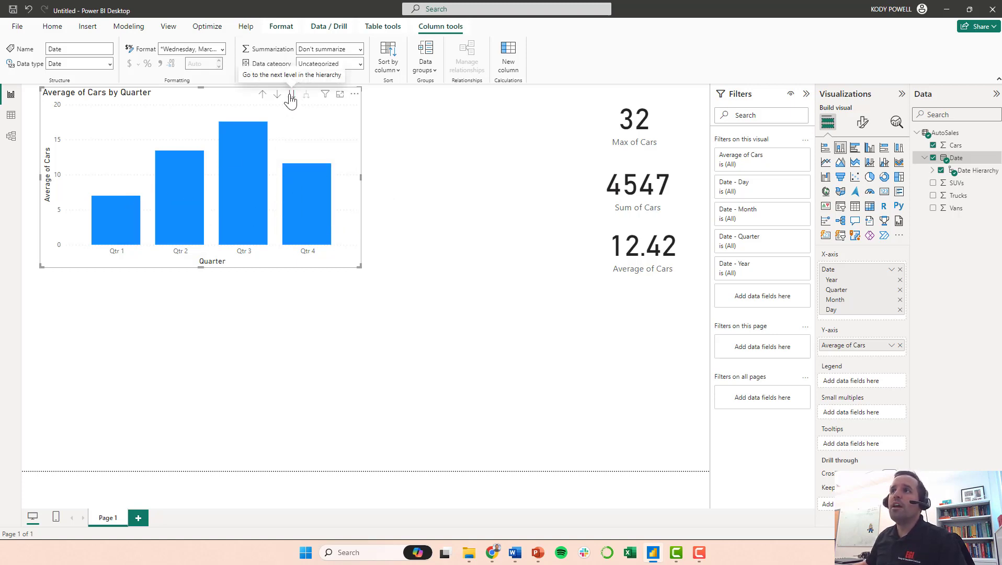
click(291, 94)
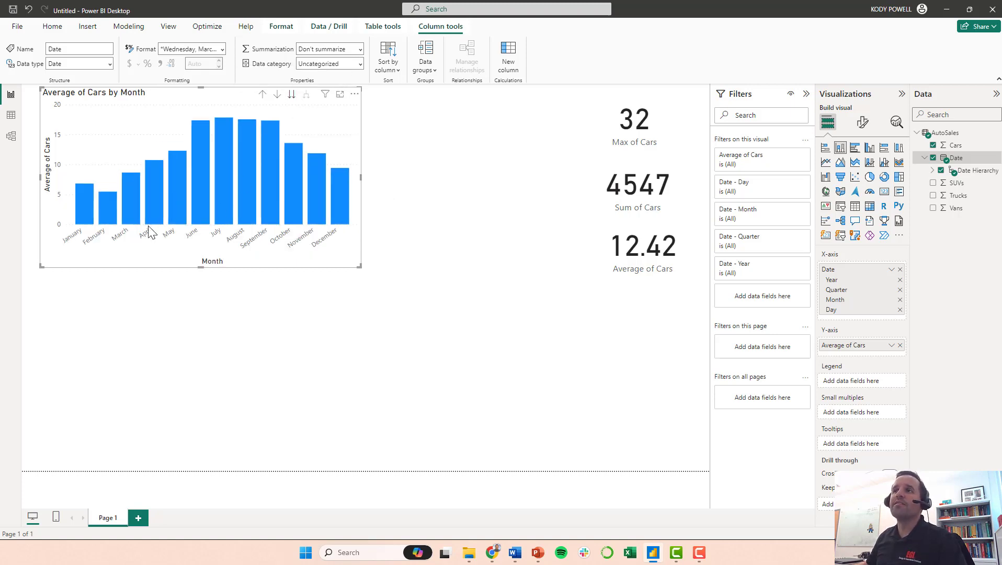
mouse_move(199, 185)
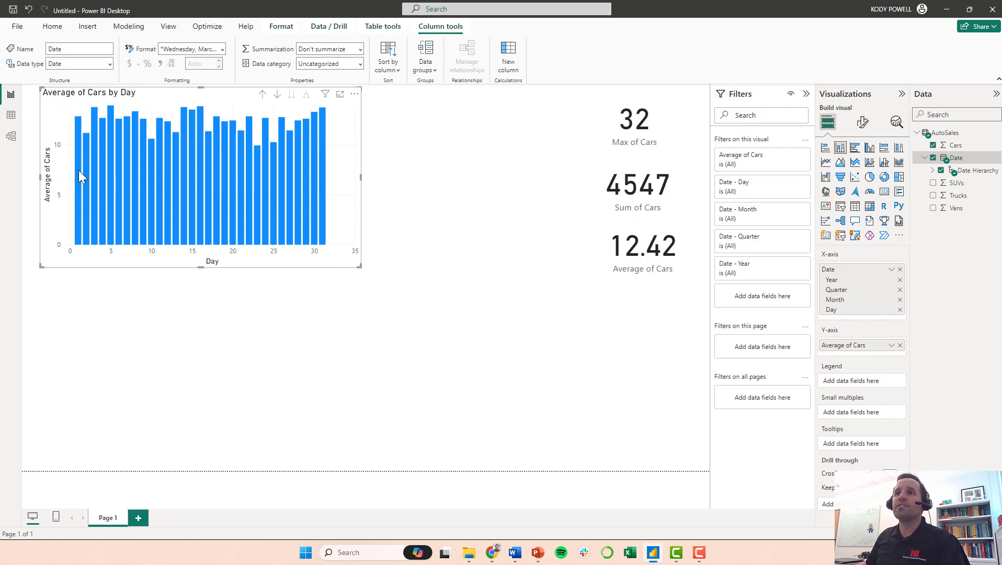
click(77, 179)
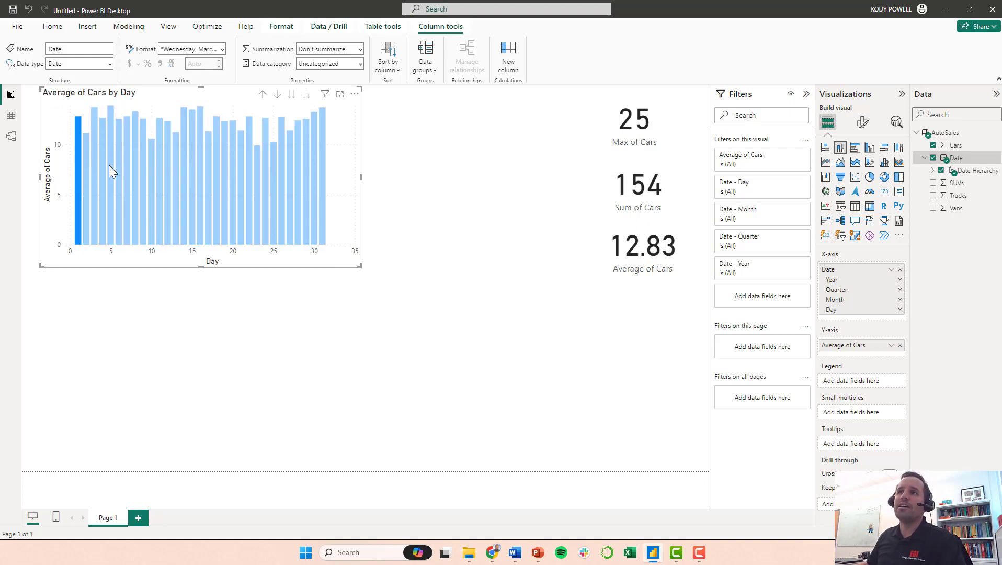
mouse_move(88, 180)
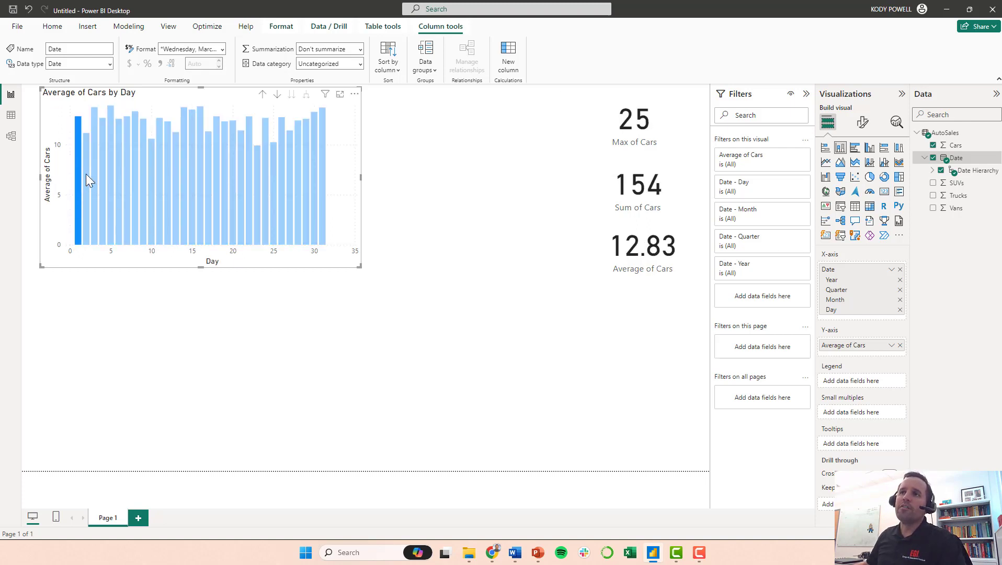
mouse_move(78, 178)
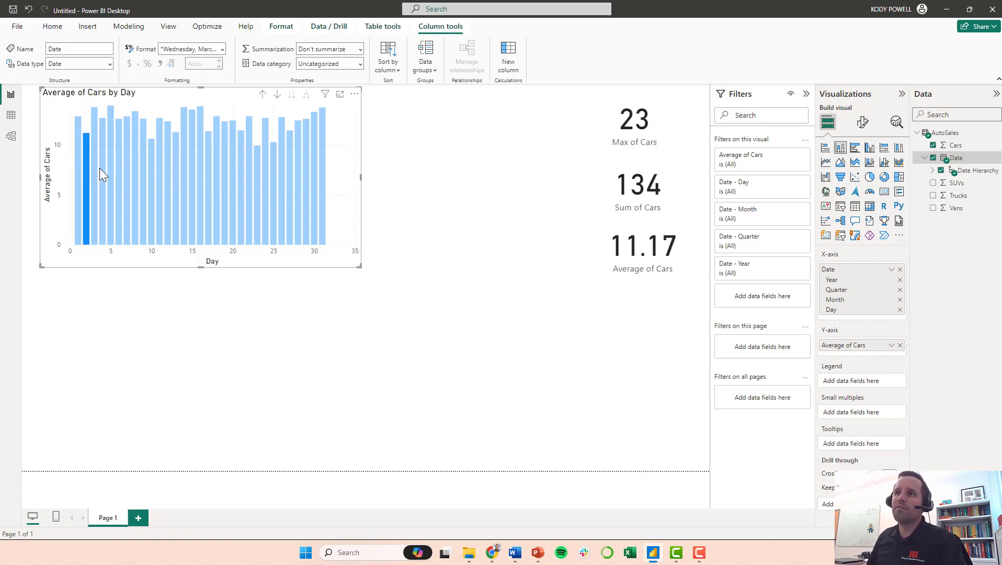
mouse_move(86, 179)
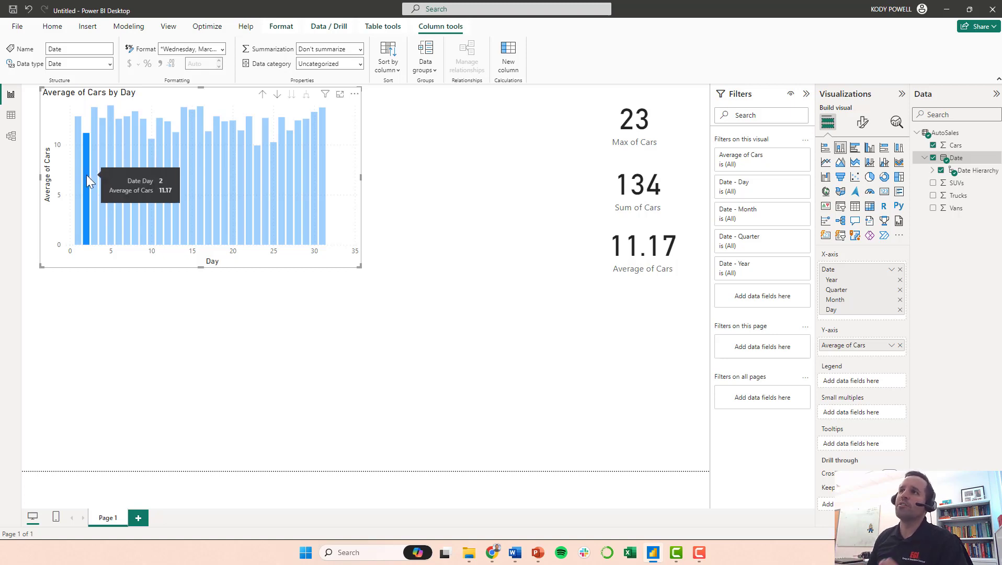
mouse_move(280, 115)
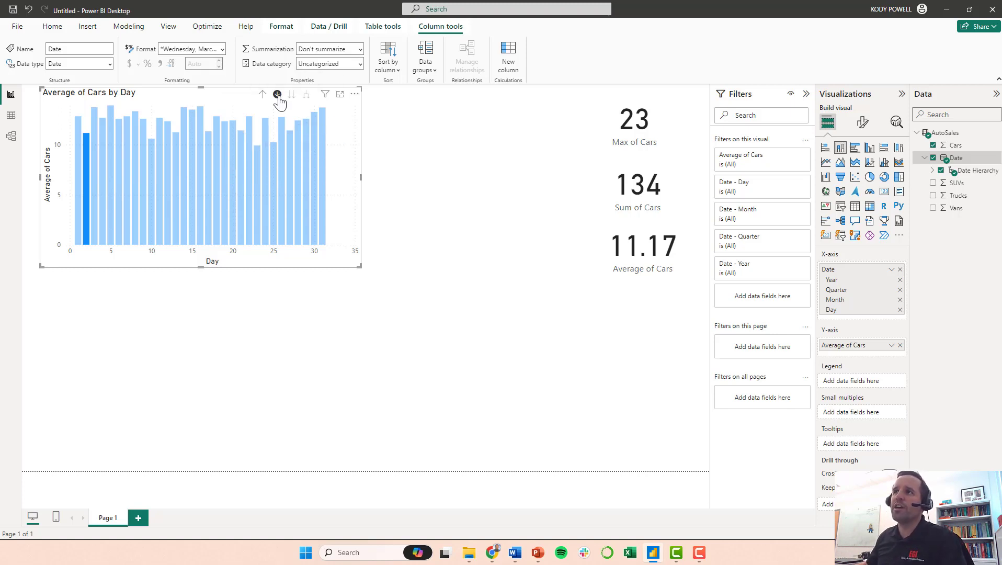
mouse_move(262, 99)
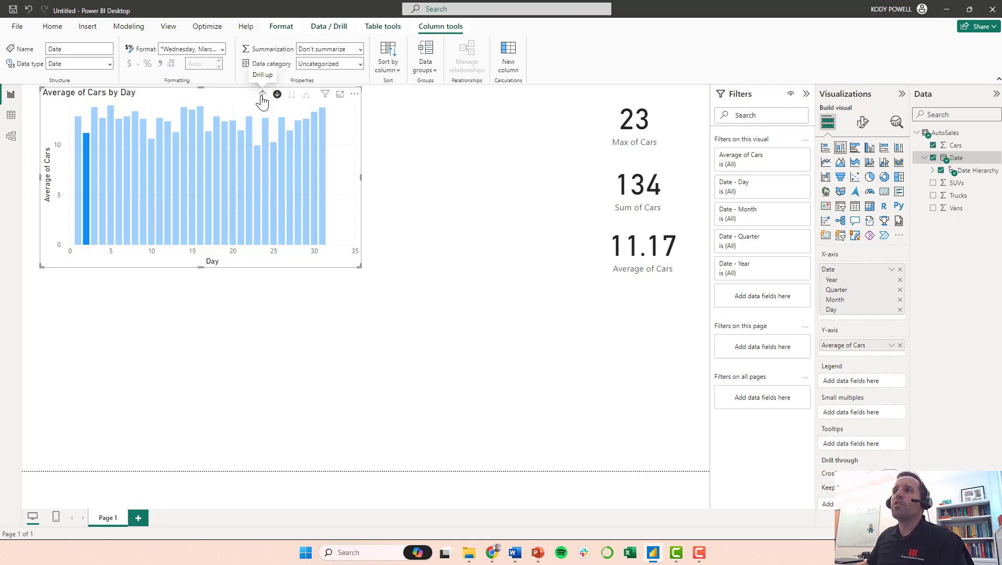
Step: Drill the Average of Cars chart back up to one 2024 column; cards read 32, 4547, 12.42
click(262, 94)
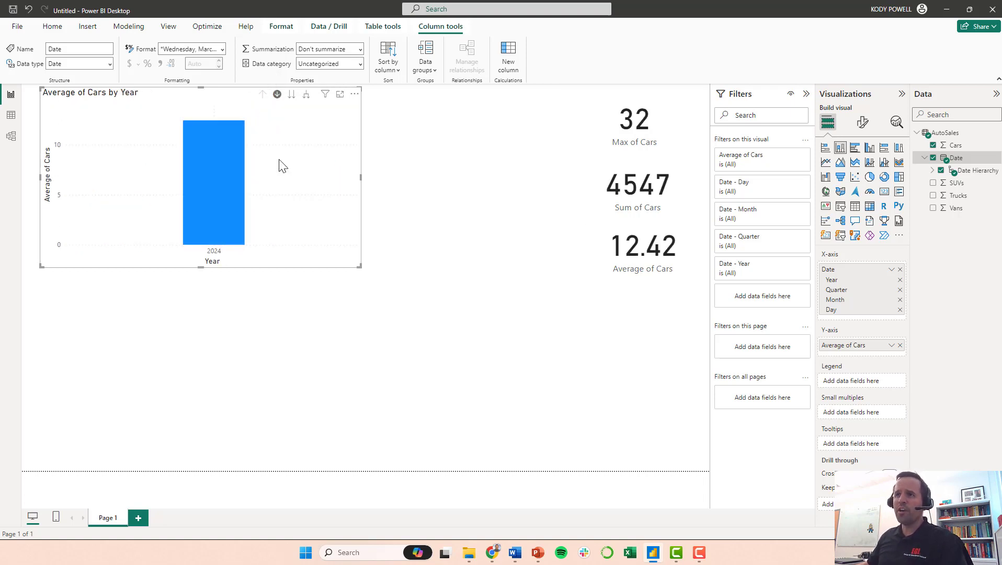
mouse_move(272, 162)
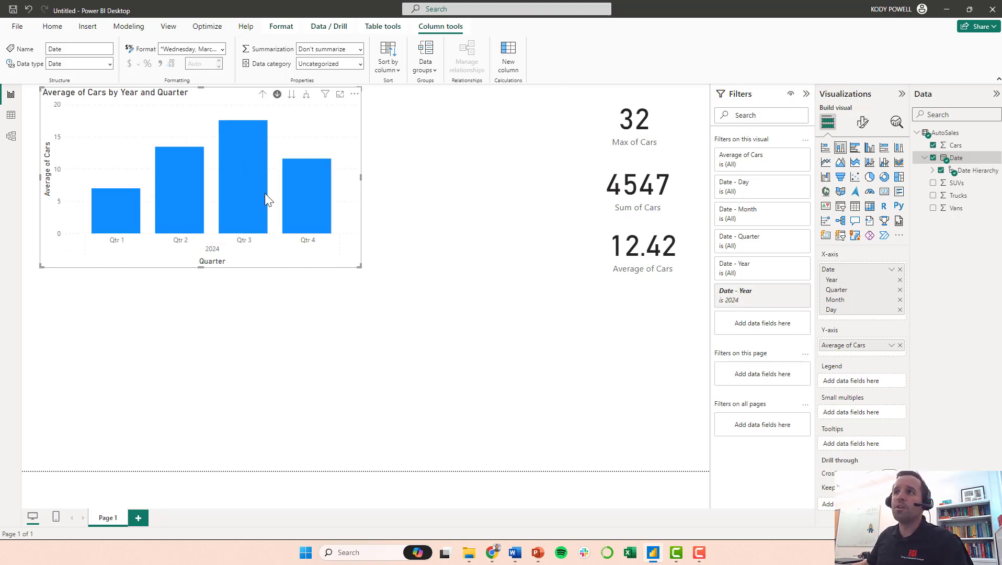
mouse_move(171, 205)
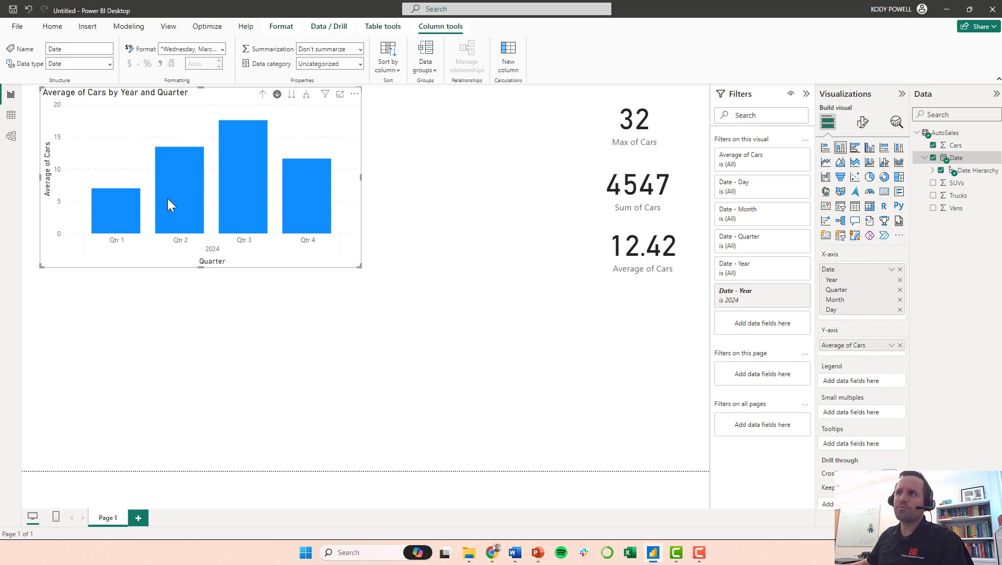
mouse_move(284, 203)
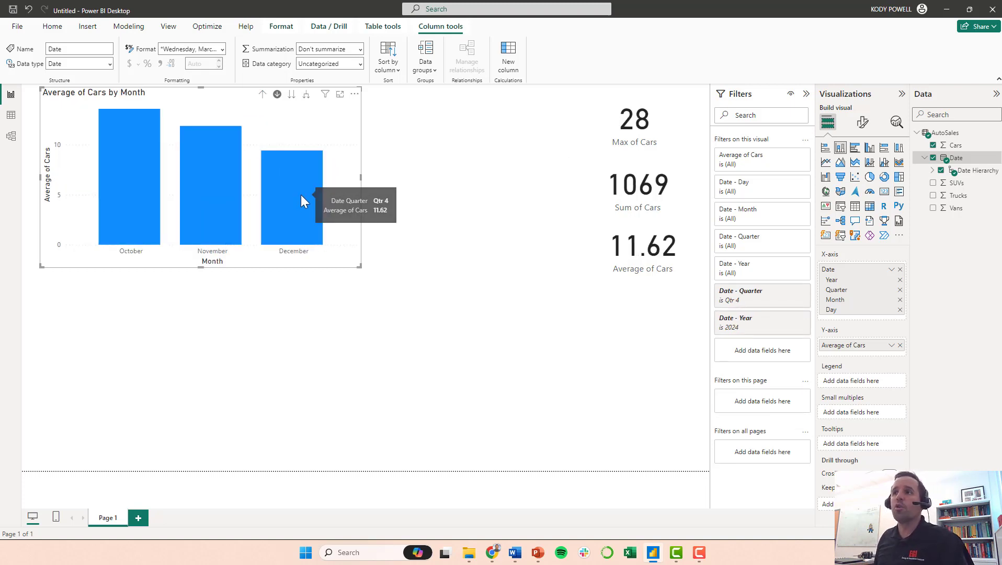
mouse_move(192, 181)
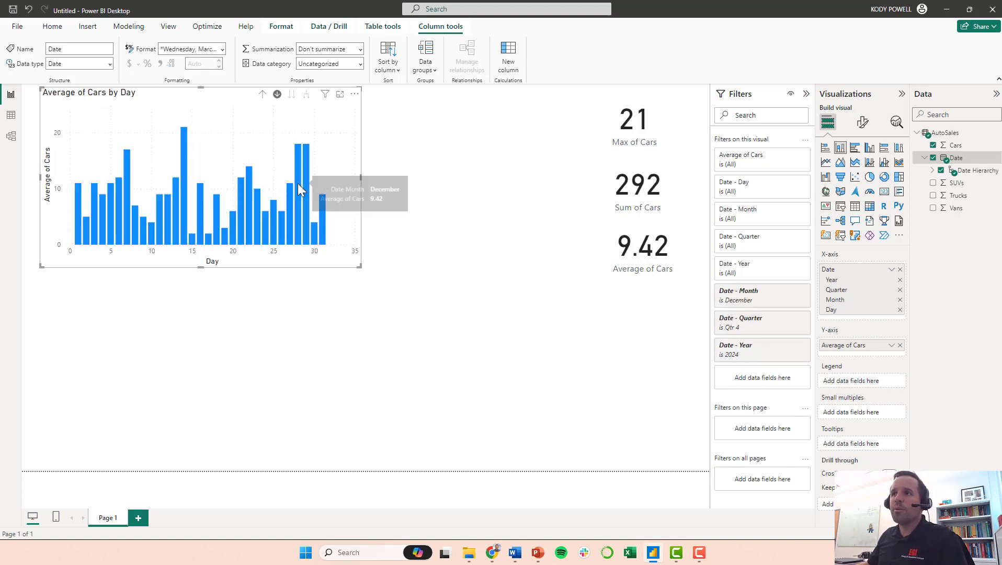
mouse_move(195, 185)
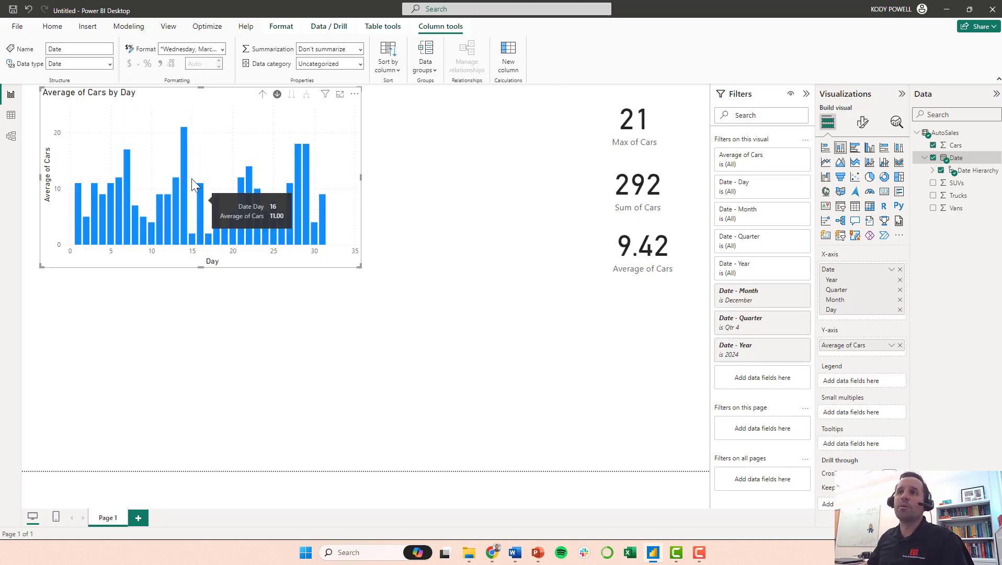
mouse_move(187, 158)
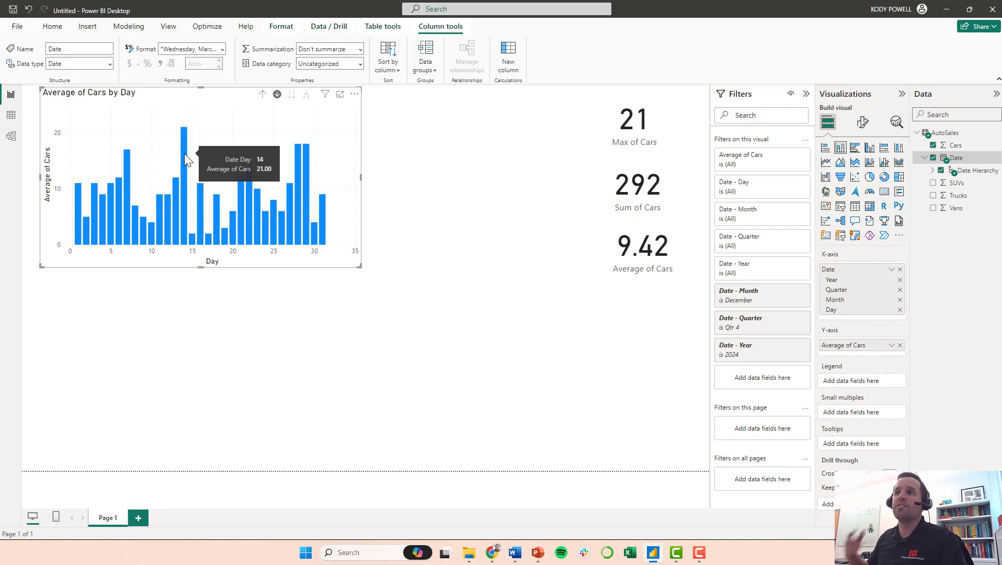
mouse_move(195, 239)
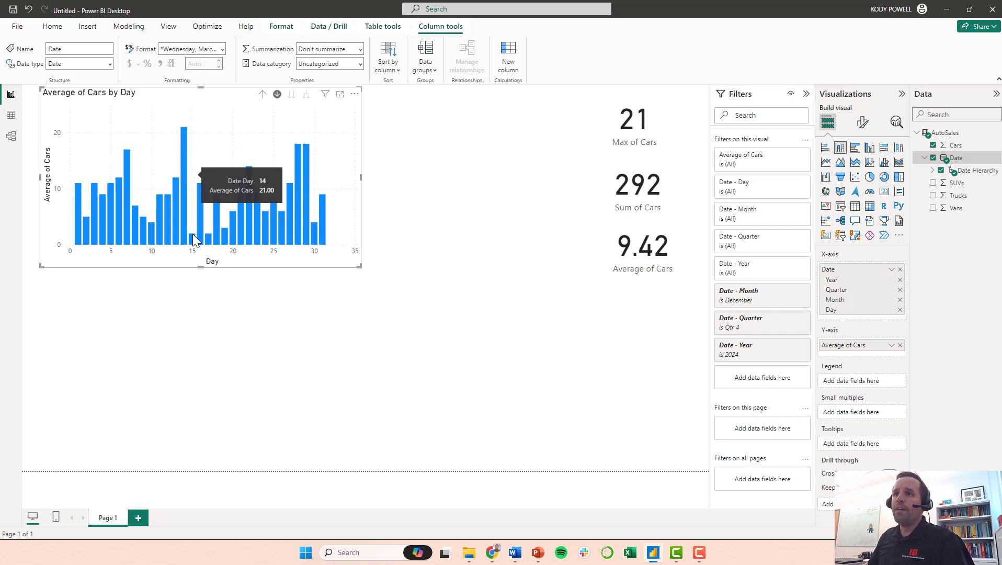
mouse_move(203, 247)
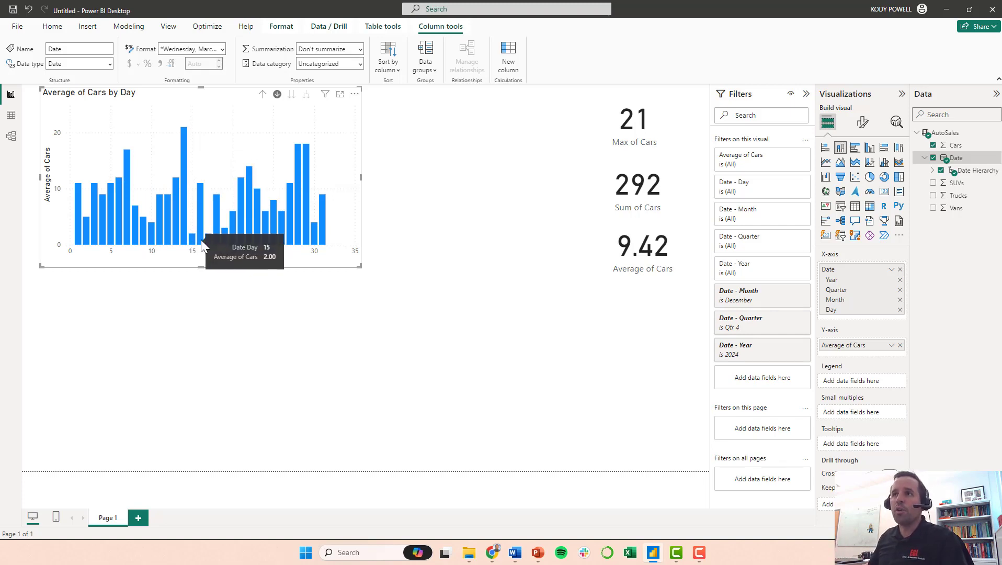
mouse_move(188, 153)
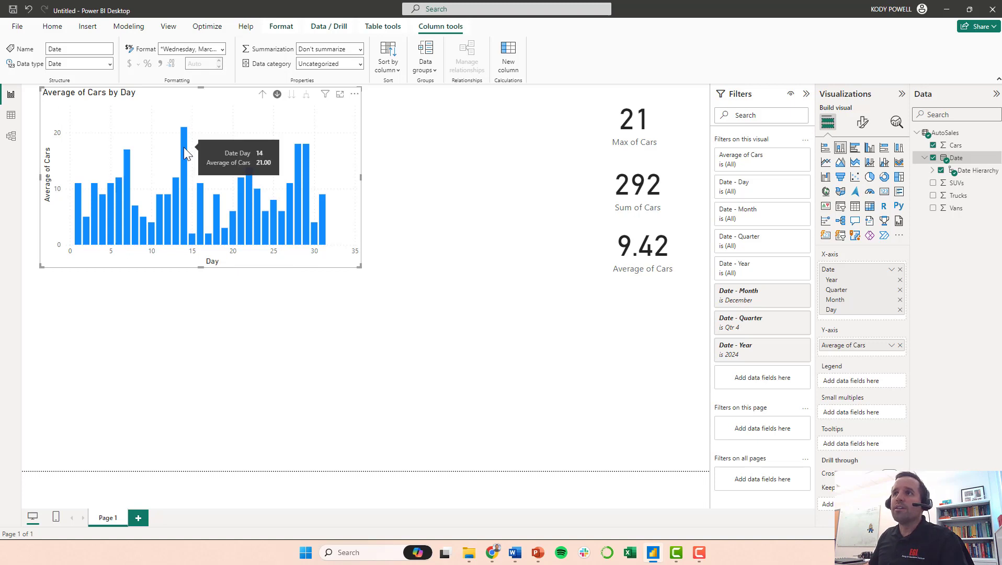
mouse_move(283, 117)
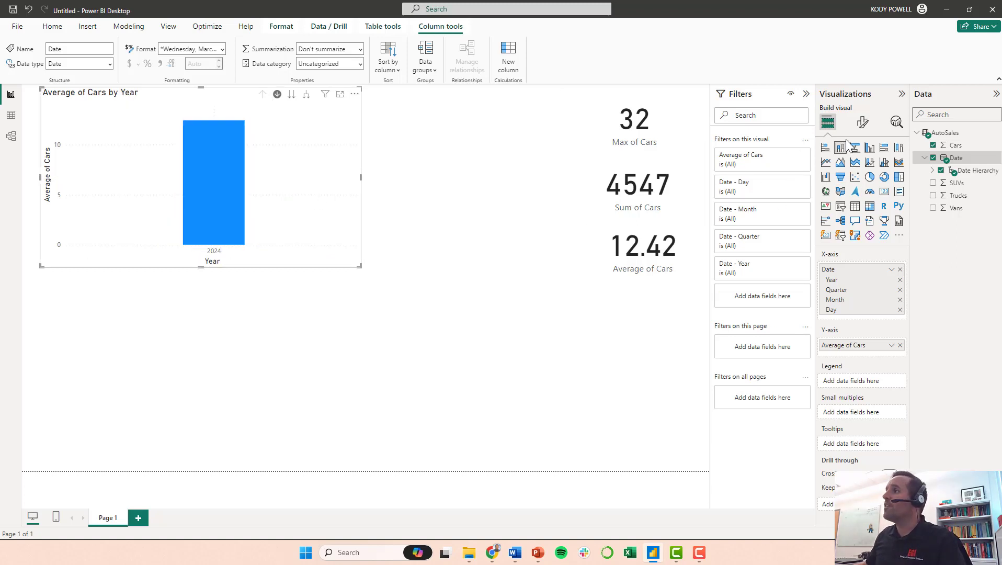
mouse_move(840, 148)
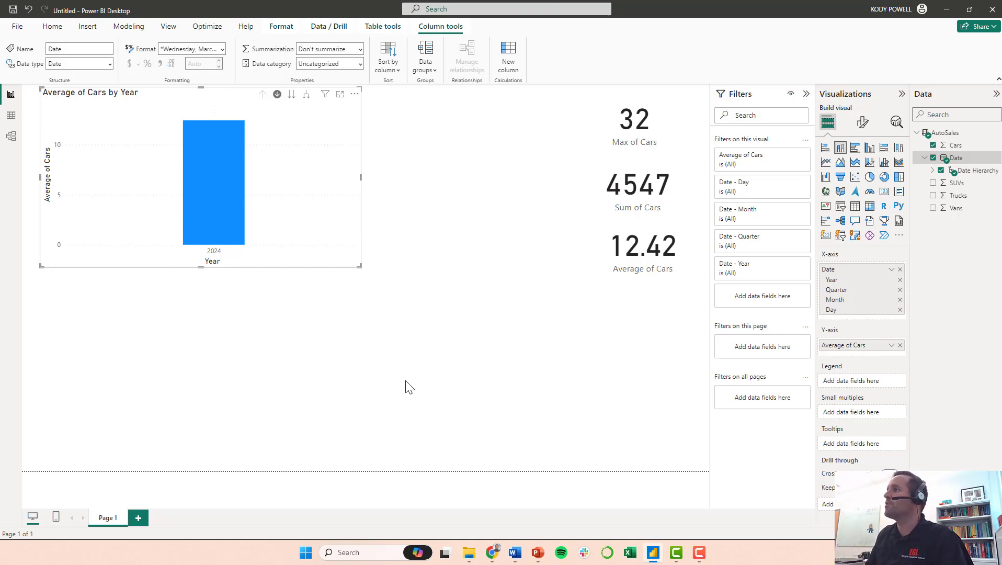
mouse_move(969, 220)
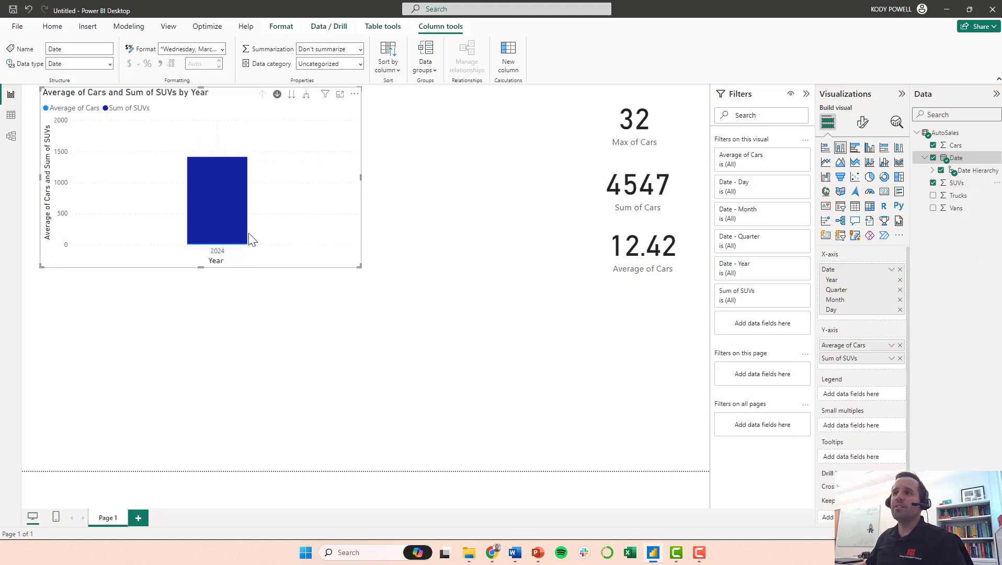
mouse_move(230, 167)
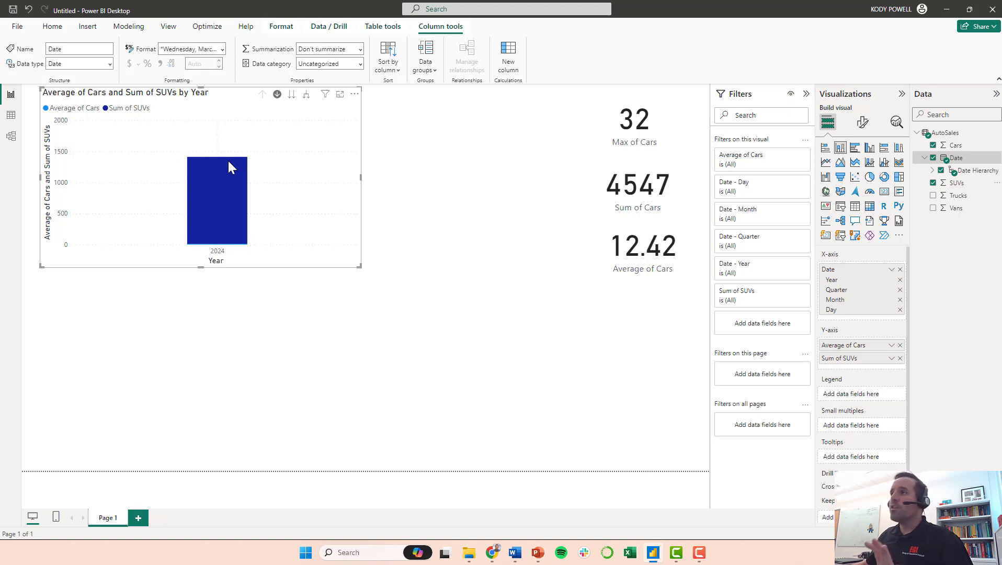
mouse_move(58, 105)
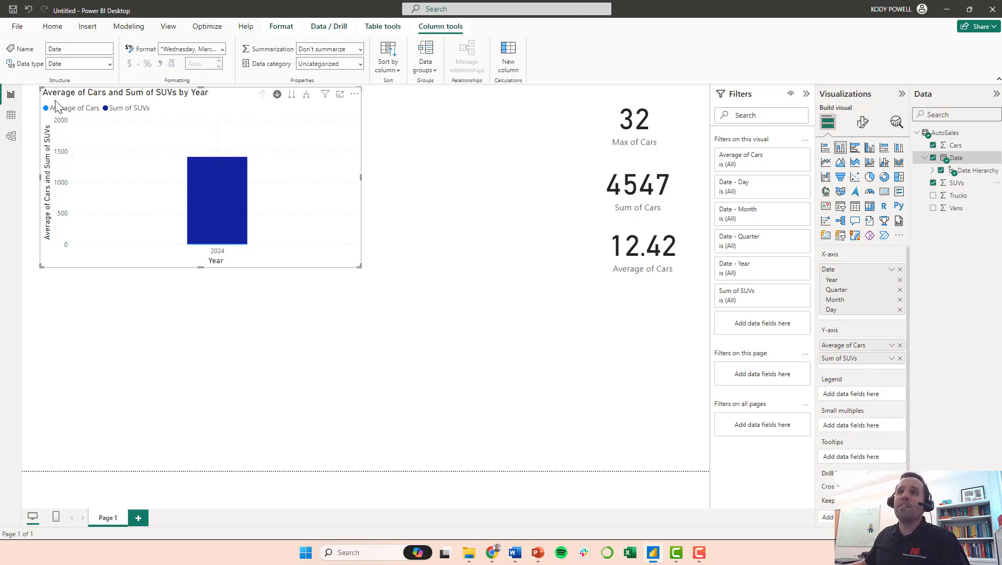
mouse_move(140, 117)
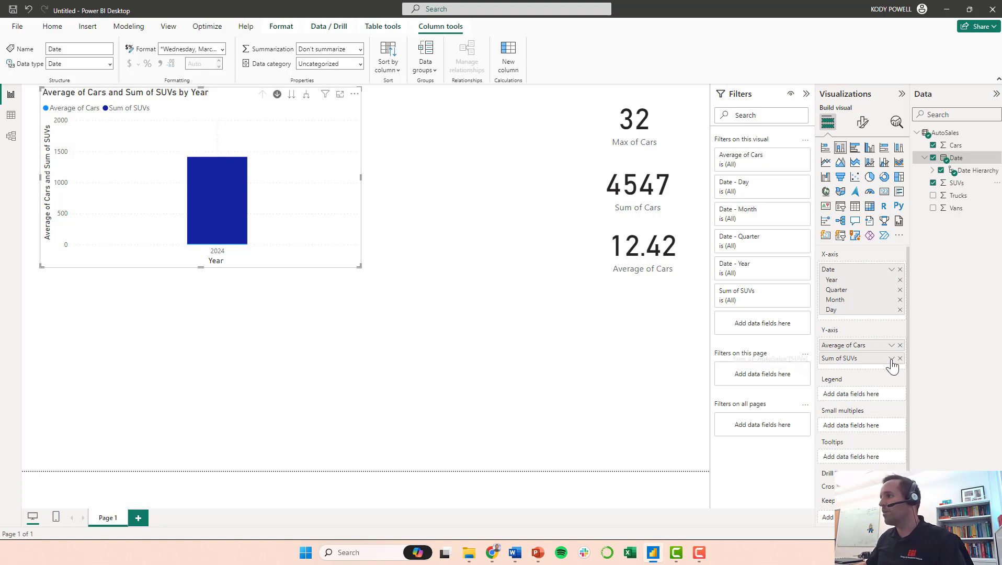
Step: Change the SUVs and Vans fields from Sum to Average so four averages stack
click(899, 358)
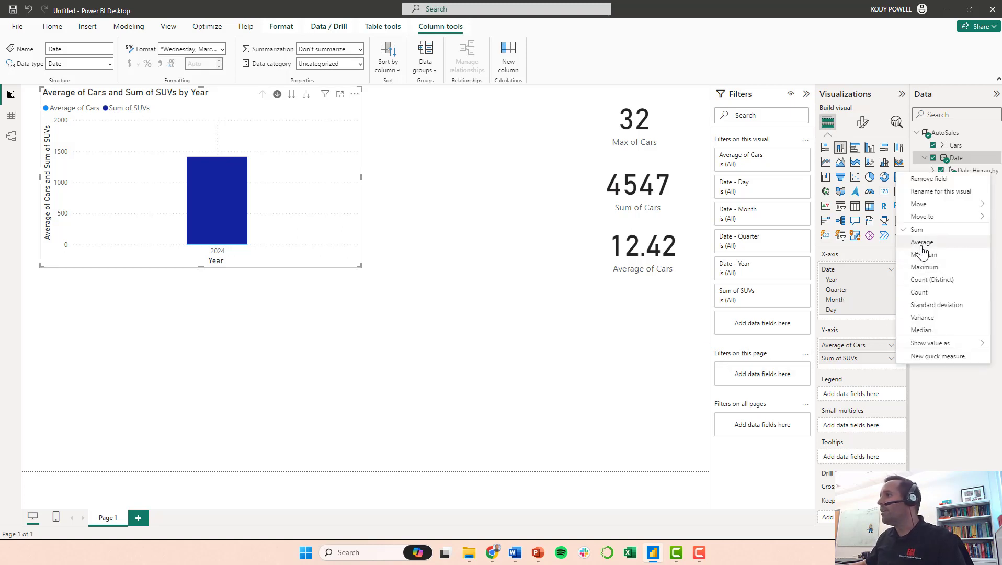
click(922, 242)
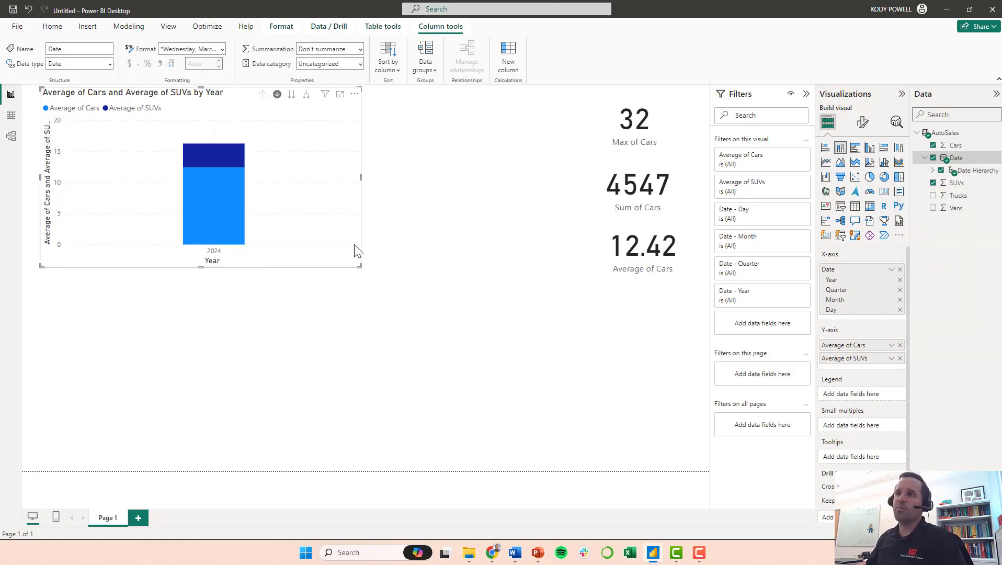
mouse_move(223, 159)
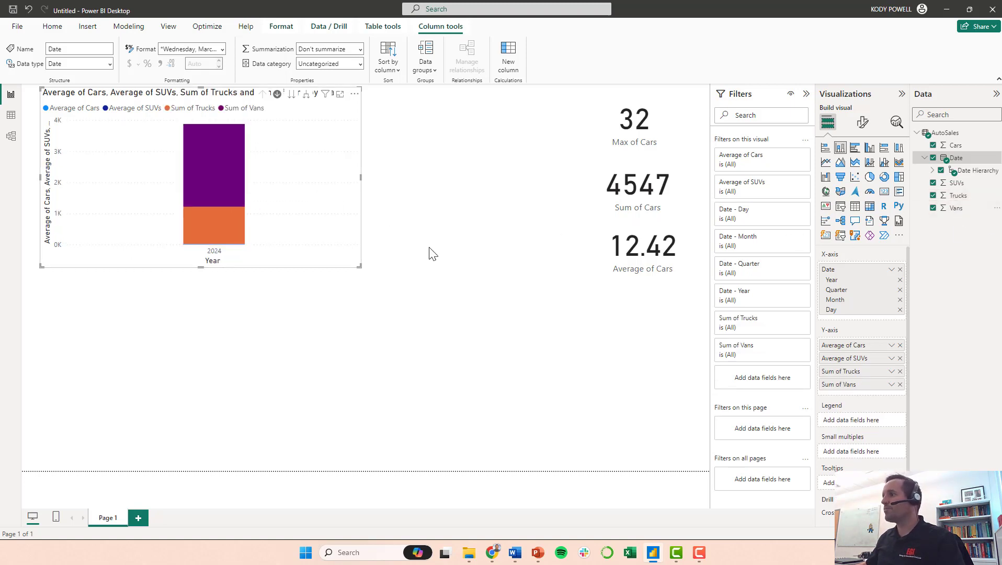
click(890, 372)
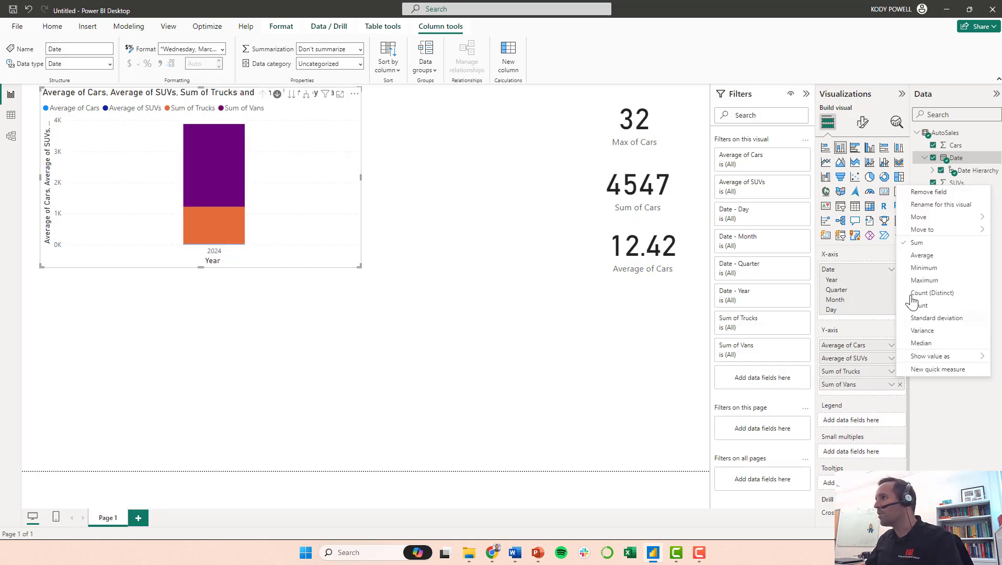
click(922, 255)
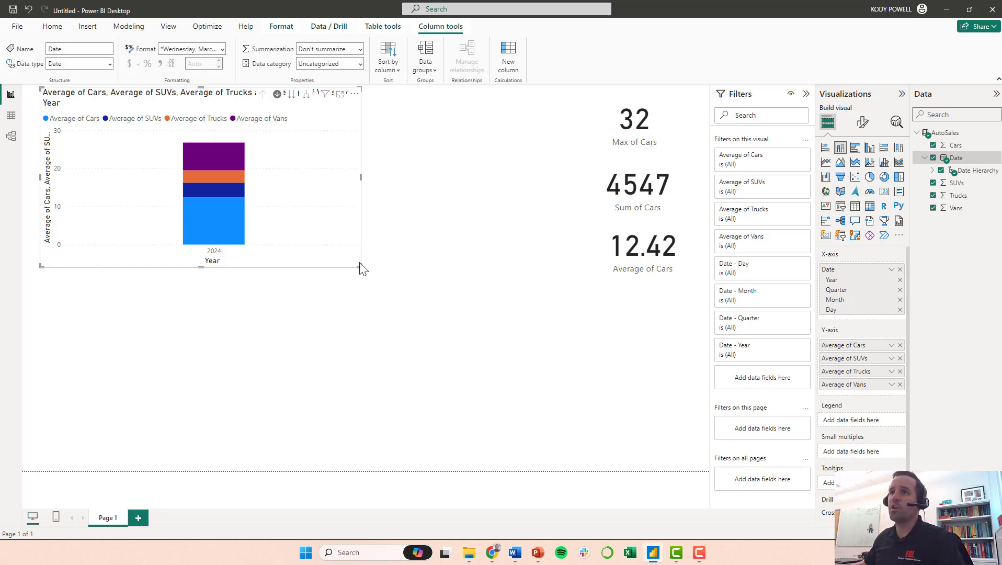
mouse_move(210, 161)
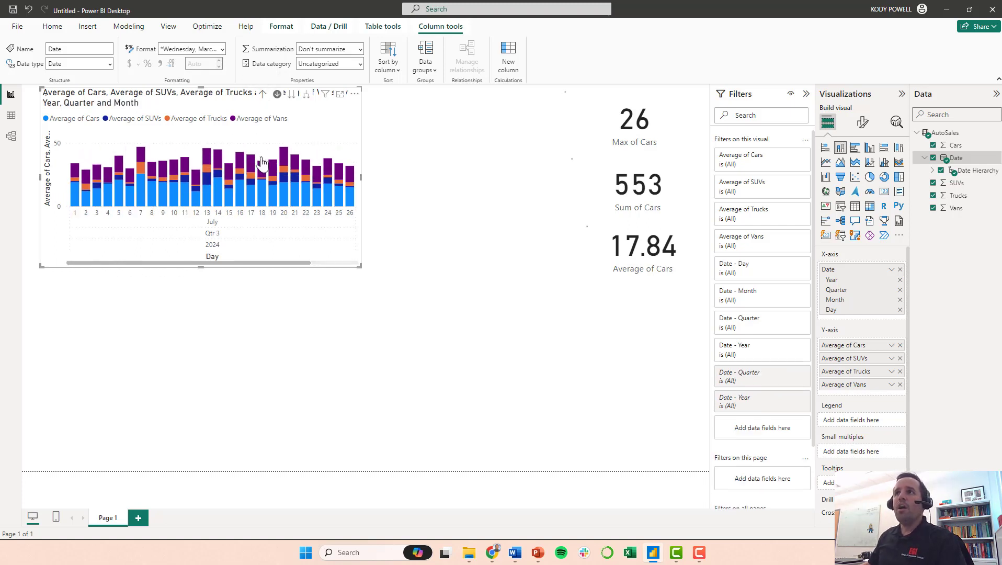
Step: Drill the stacked chart to the Quarter level showing Qtr 1–4 of 2024
click(263, 94)
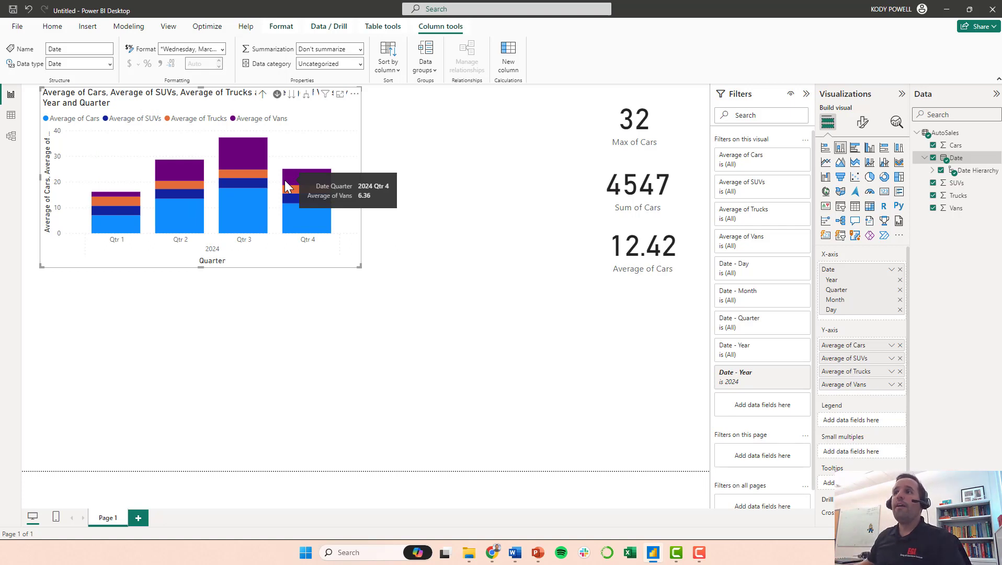
mouse_move(358, 229)
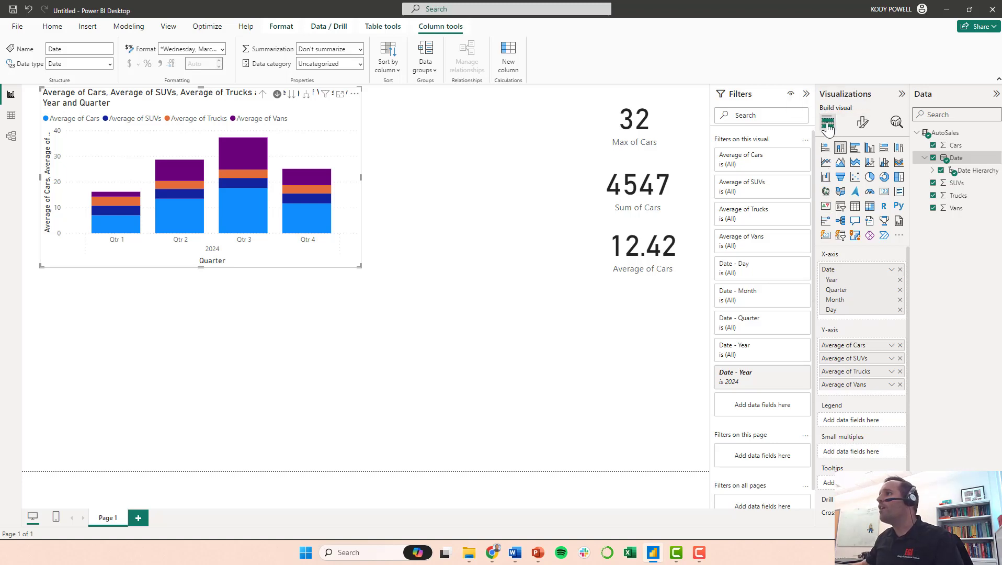
mouse_move(829, 122)
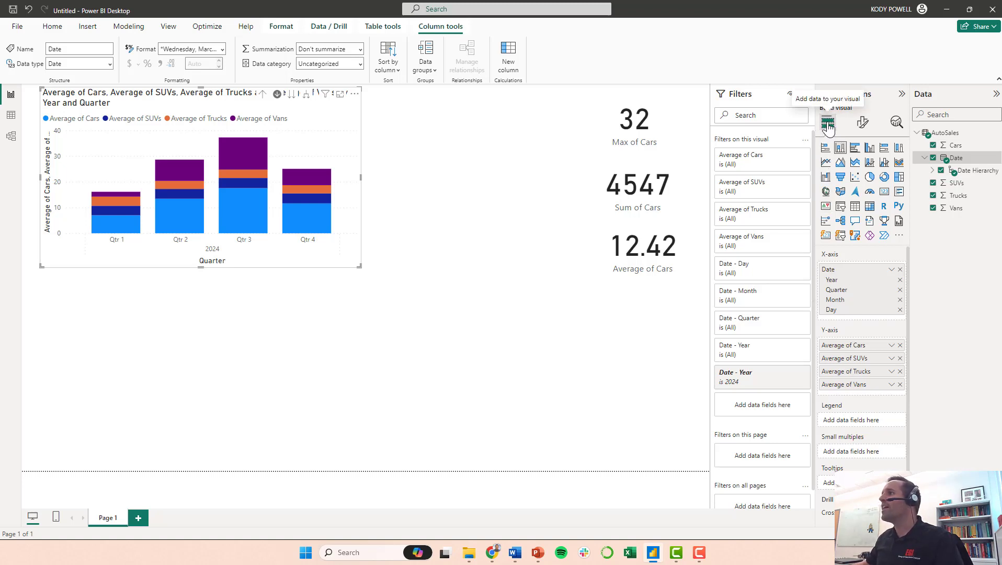
mouse_move(862, 123)
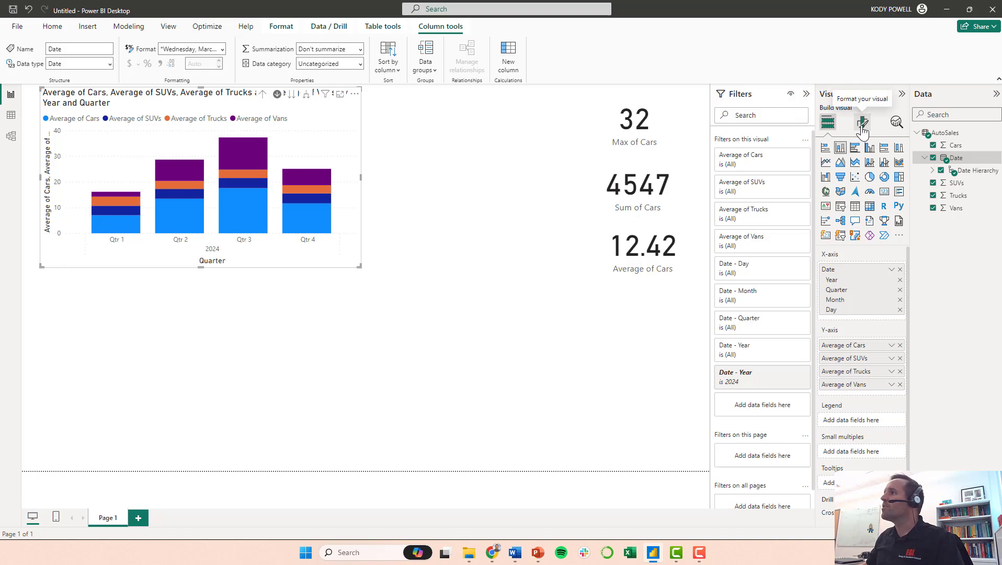
Step: Keep data labels off and turn on total labels at font size 15
click(862, 122)
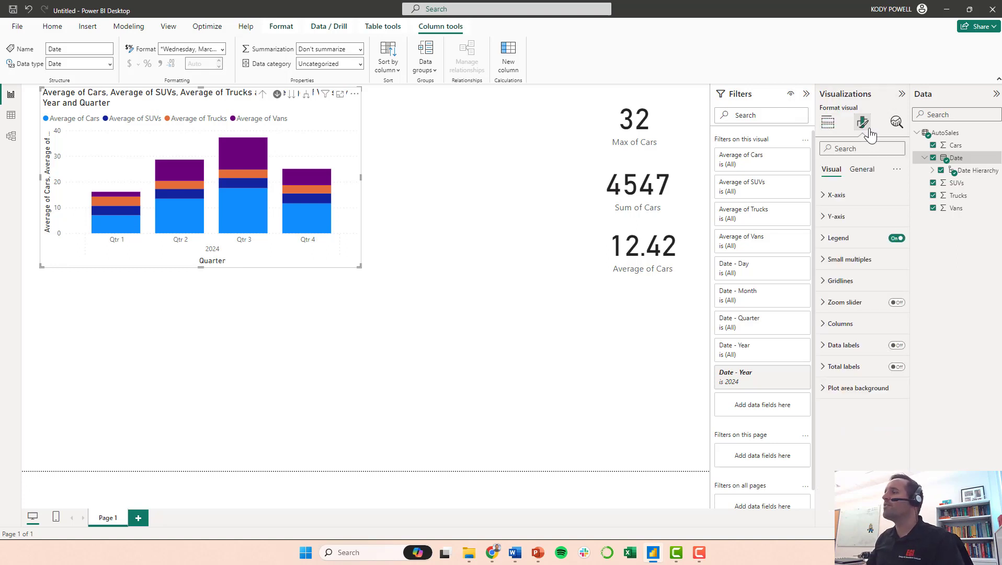
mouse_move(838, 195)
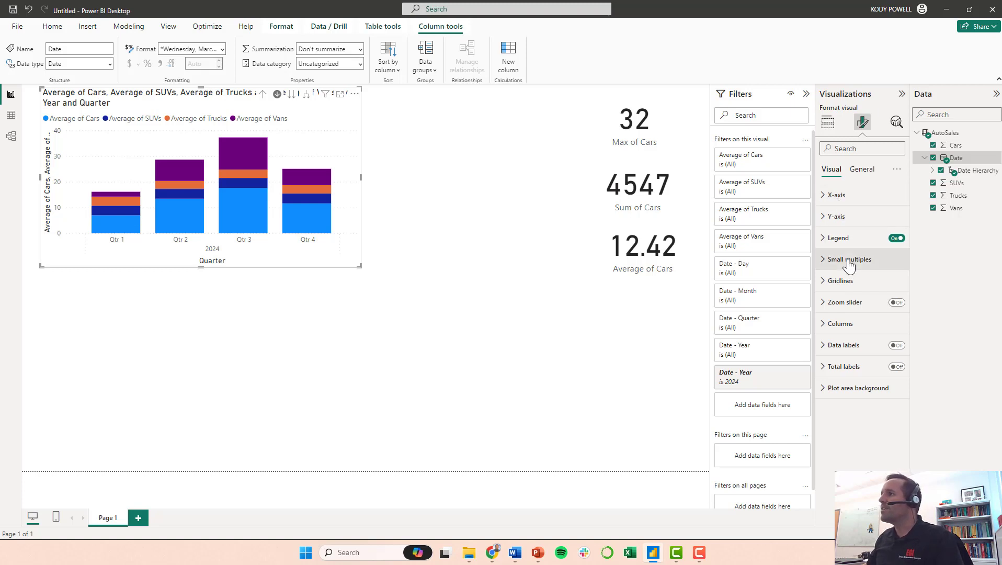
mouse_move(847, 280)
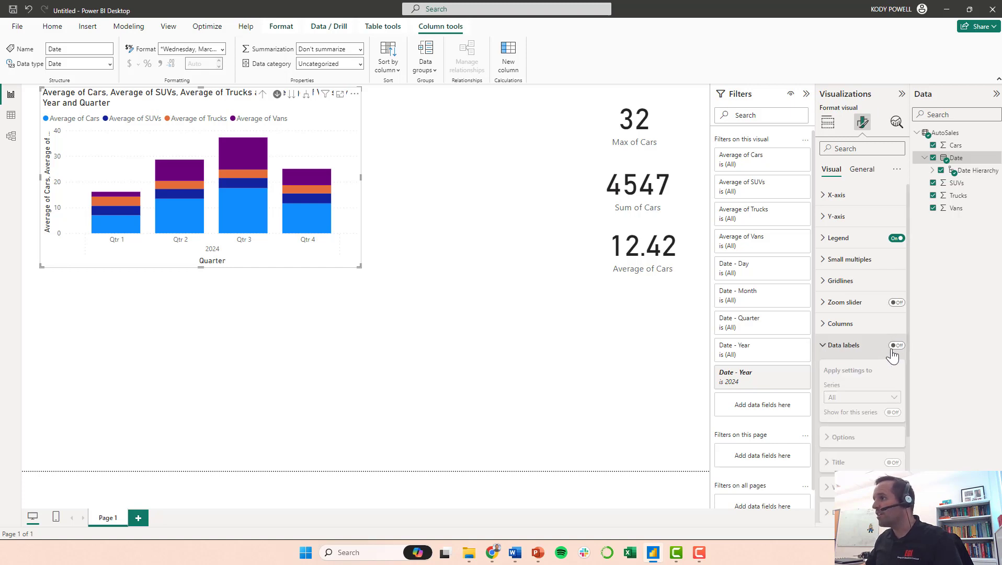
click(895, 345)
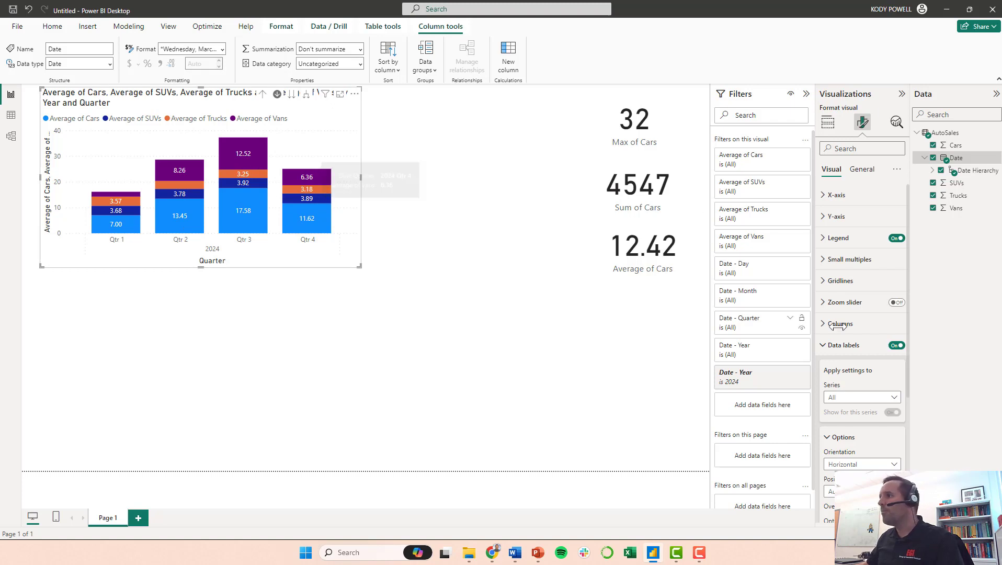
click(895, 345)
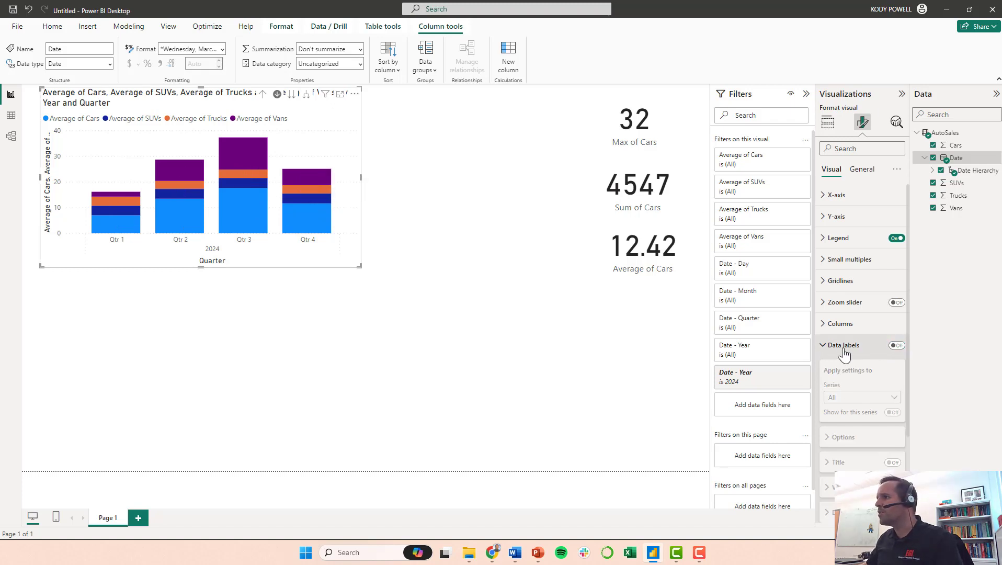
click(842, 345)
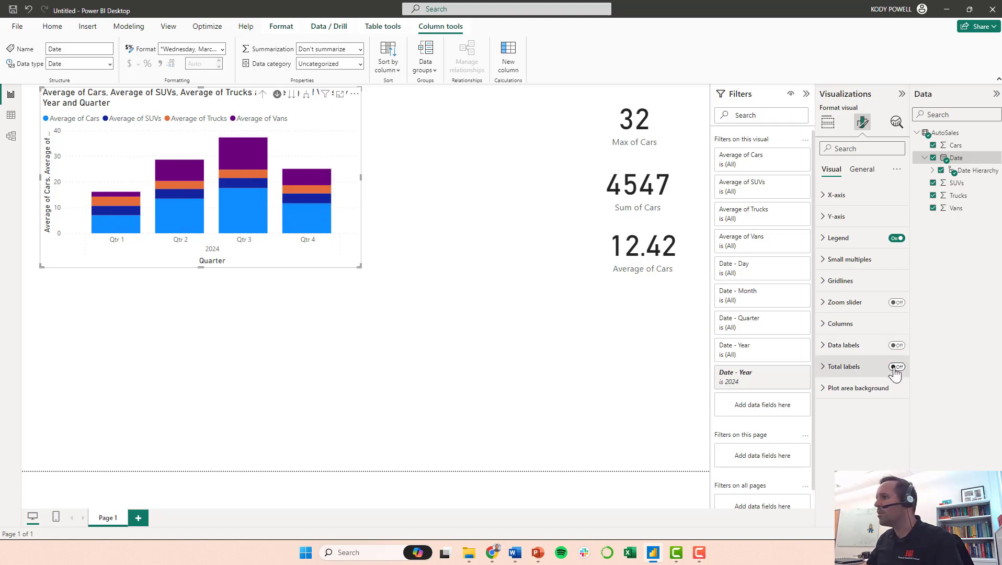
click(896, 367)
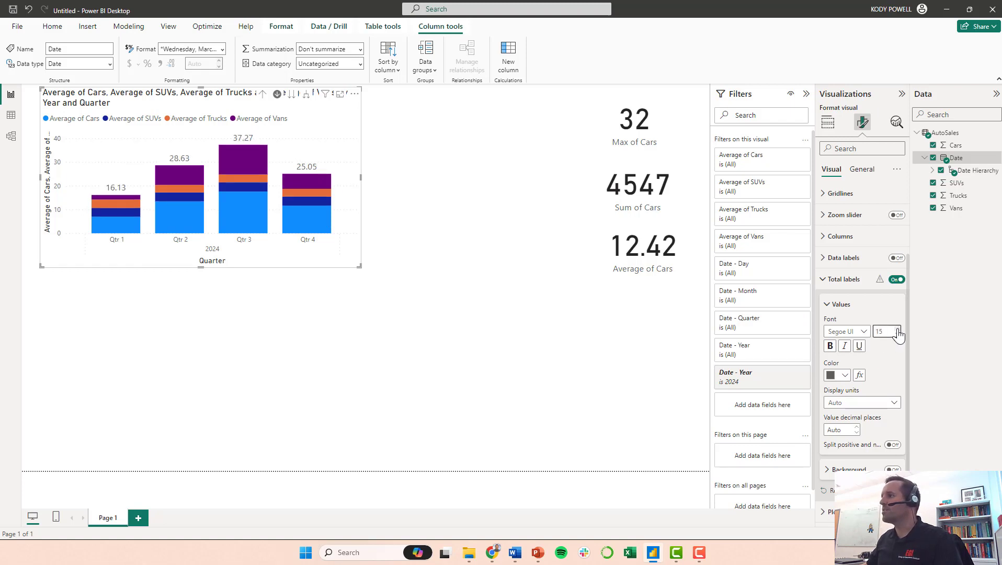
click(898, 335)
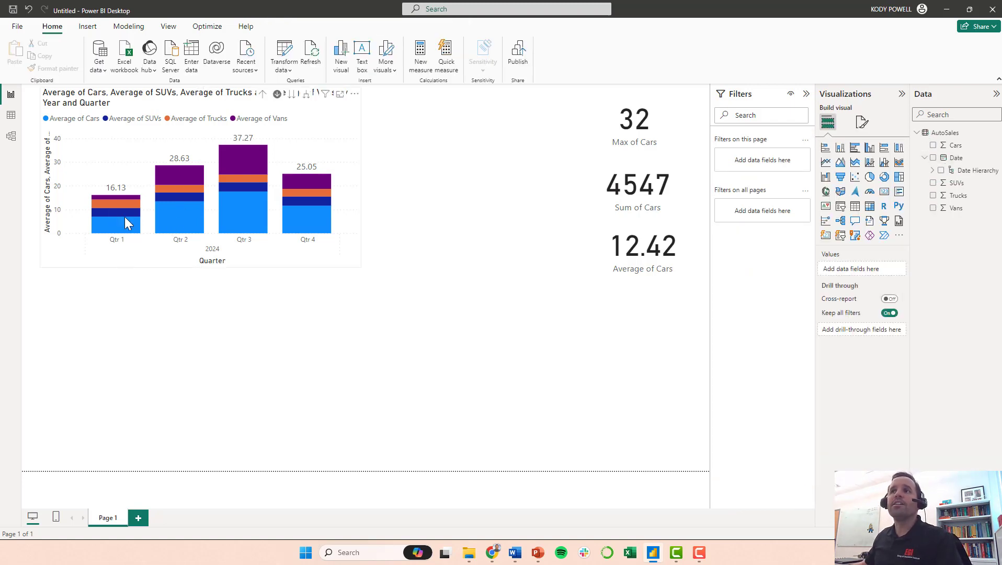
mouse_move(115, 224)
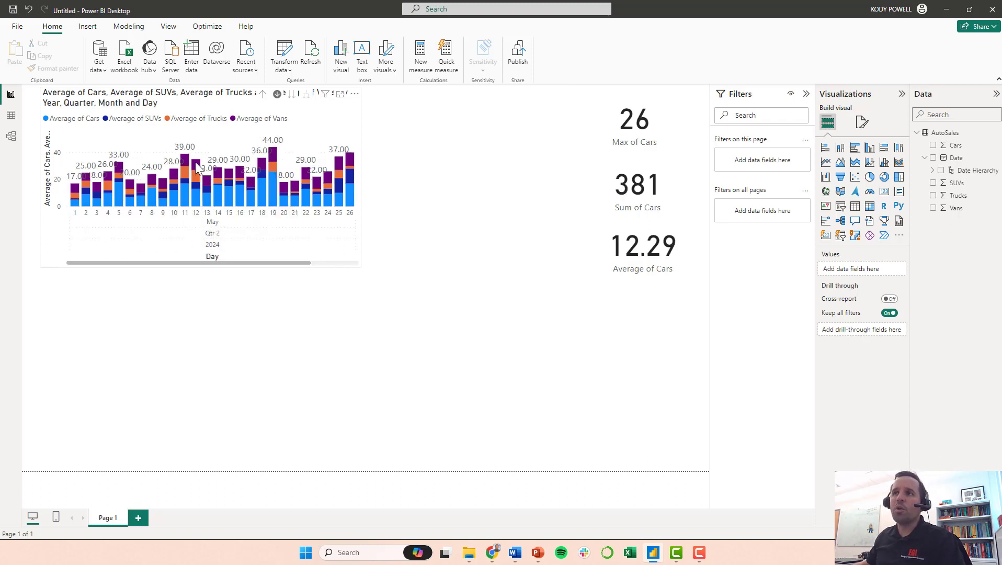
mouse_move(123, 170)
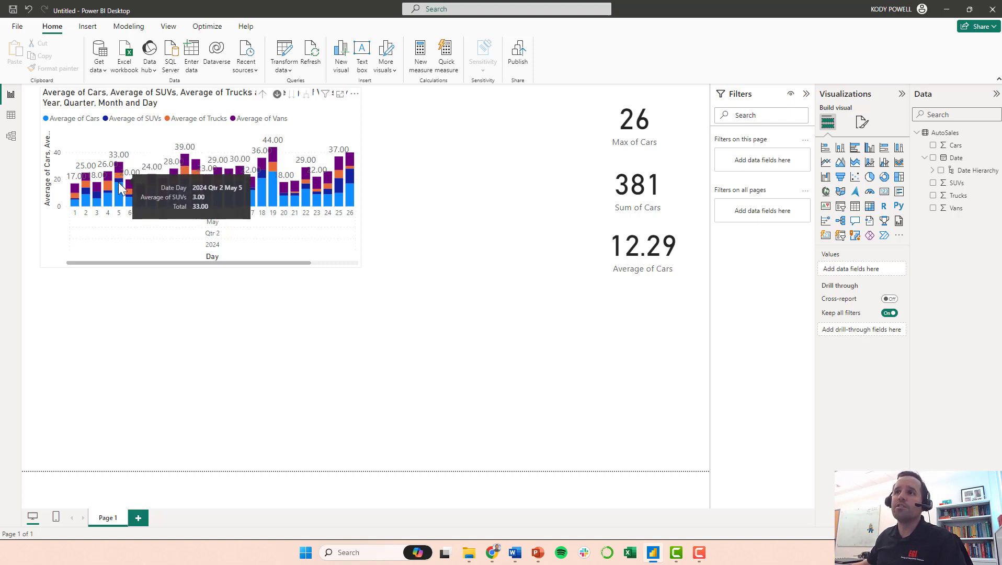
mouse_move(68, 159)
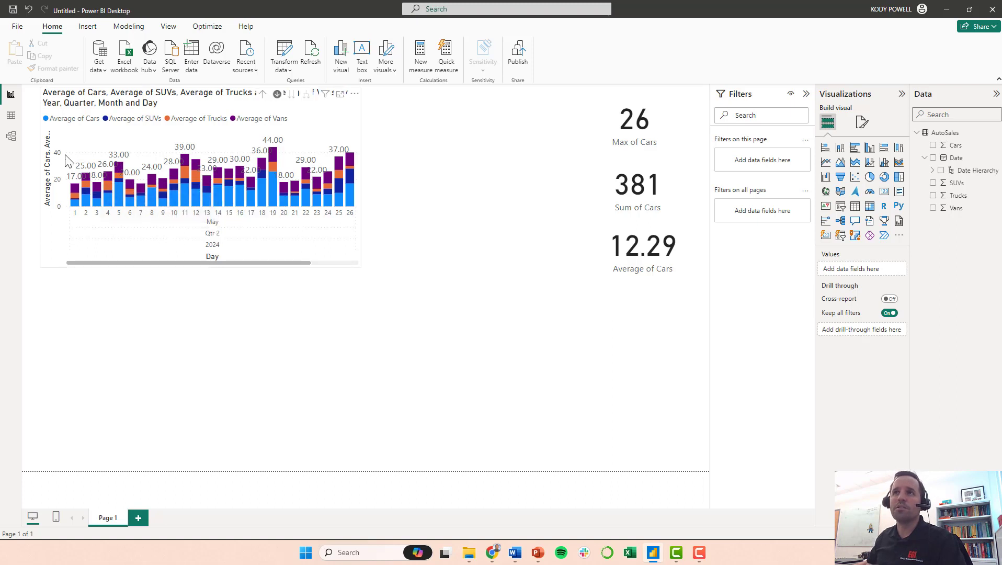